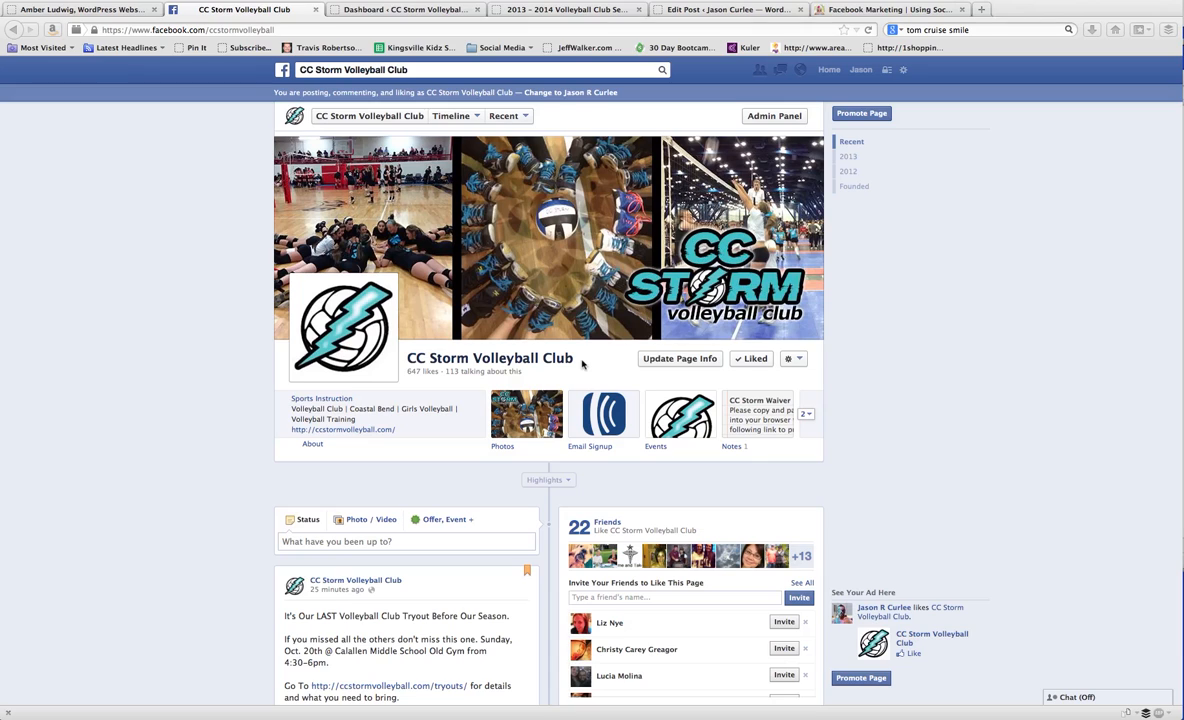
{"action": "mouse_move", "coordinate": [888, 356]}
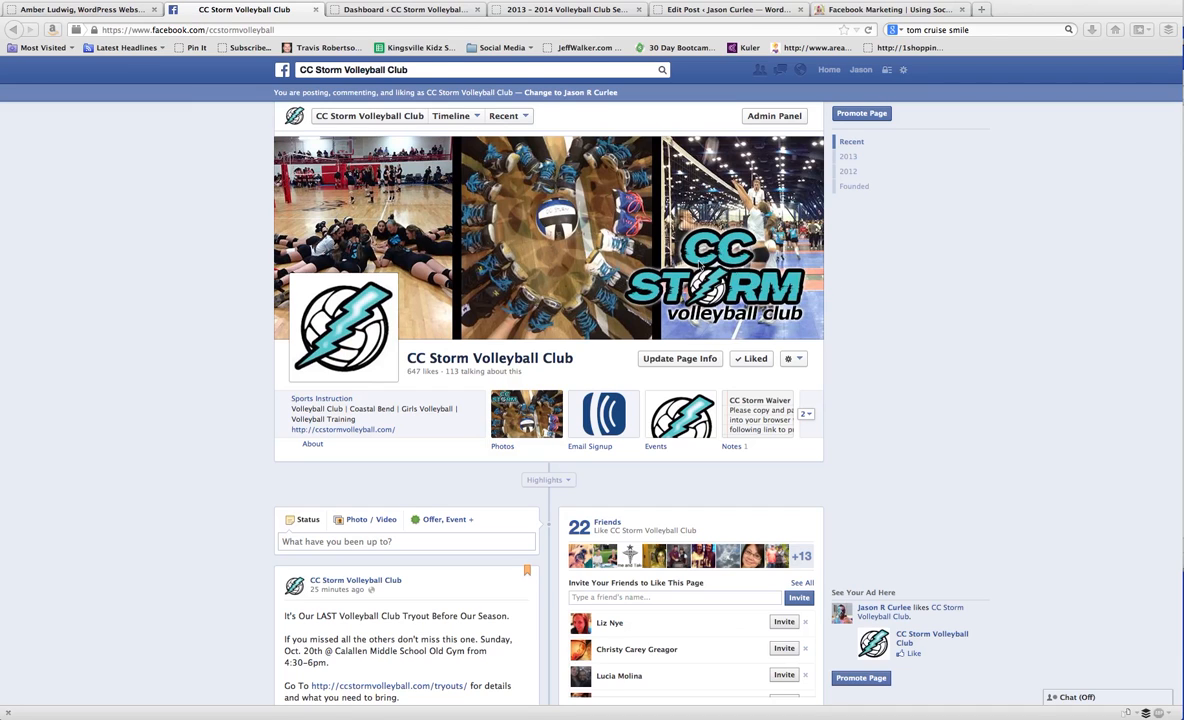
{"action": "mouse_move", "coordinate": [422, 430]}
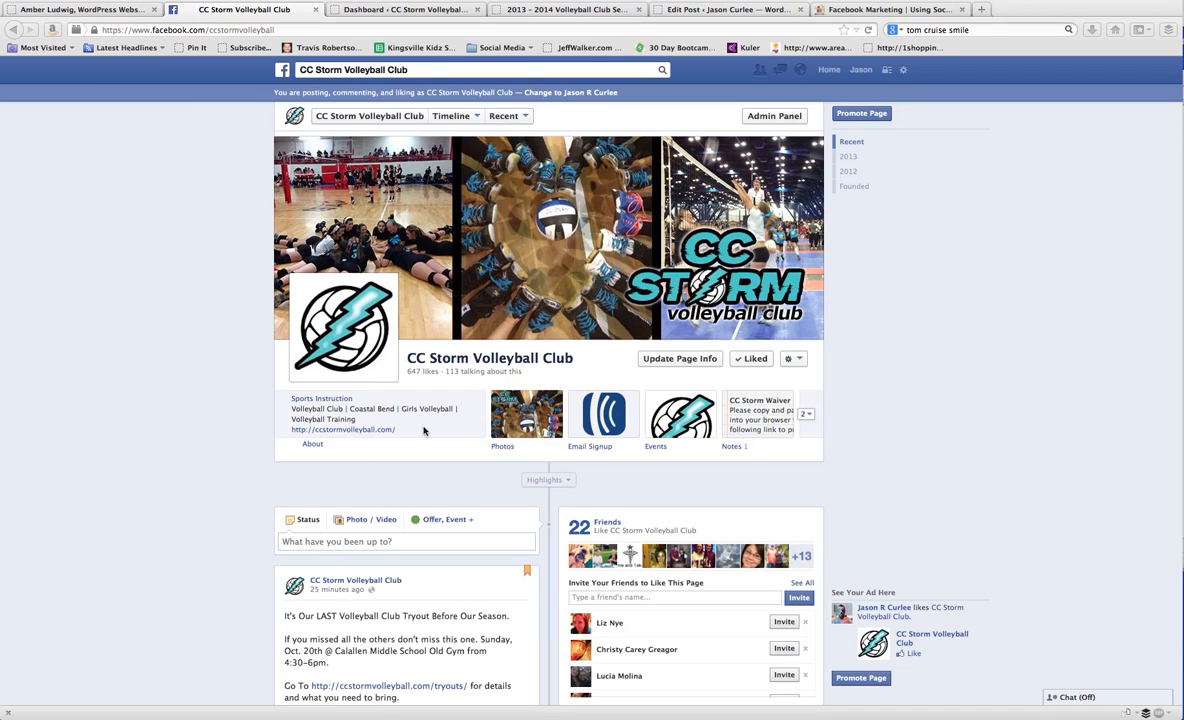
Start a new ad from the gear menu to reach the Advertise on Facebook page.
{"action": "scroll", "scroll_direction": "down", "scroll_amount": 3}
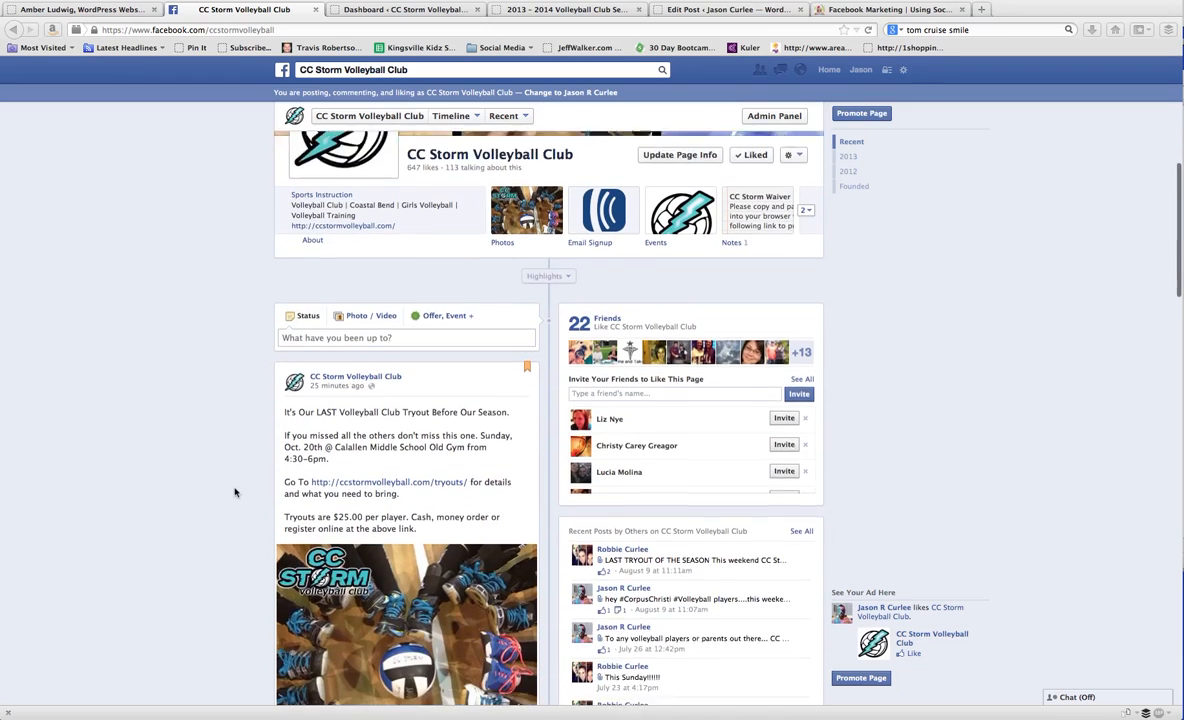
{"action": "scroll", "scroll_direction": "down", "scroll_amount": 3}
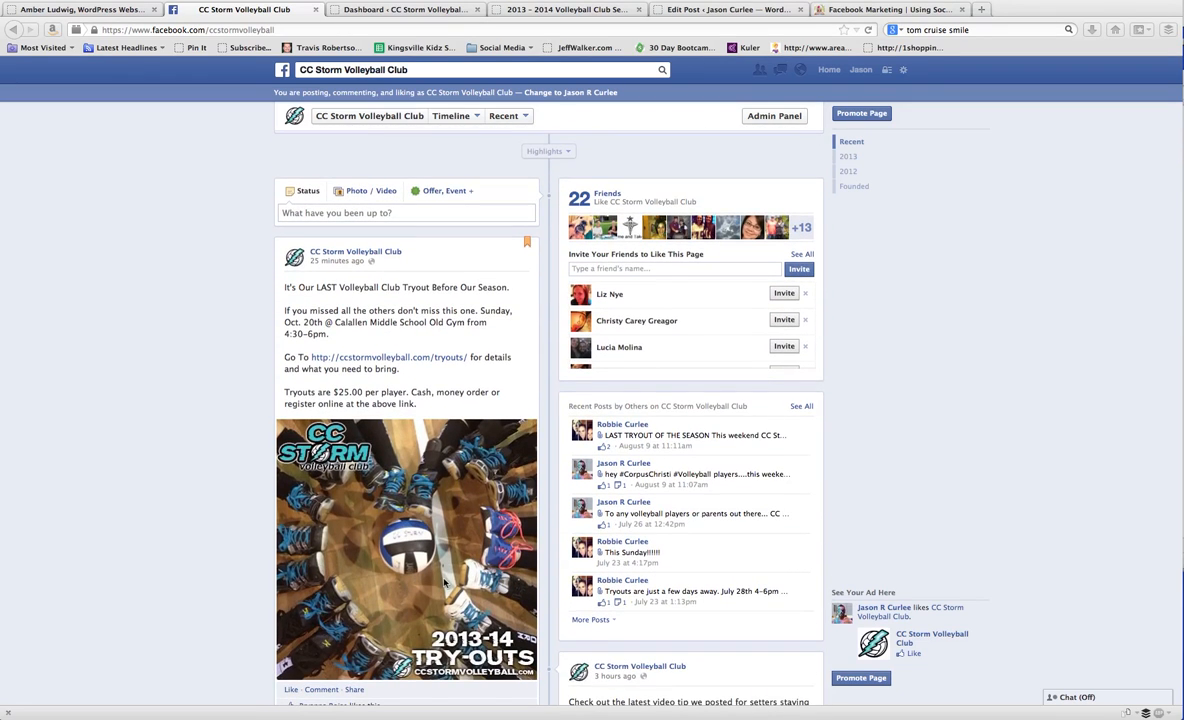
{"action": "scroll", "scroll_direction": "down", "scroll_amount": 3}
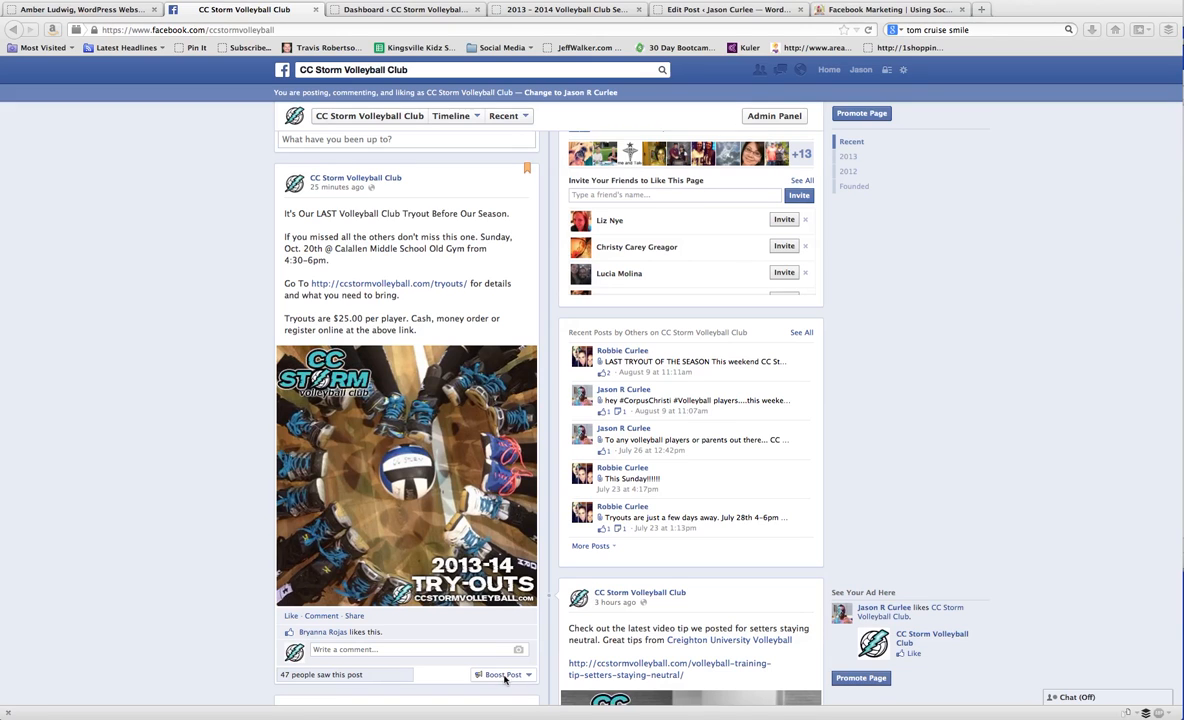
{"action": "mouse_move", "coordinate": [664, 442]}
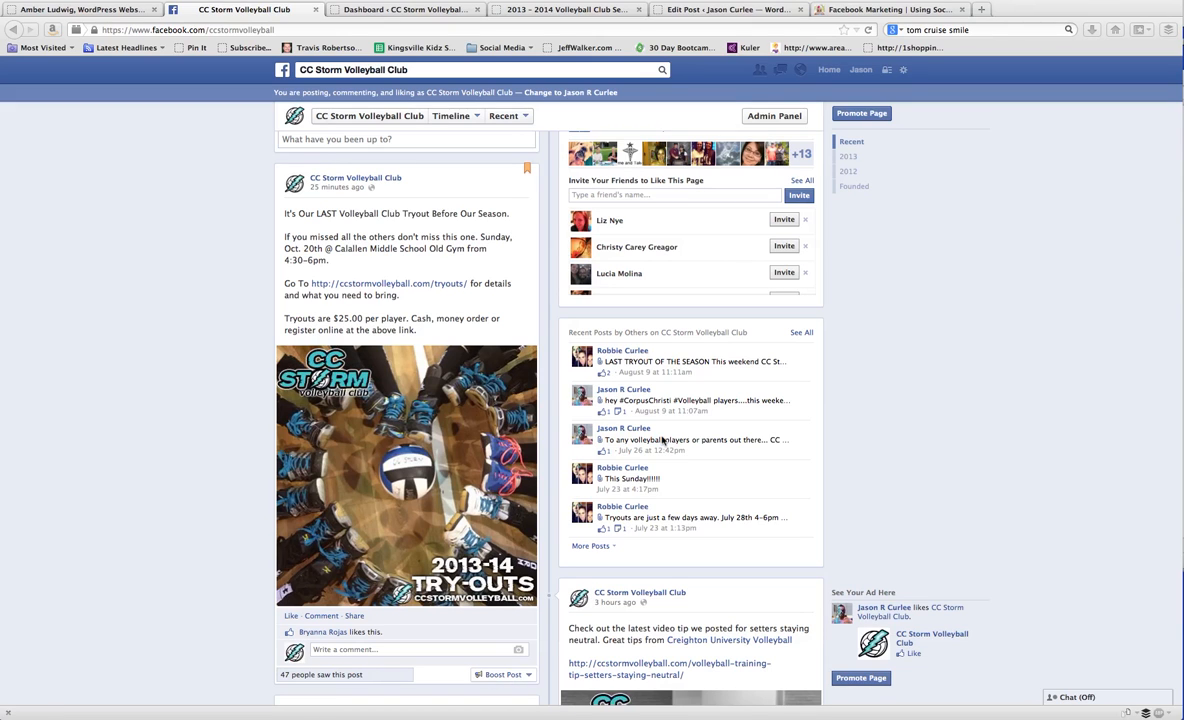
{"action": "scroll", "scroll_direction": "up", "scroll_amount": 3}
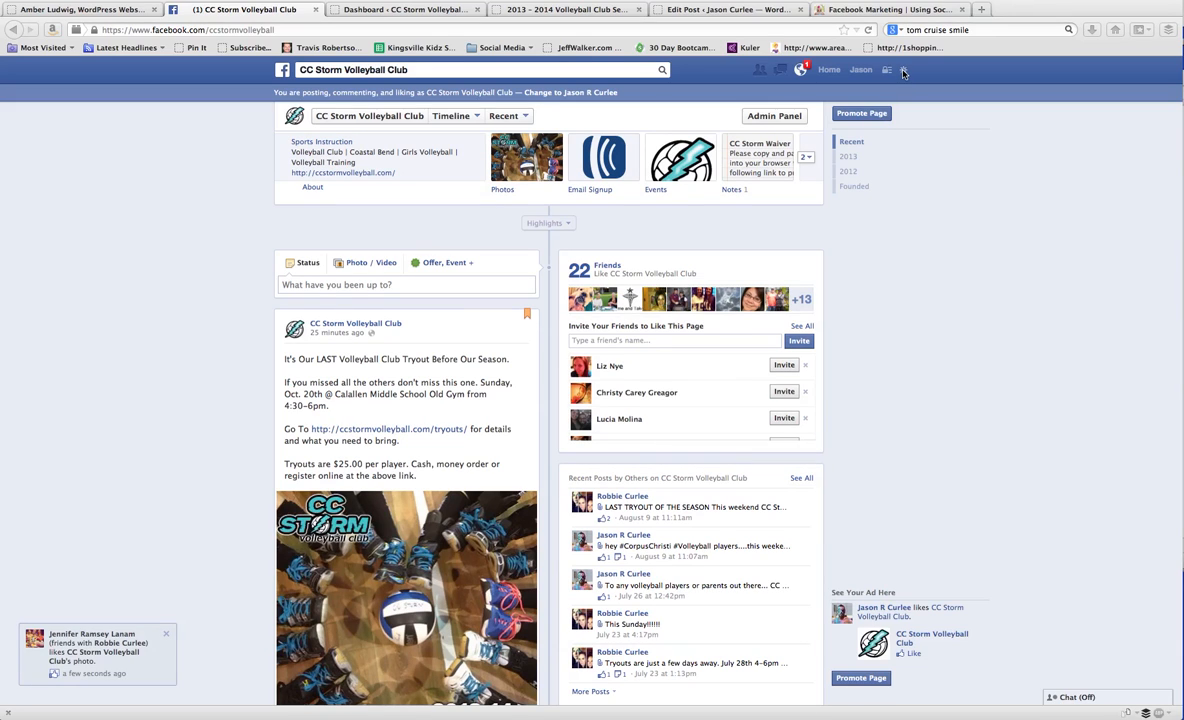
{"action": "left_click", "coordinate": [902, 68]}
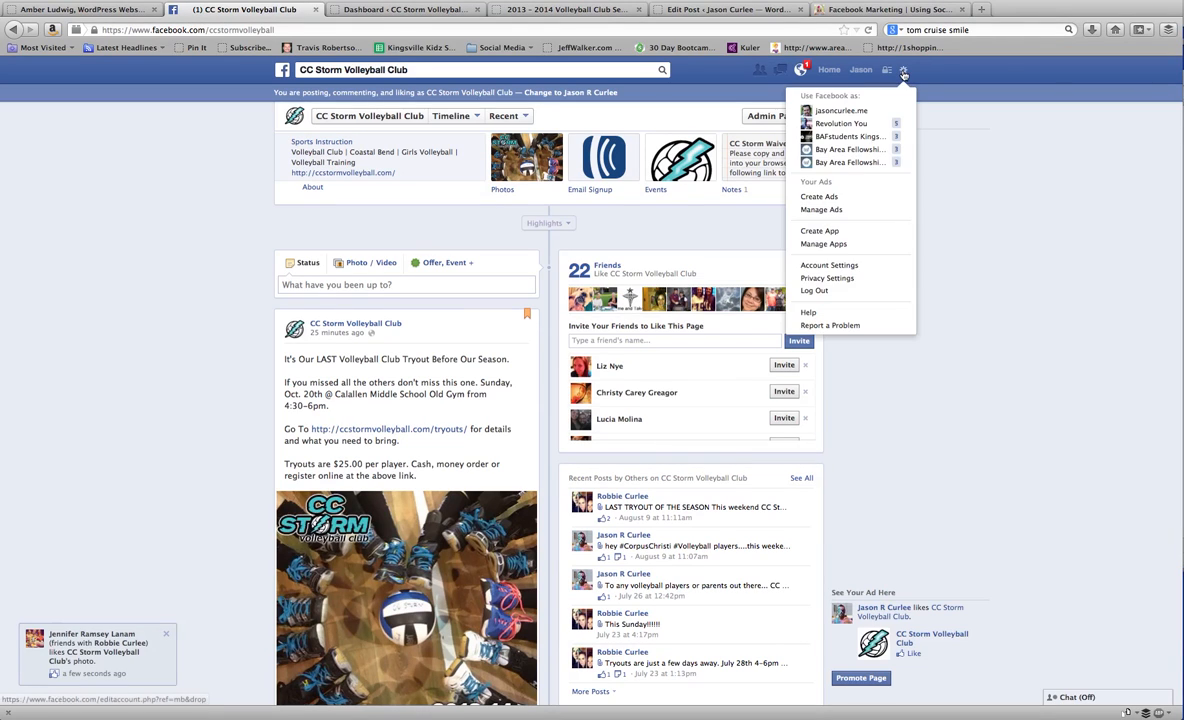
{"action": "mouse_move", "coordinate": [820, 210]}
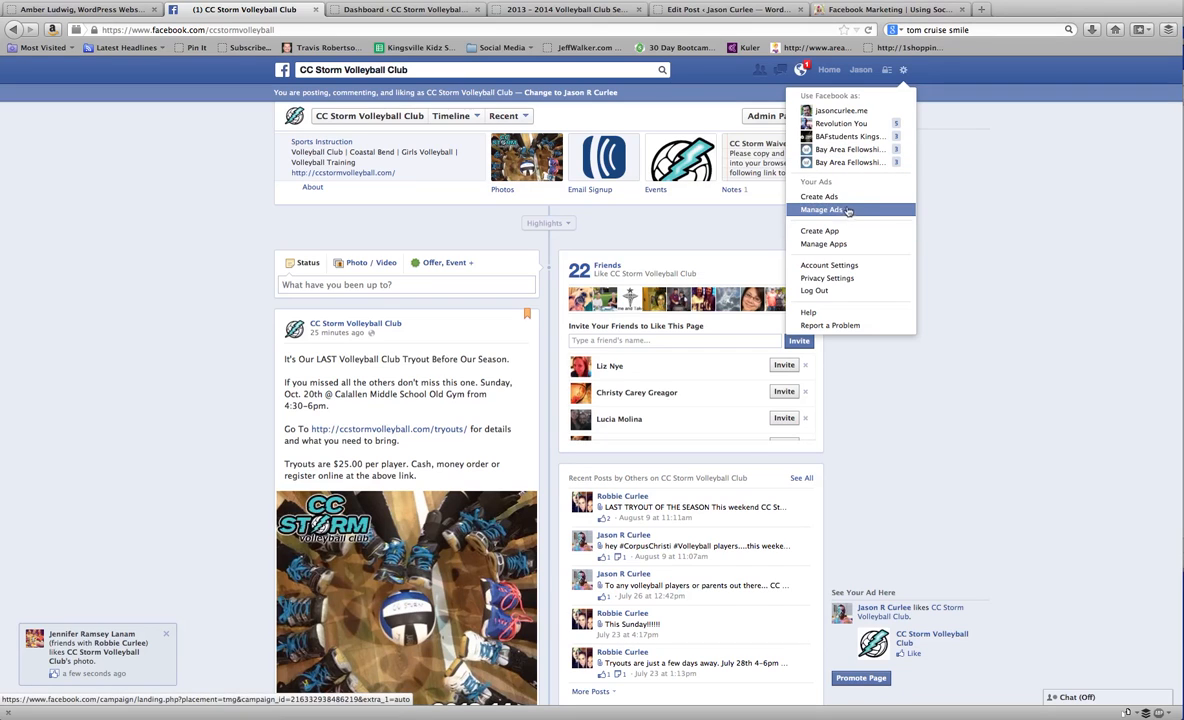
{"action": "left_click", "coordinate": [832, 210]}
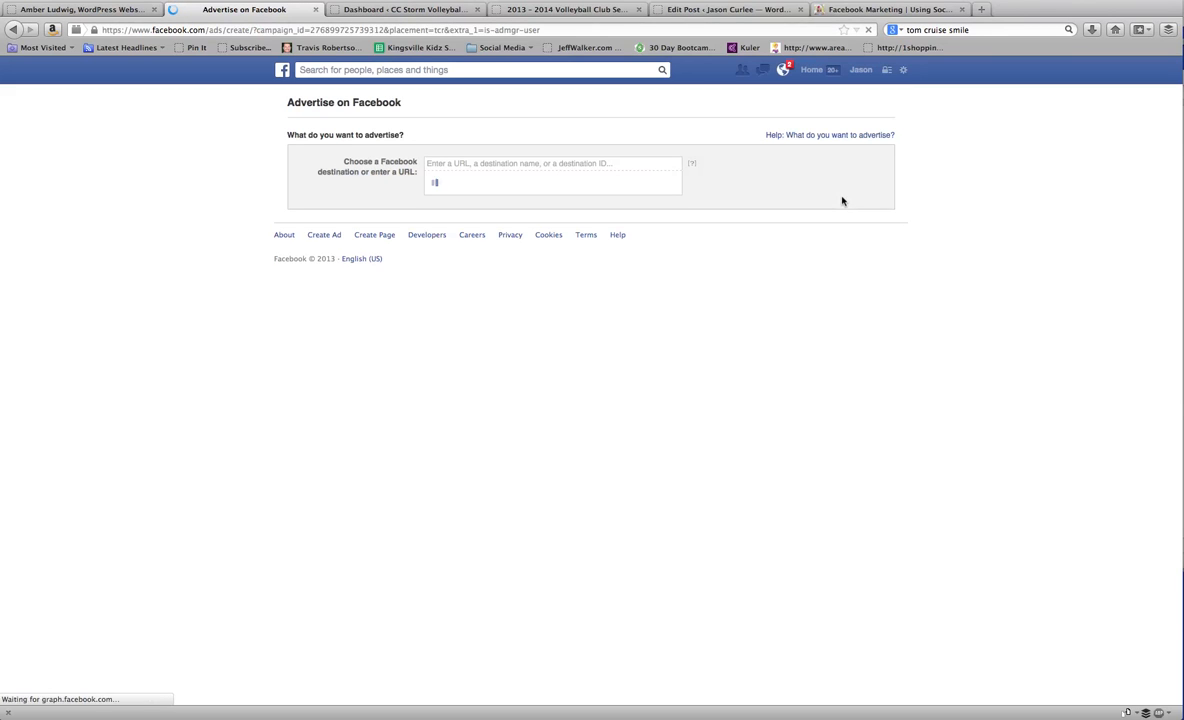
Choose CC Storm Volleyball Club from Pages and Places as the ad destination.
{"action": "left_click", "coordinate": [552, 164]}
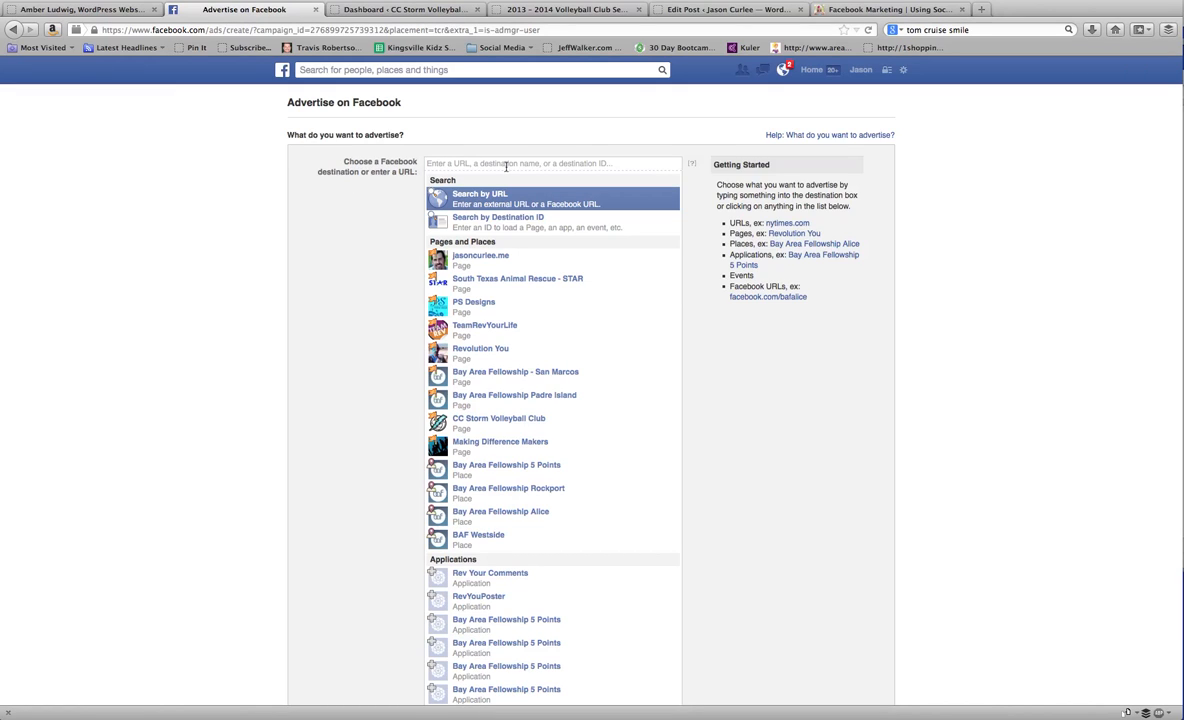
{"action": "mouse_move", "coordinate": [460, 168]}
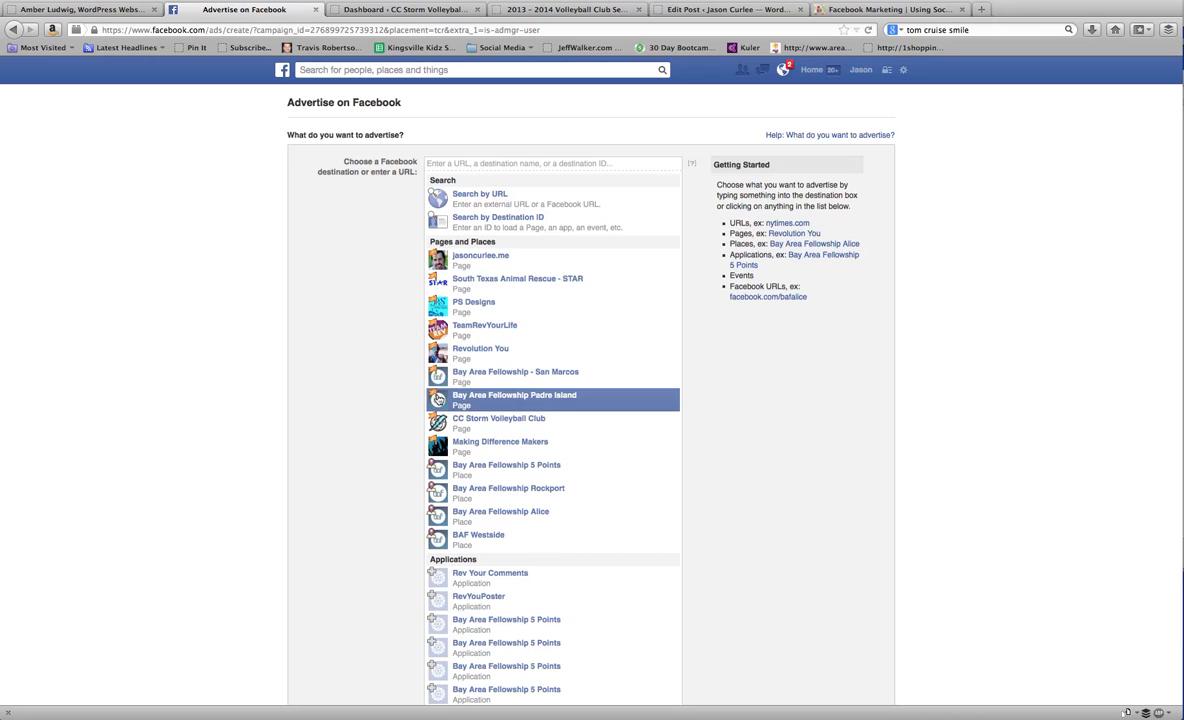
{"action": "left_click", "coordinate": [496, 420]}
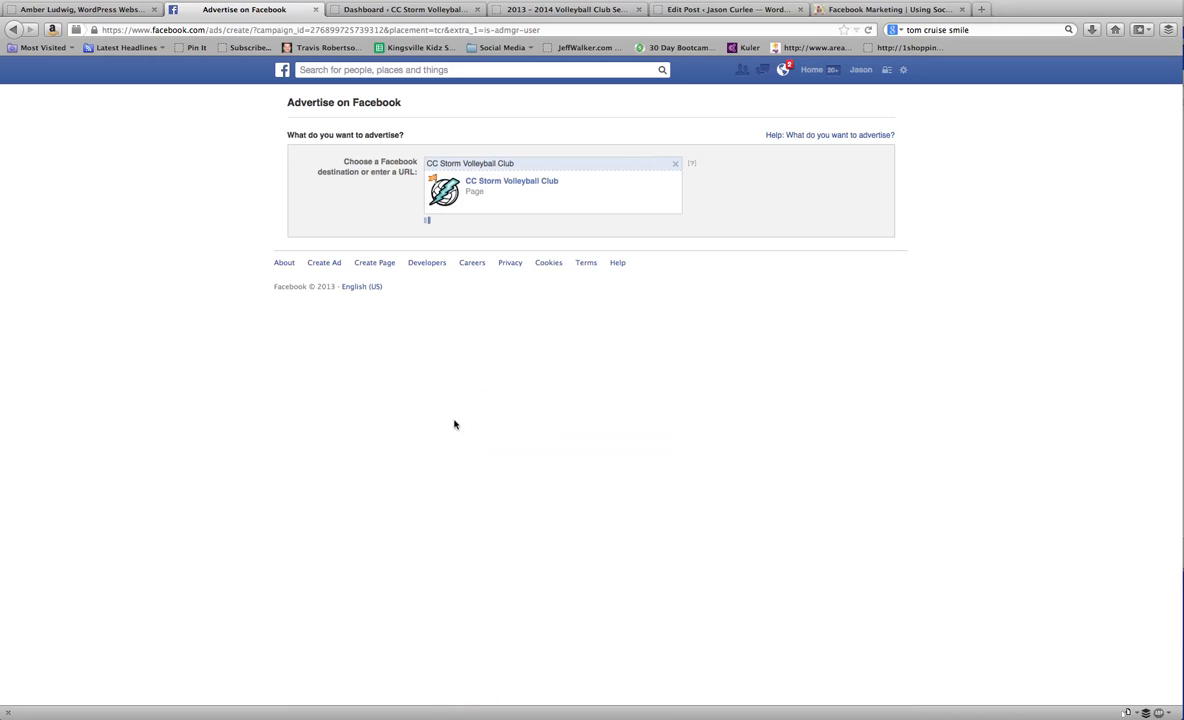
{"action": "left_click", "coordinate": [512, 184]}
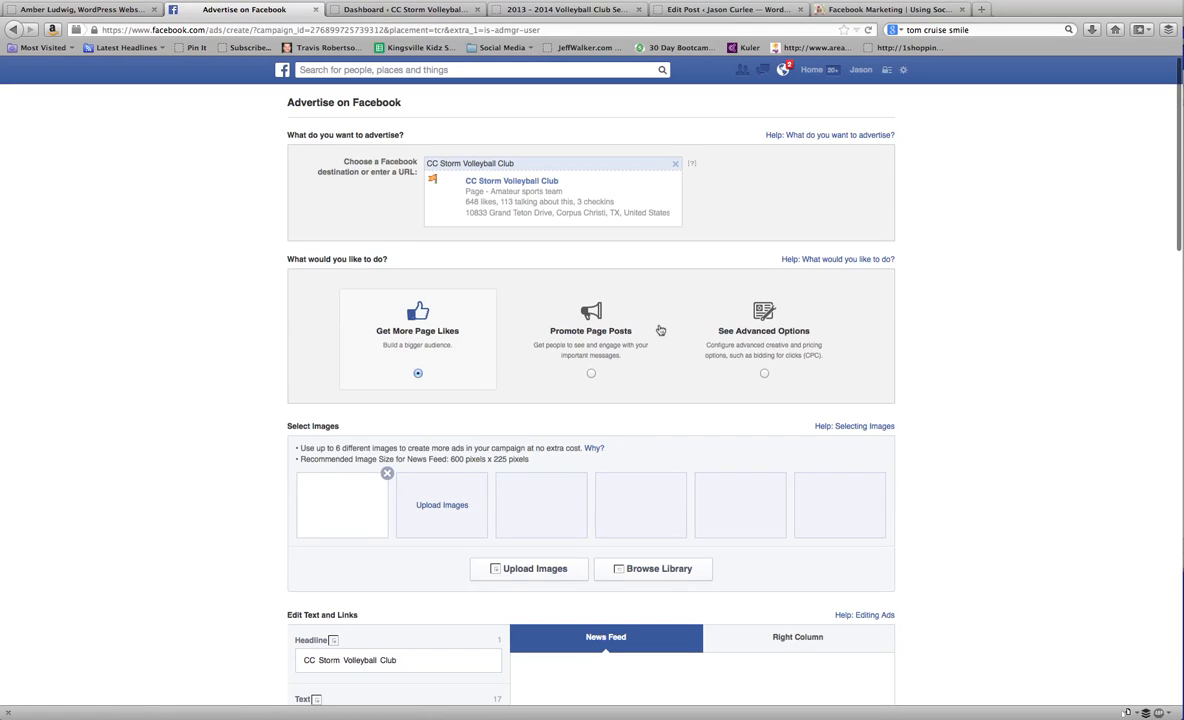
{"action": "mouse_move", "coordinate": [756, 332]}
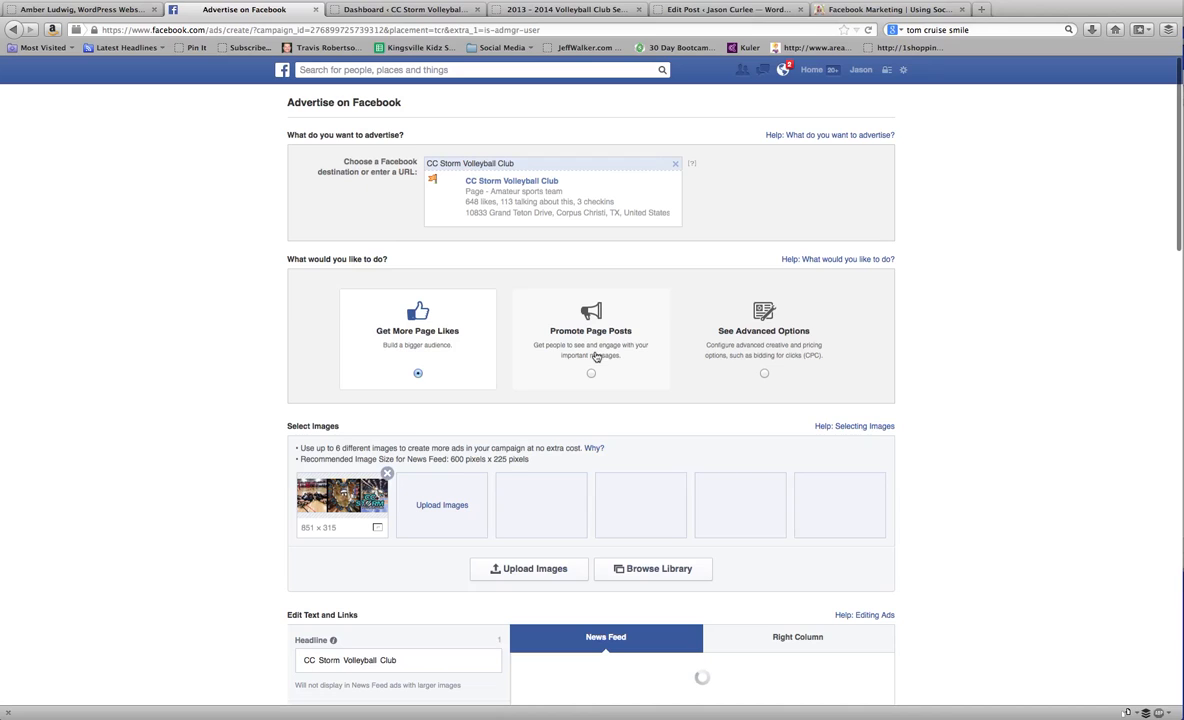
Promote Page Posts with the LAST Volleyball Club Tryout post as the promoted post.
{"action": "left_click", "coordinate": [592, 374]}
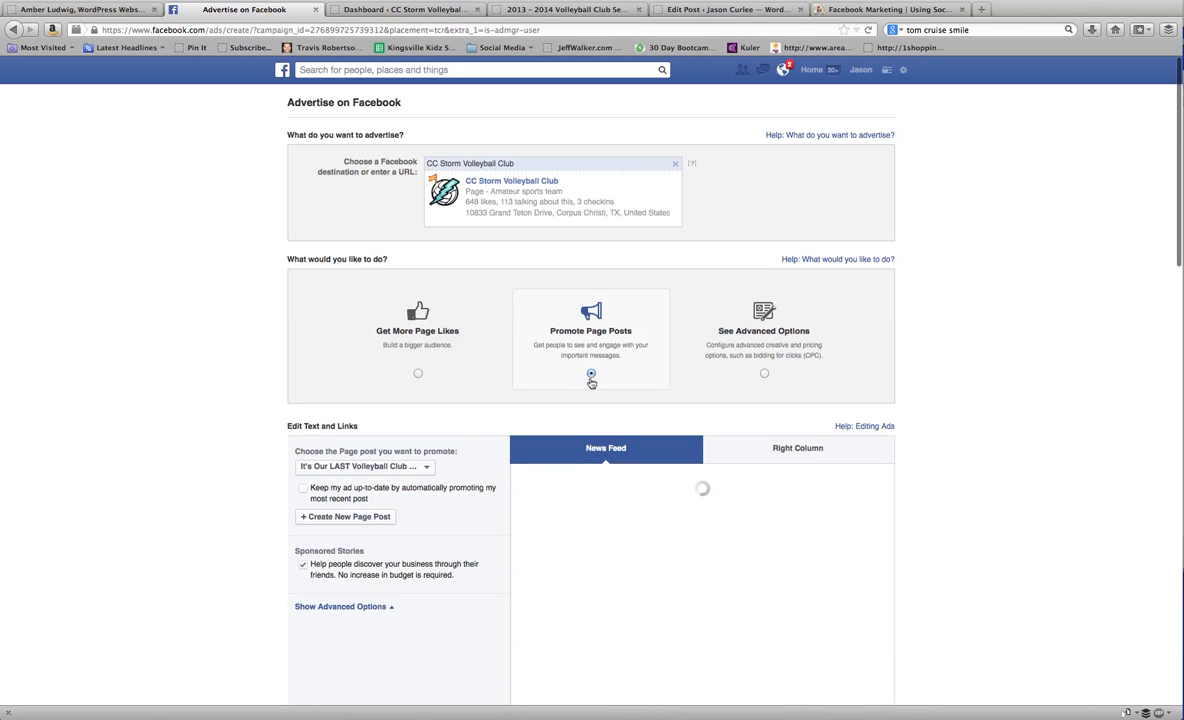
{"action": "mouse_move", "coordinate": [600, 354]}
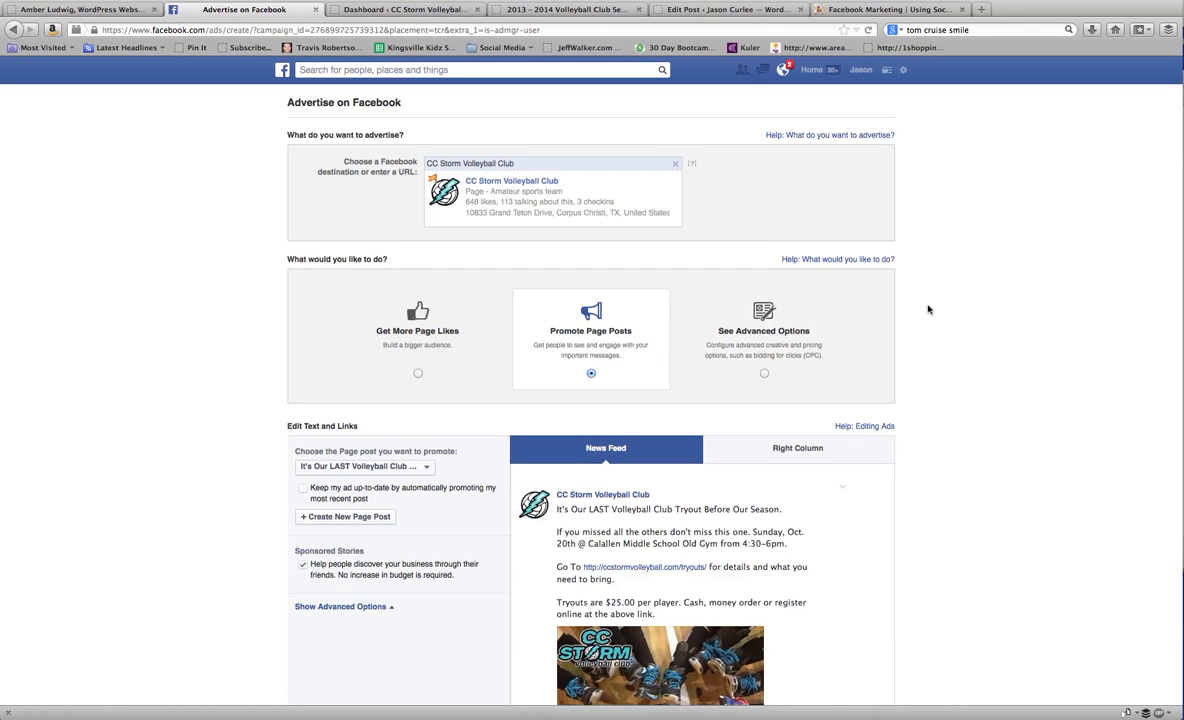
{"action": "scroll", "scroll_direction": "down", "scroll_amount": 3}
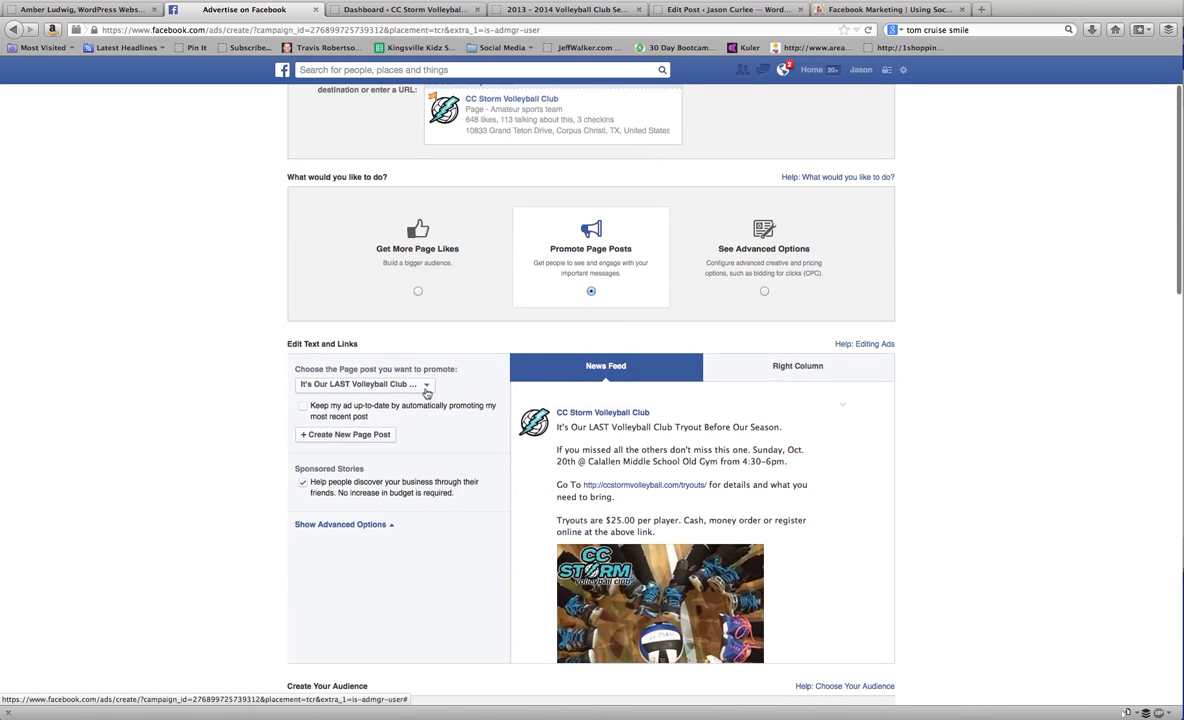
{"action": "left_click", "coordinate": [364, 384]}
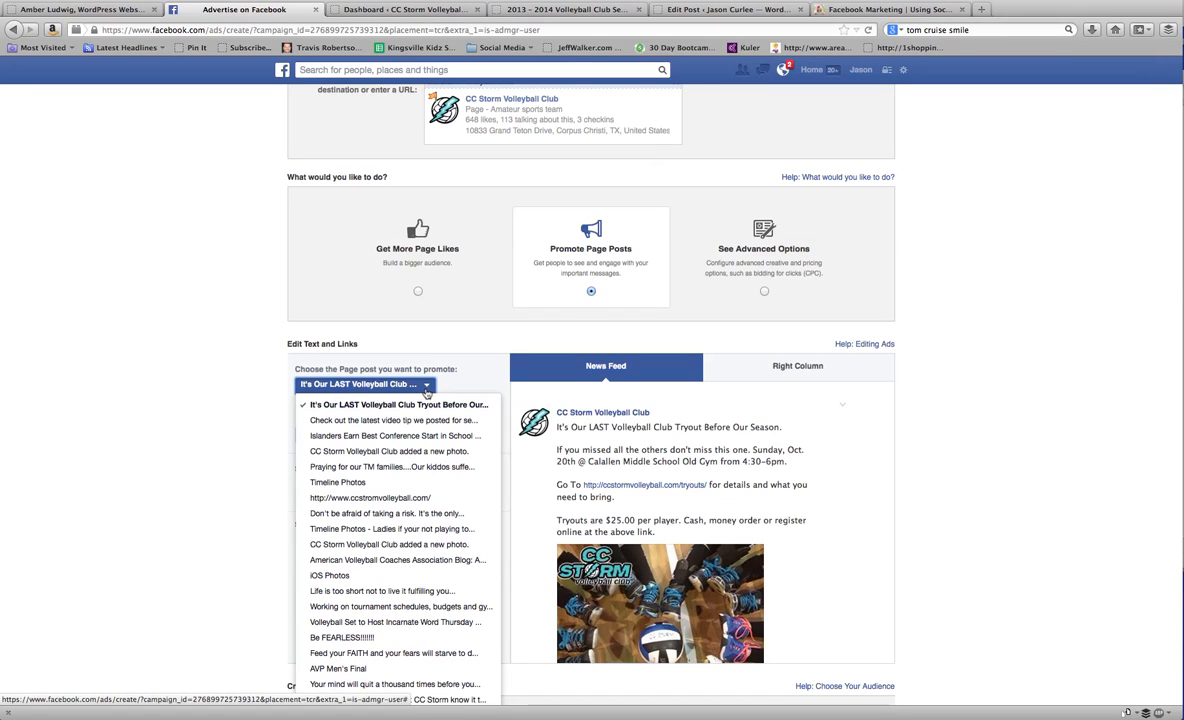
{"action": "mouse_move", "coordinate": [398, 404]}
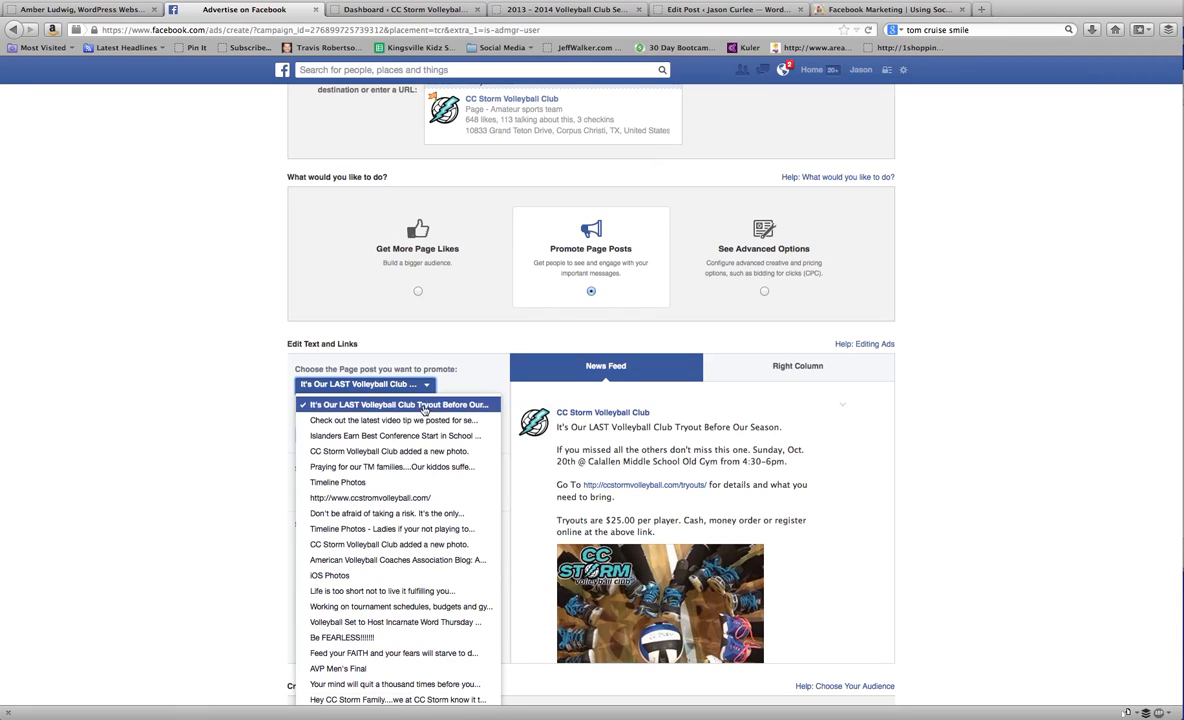
{"action": "mouse_move", "coordinate": [390, 544]}
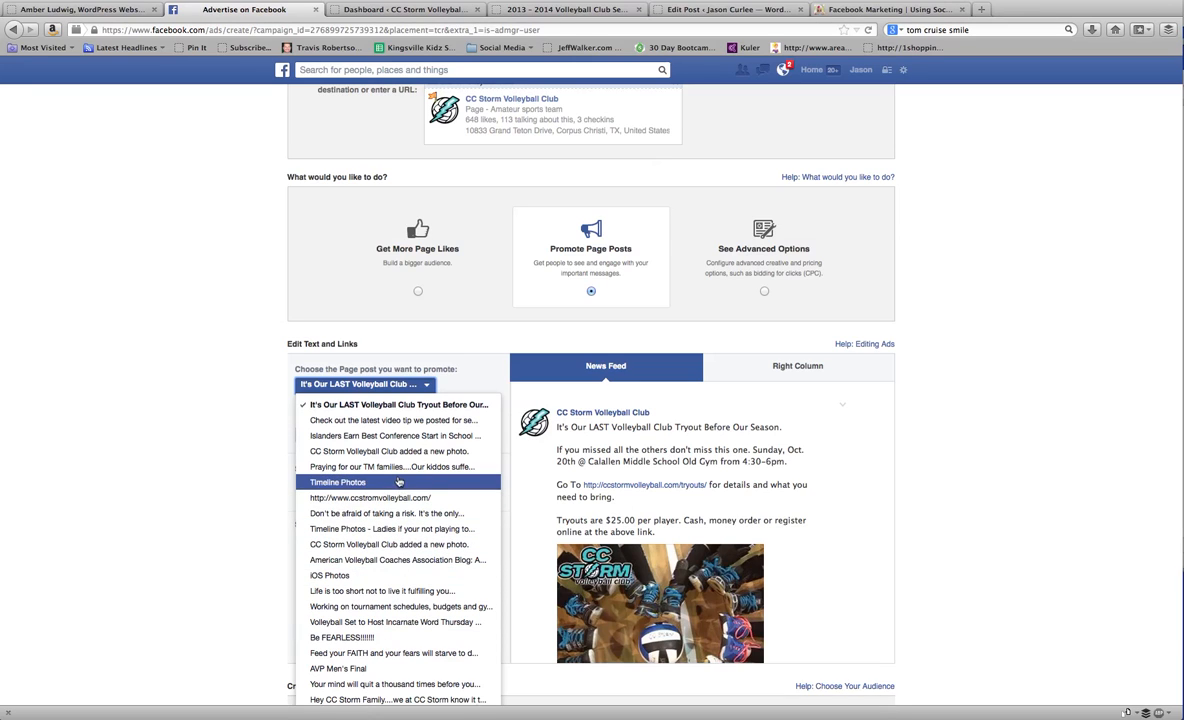
{"action": "mouse_move", "coordinate": [400, 404]}
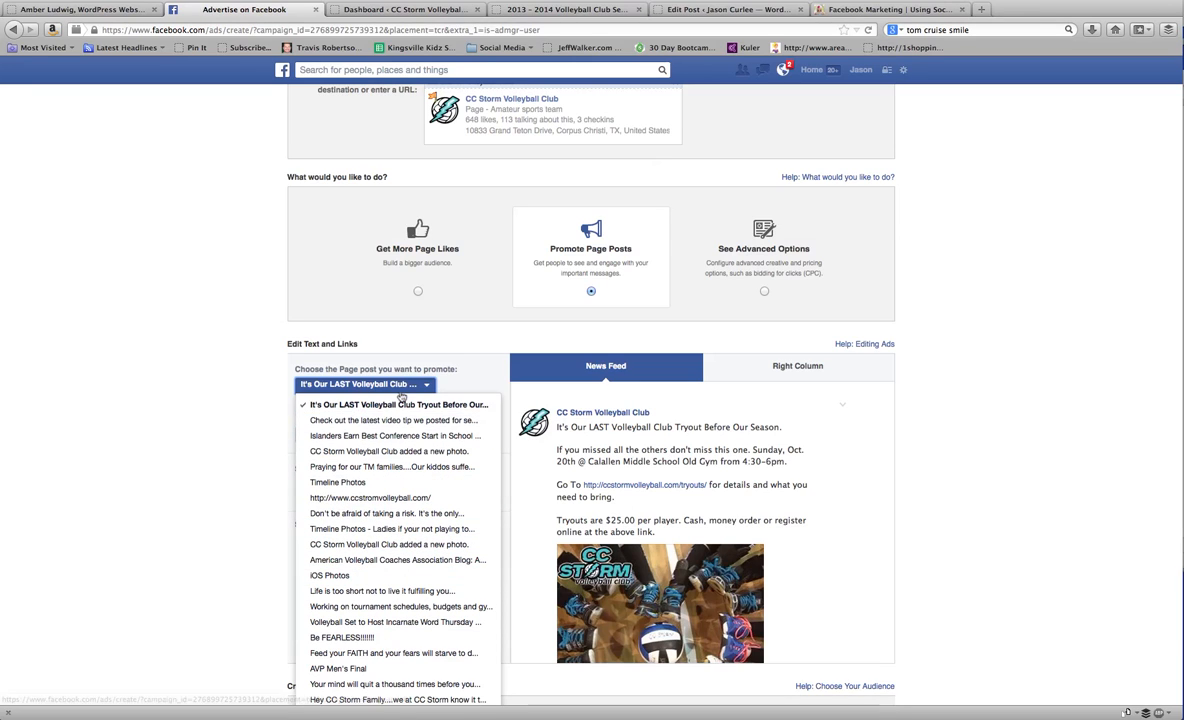
{"action": "left_click", "coordinate": [364, 384]}
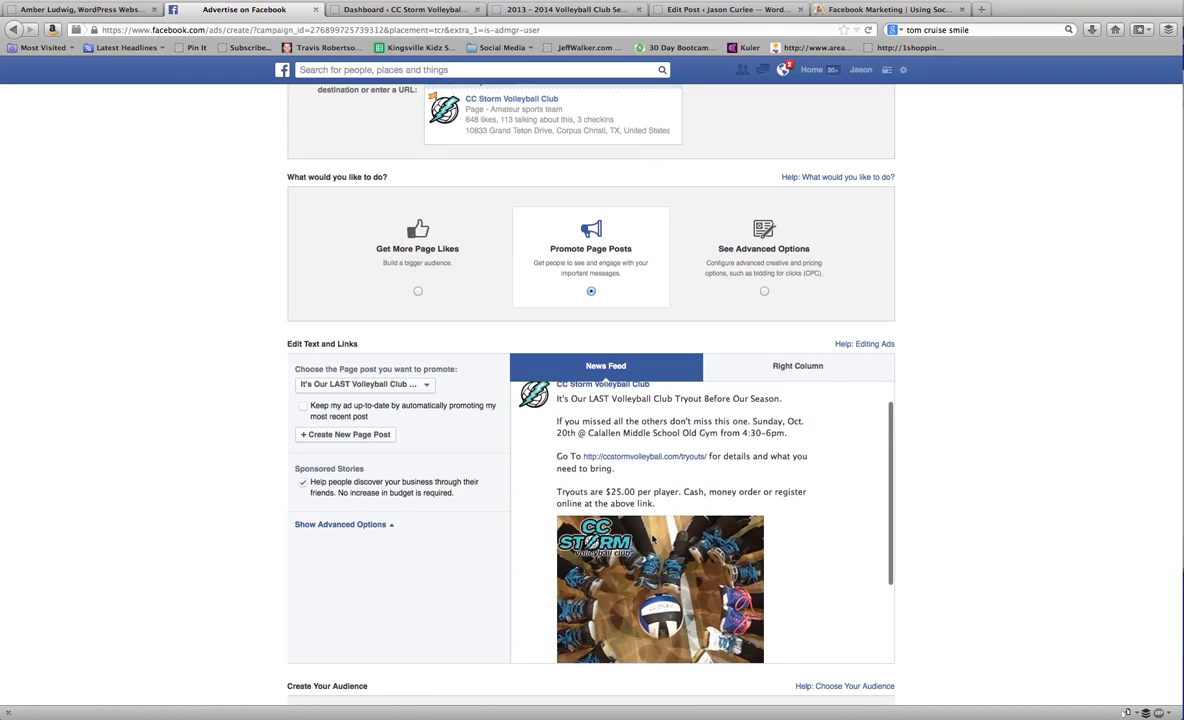
{"action": "scroll", "scroll_direction": "down", "scroll_amount": 3}
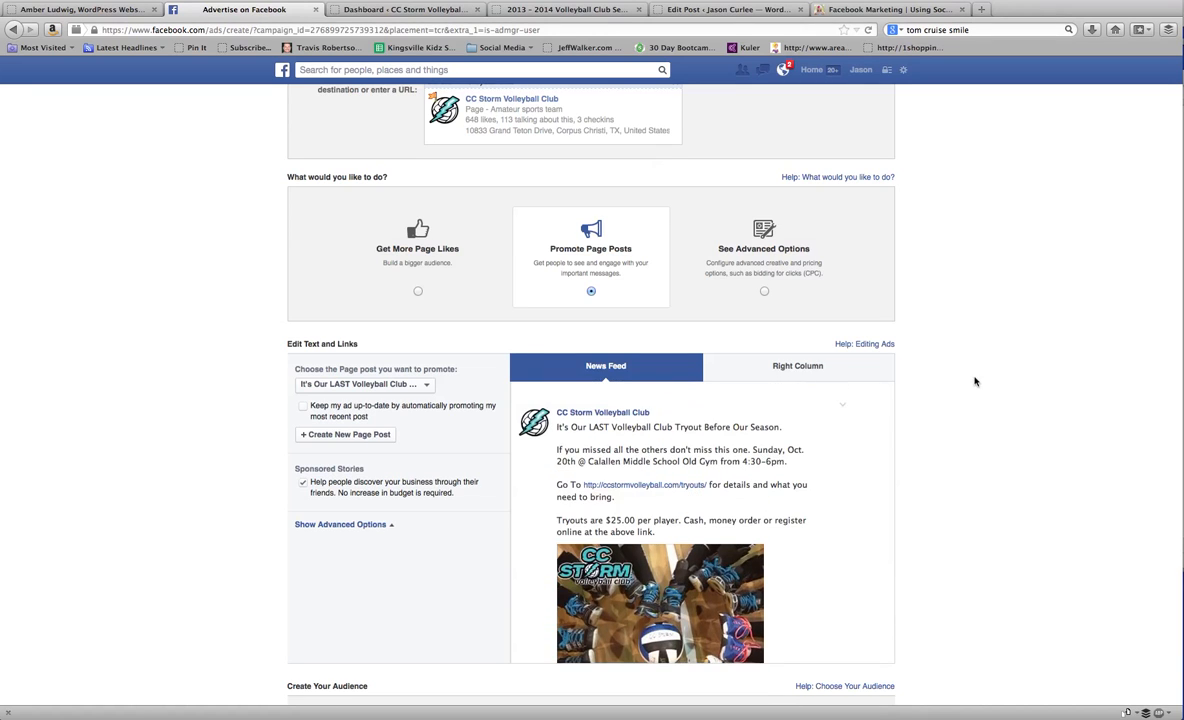
{"action": "scroll", "scroll_direction": "down", "scroll_amount": 3}
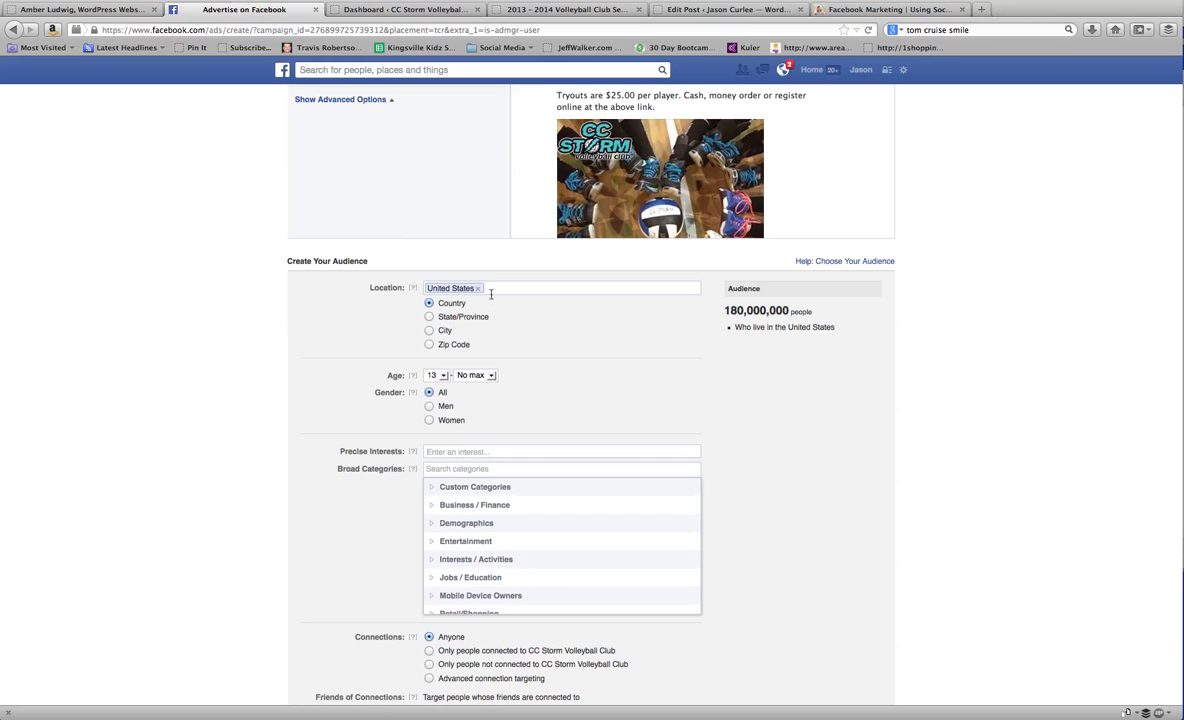
{"action": "mouse_move", "coordinate": [430, 336]}
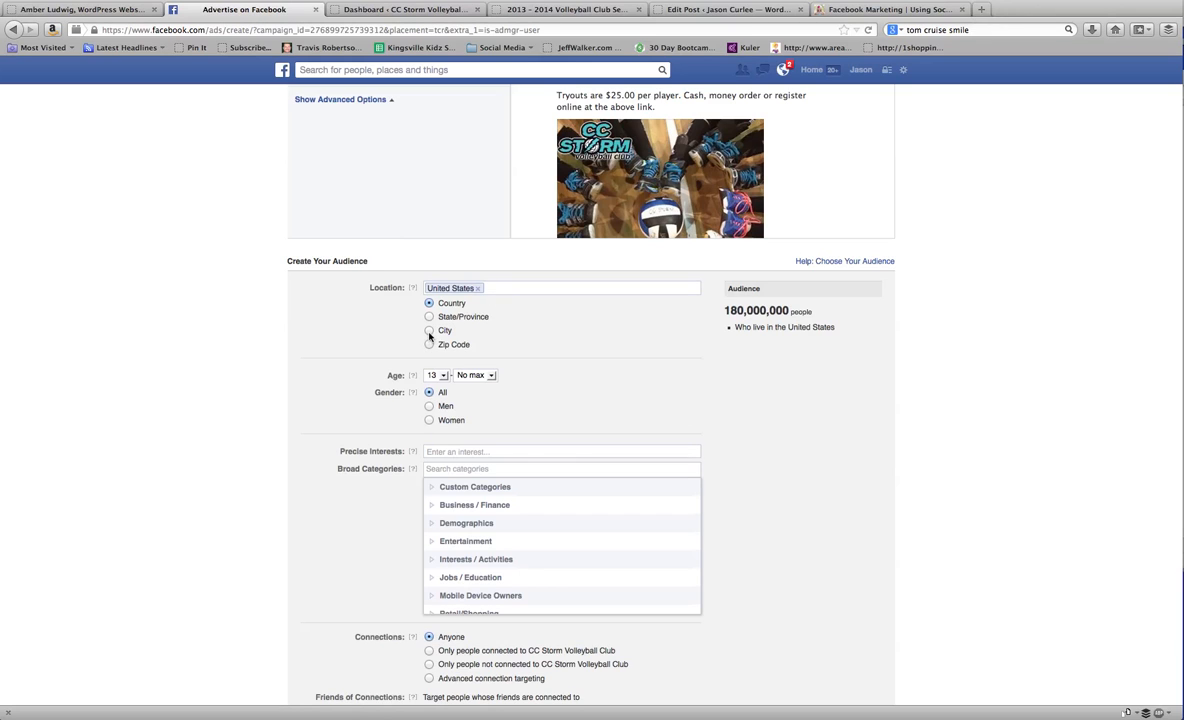
Target Corpus Christi, TX by city within a 50-mile radius, including nearby cities.
{"action": "left_click", "coordinate": [430, 330]}
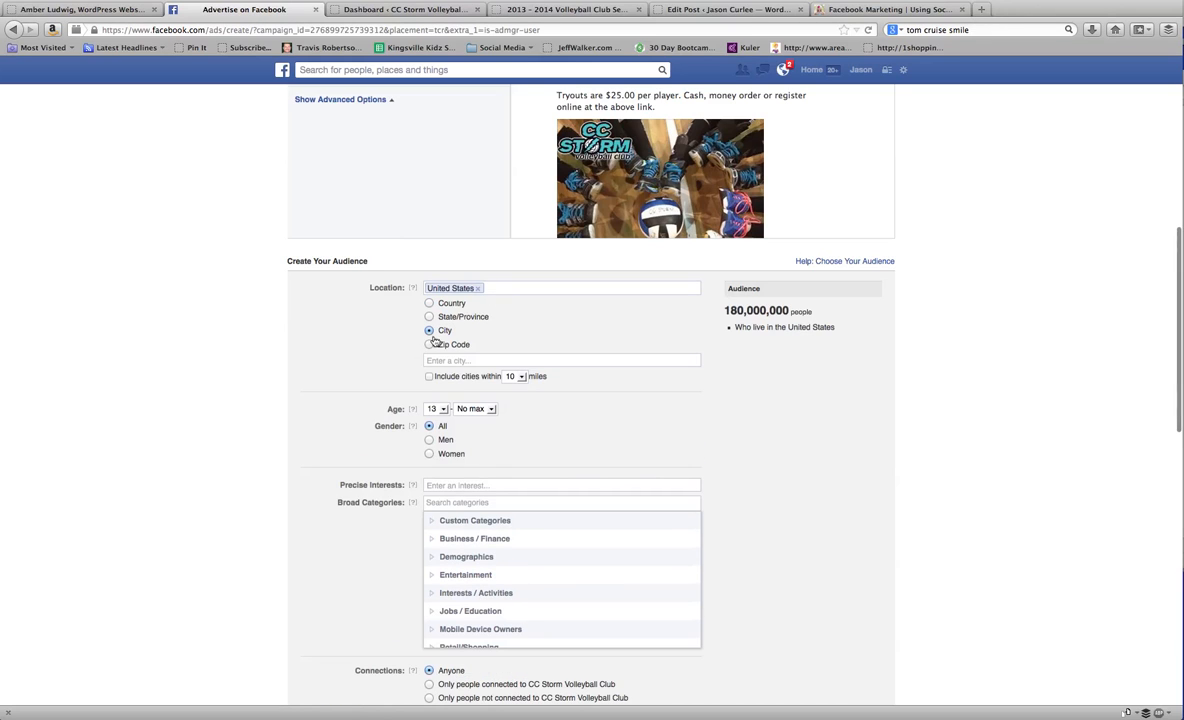
{"action": "left_click", "coordinate": [560, 360]}
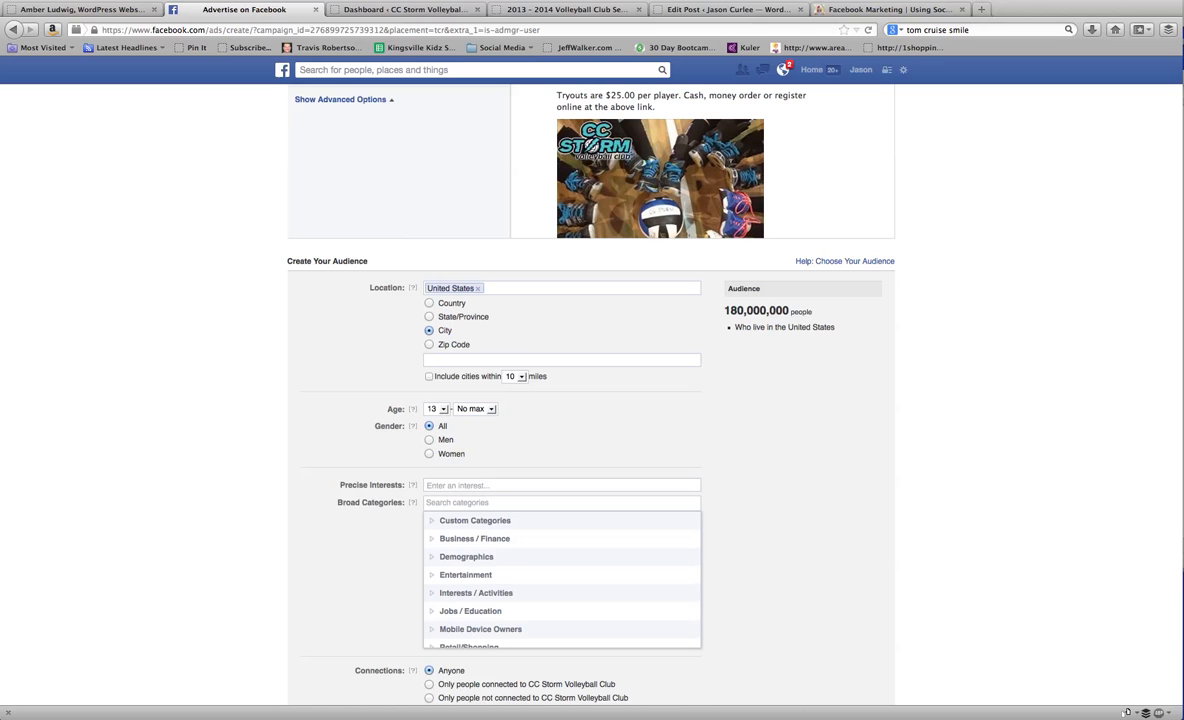
{"action": "type", "text": "corpus"}
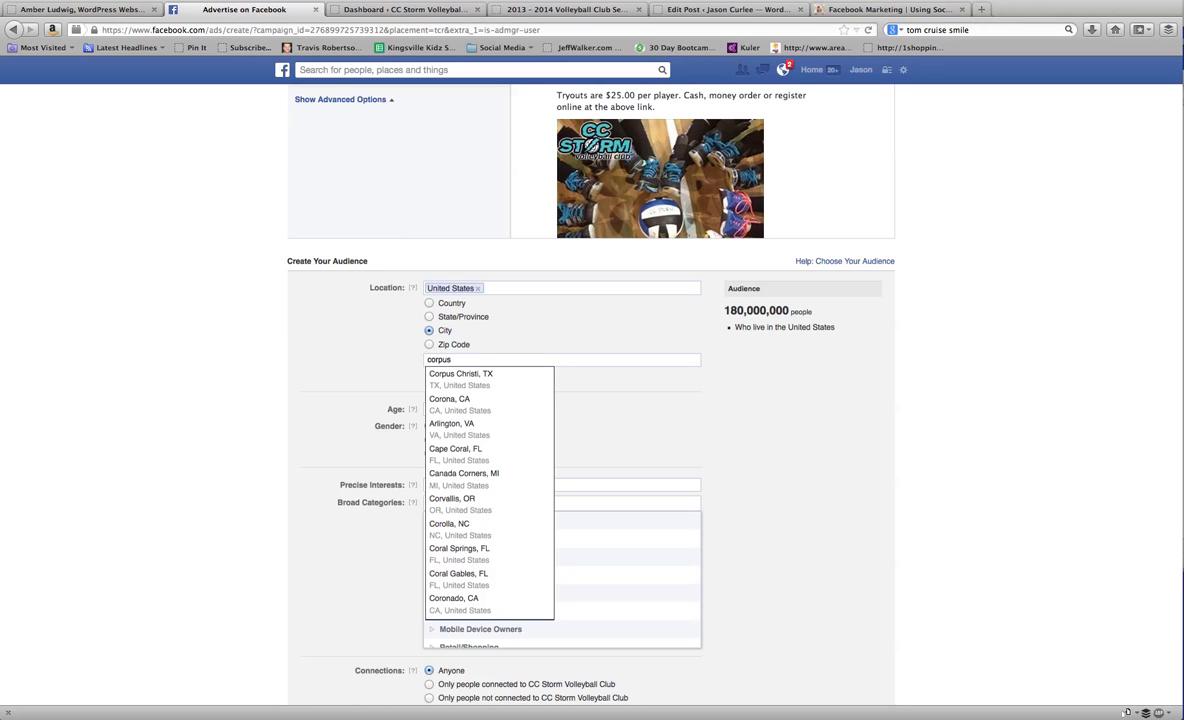
{"action": "mouse_move", "coordinate": [480, 378]}
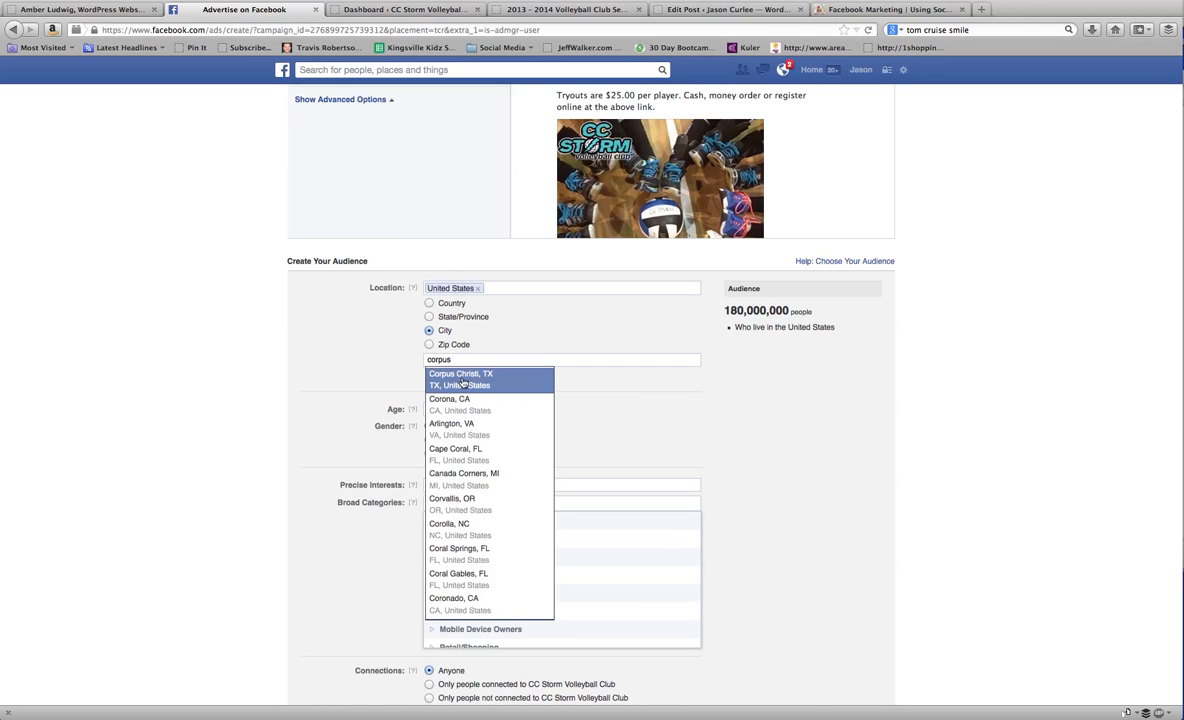
{"action": "left_click", "coordinate": [460, 374]}
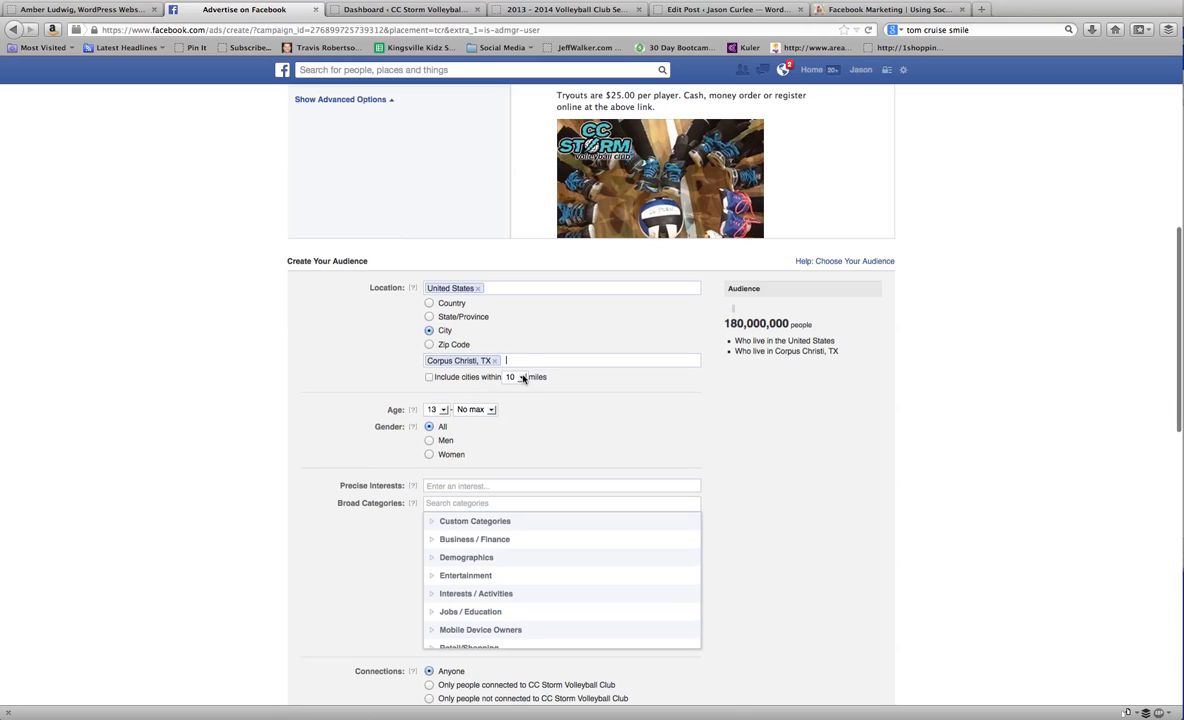
{"action": "left_click", "coordinate": [516, 376]}
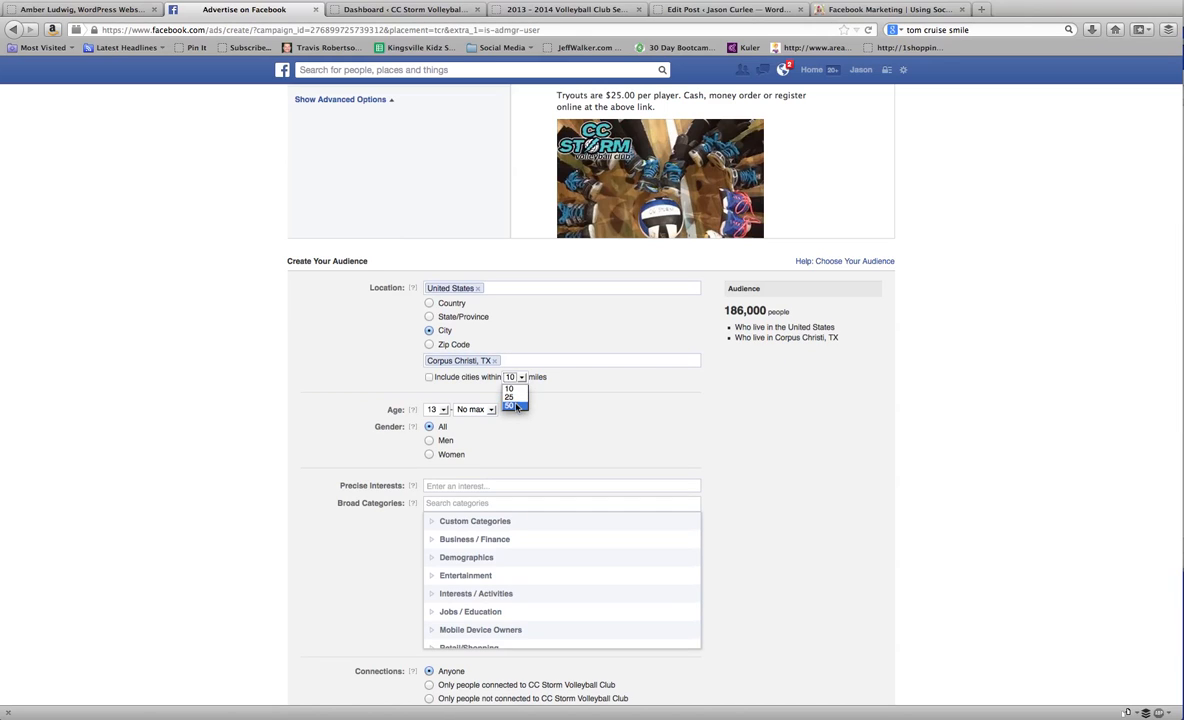
{"action": "left_click", "coordinate": [512, 404]}
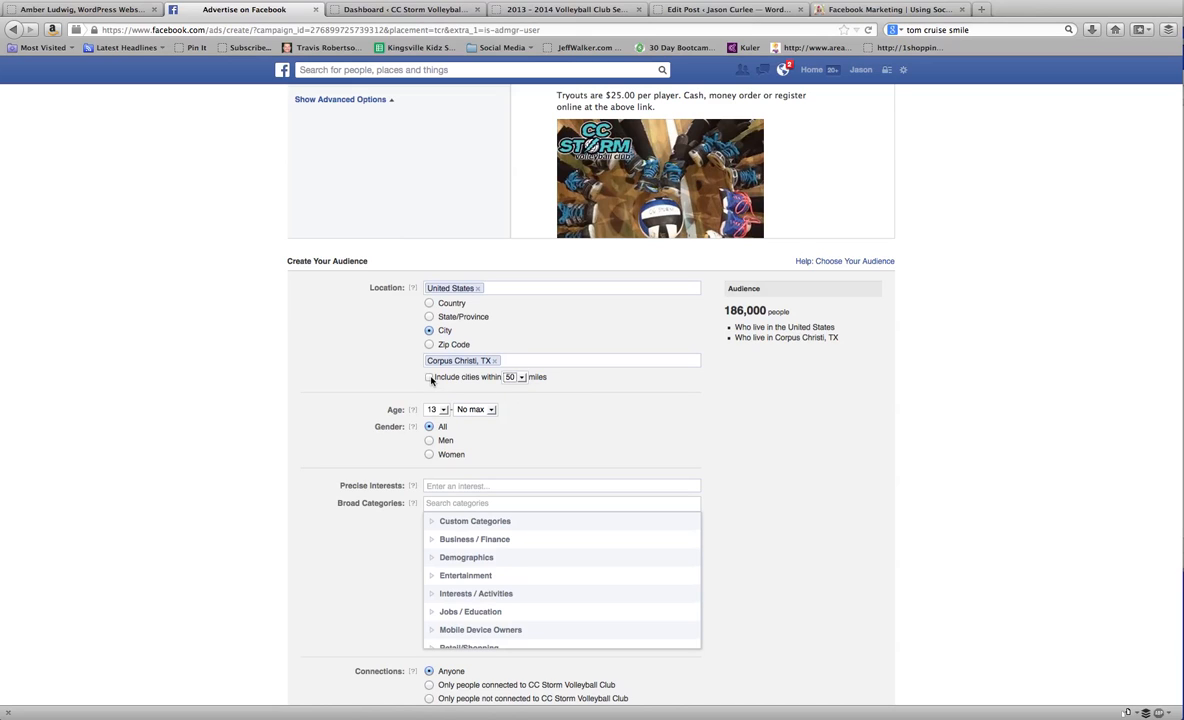
{"action": "left_click", "coordinate": [430, 376]}
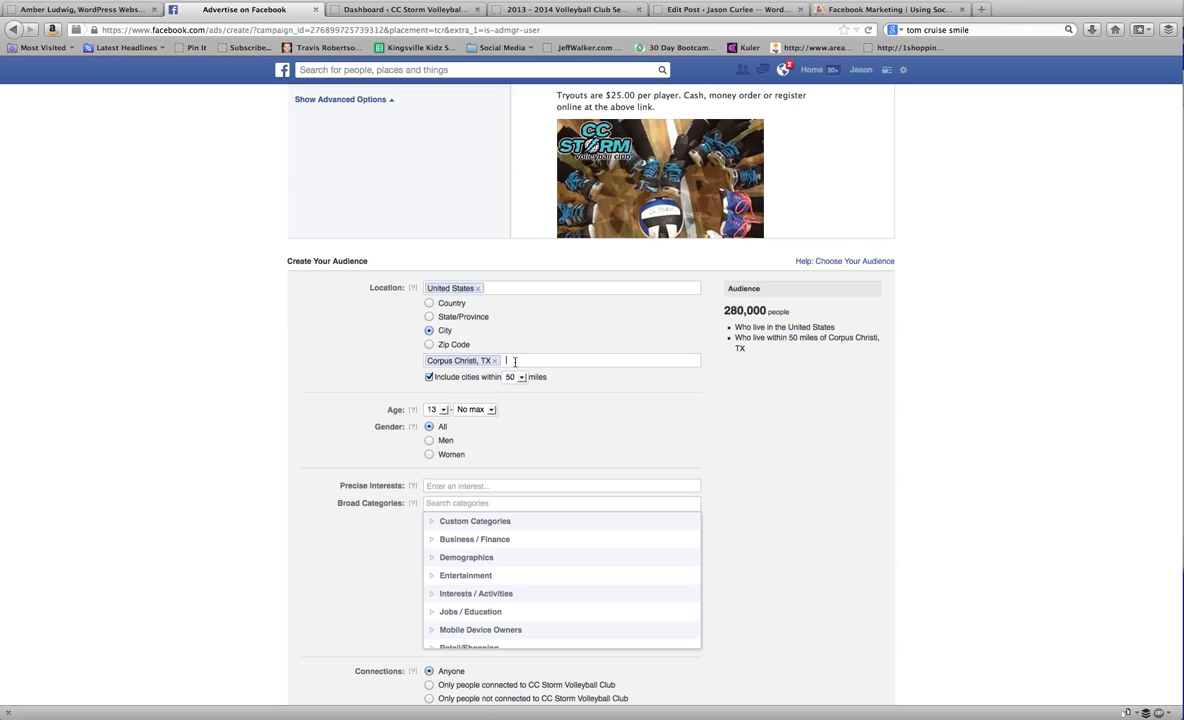
Add Odem, TX and begin entering Bishop, TX as further target cities.
{"action": "type", "text": "Odem"}
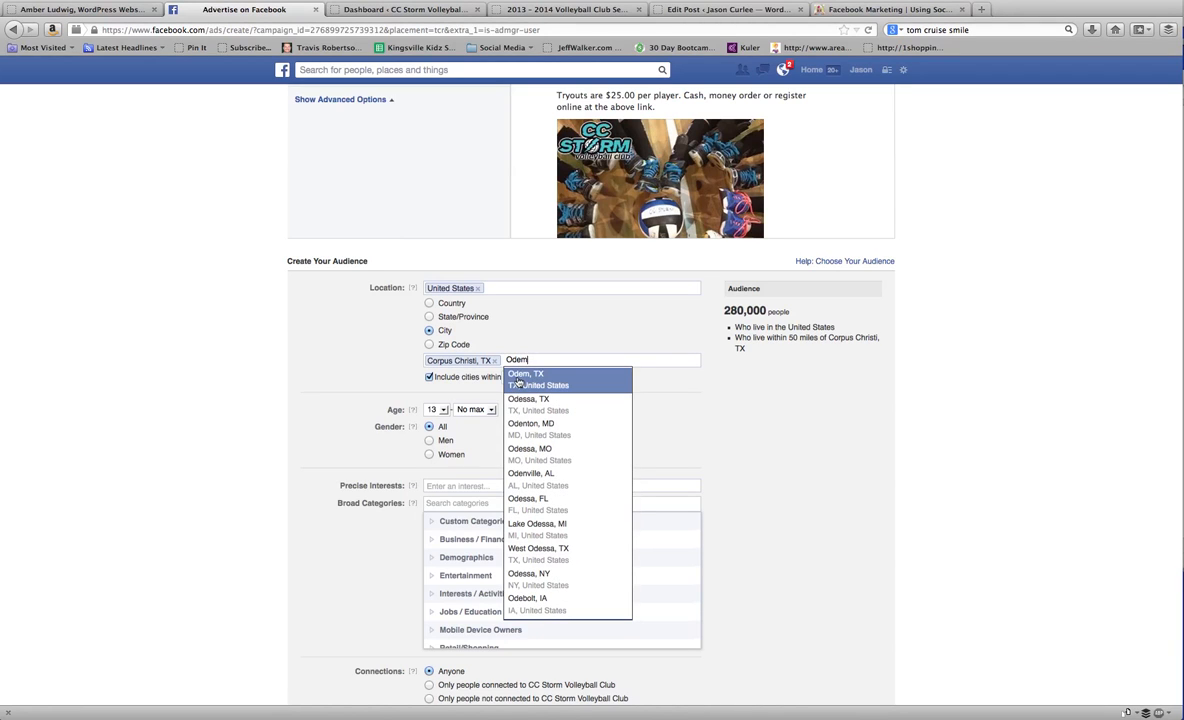
{"action": "left_click", "coordinate": [524, 374]}
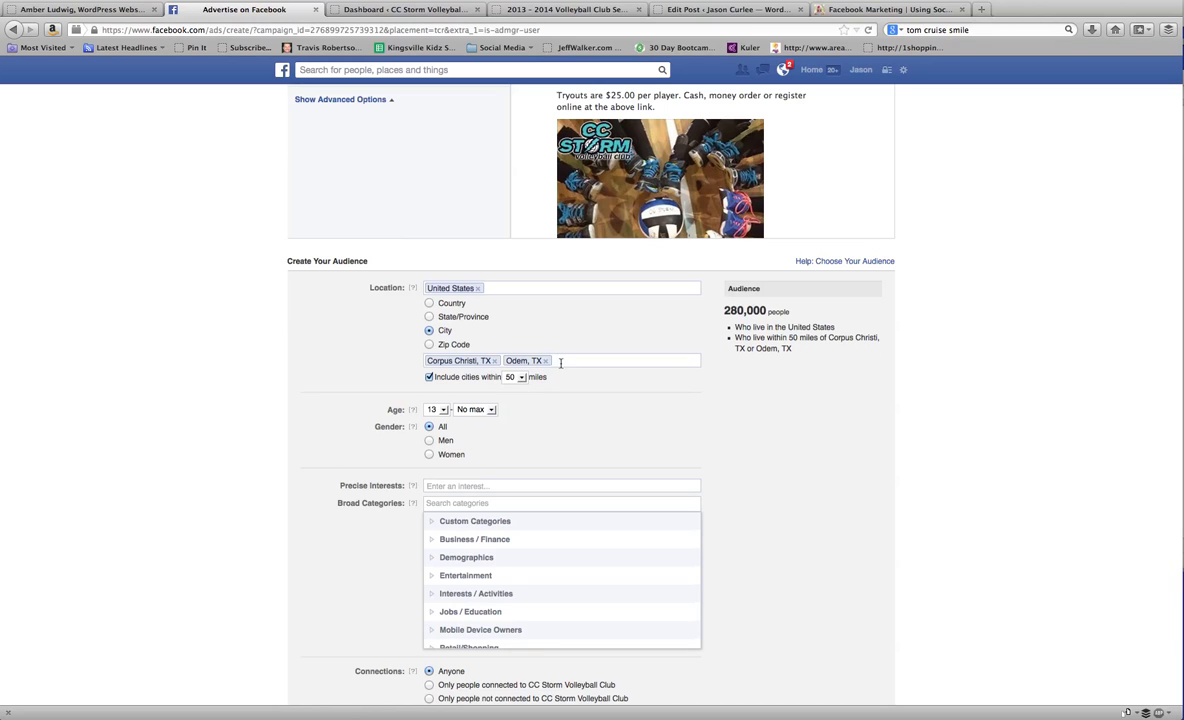
{"action": "type", "text": "Bishop"}
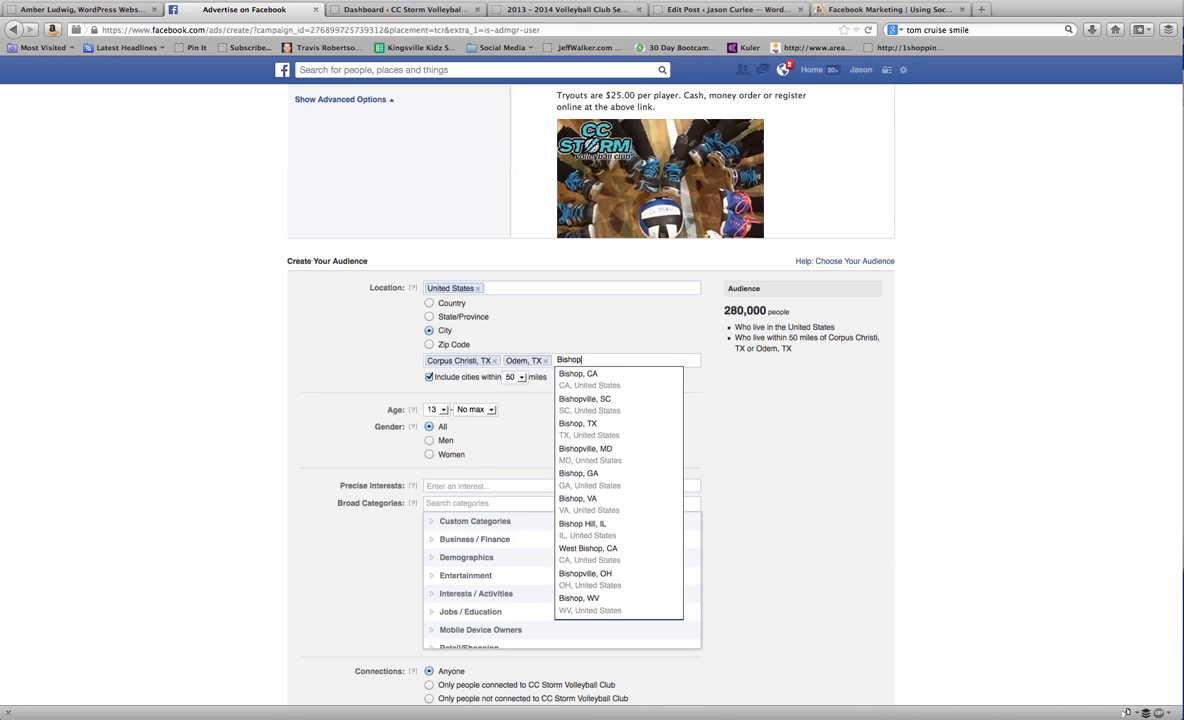
{"action": "mouse_move", "coordinate": [578, 428]}
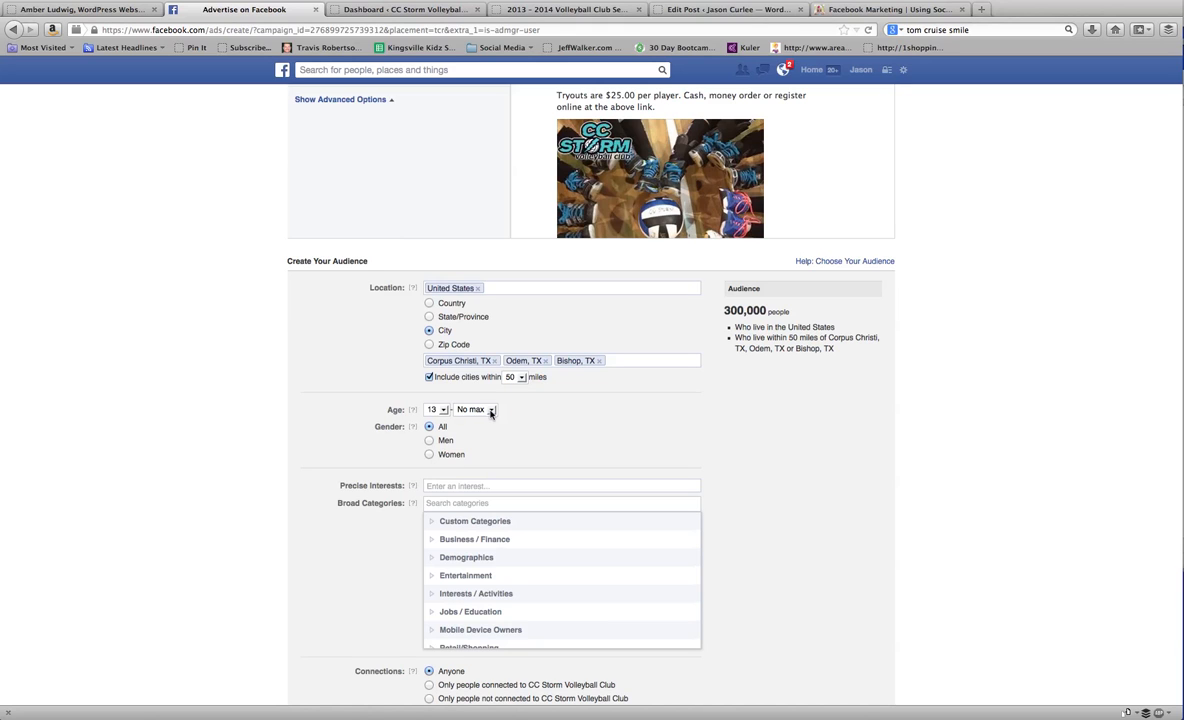
Add #Volleyball and #Beach volleyball as precise interests.
{"action": "scroll", "scroll_direction": "down", "scroll_amount": 3}
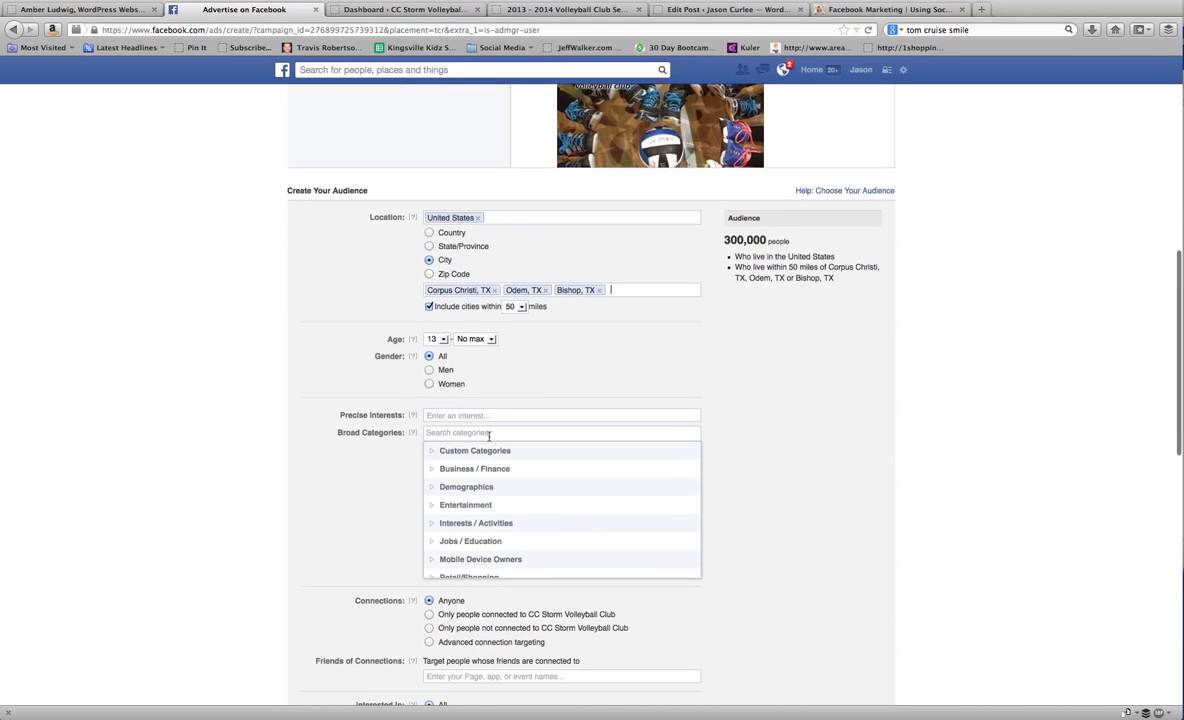
{"action": "left_click", "coordinate": [560, 414]}
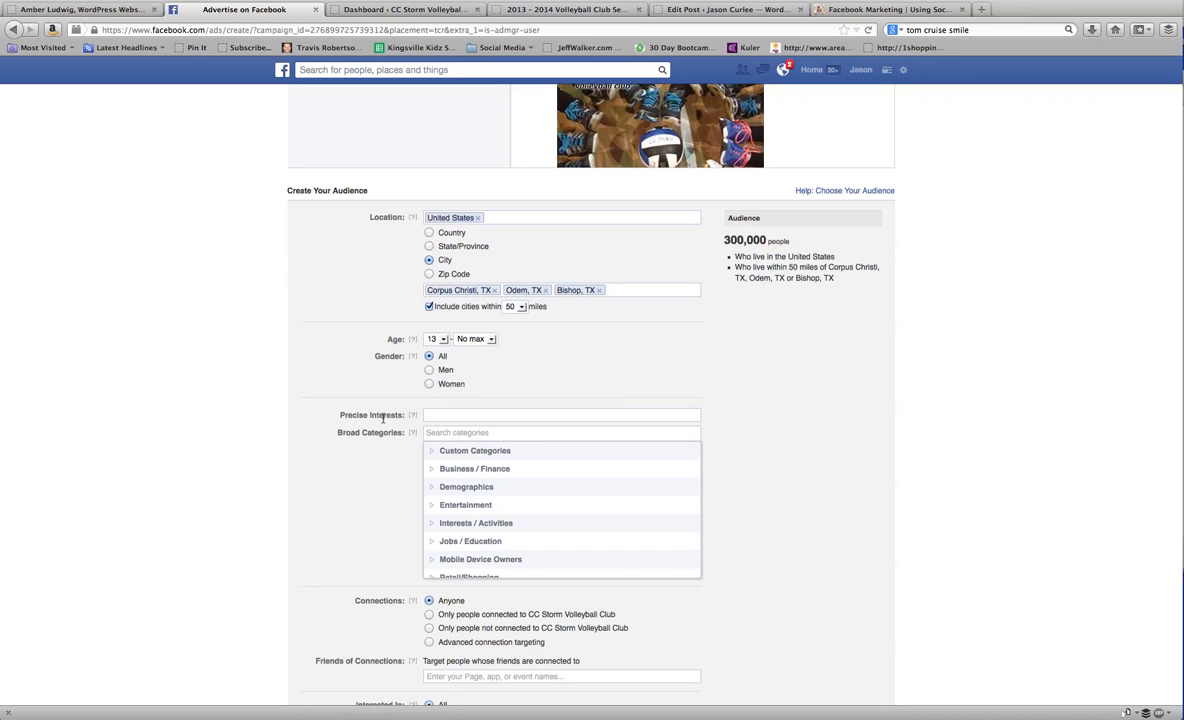
{"action": "left_click", "coordinate": [560, 414]}
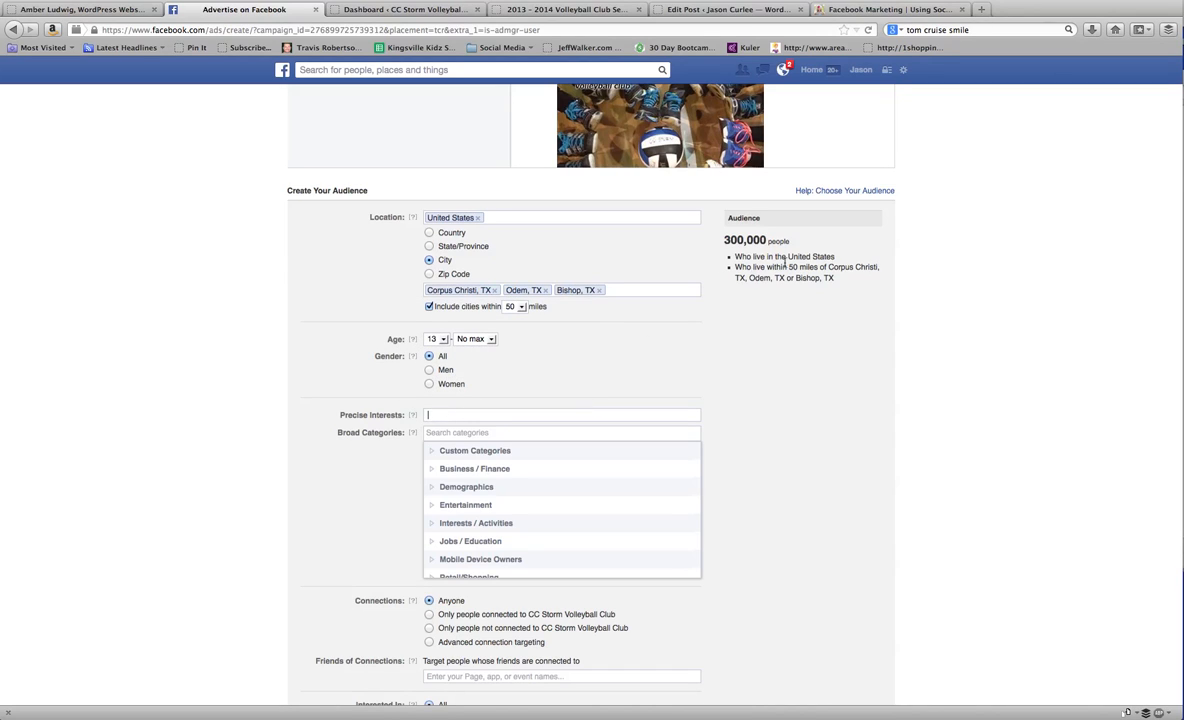
{"action": "mouse_move", "coordinate": [832, 280]}
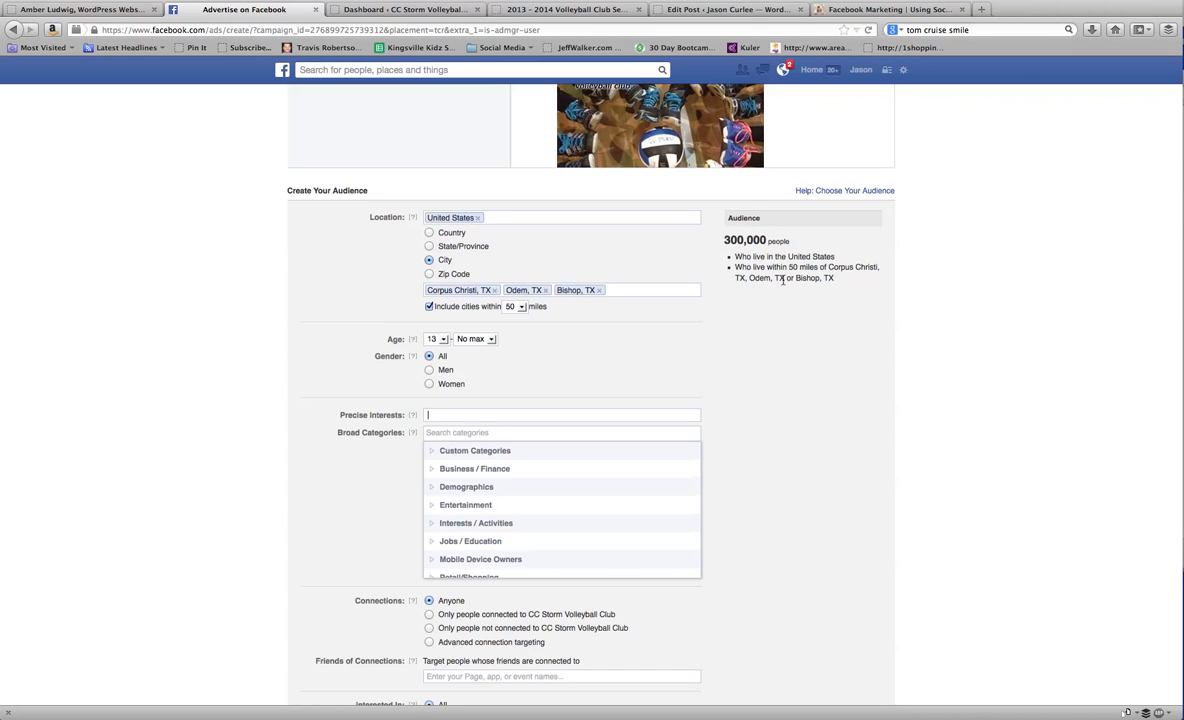
{"action": "mouse_move", "coordinate": [790, 292]}
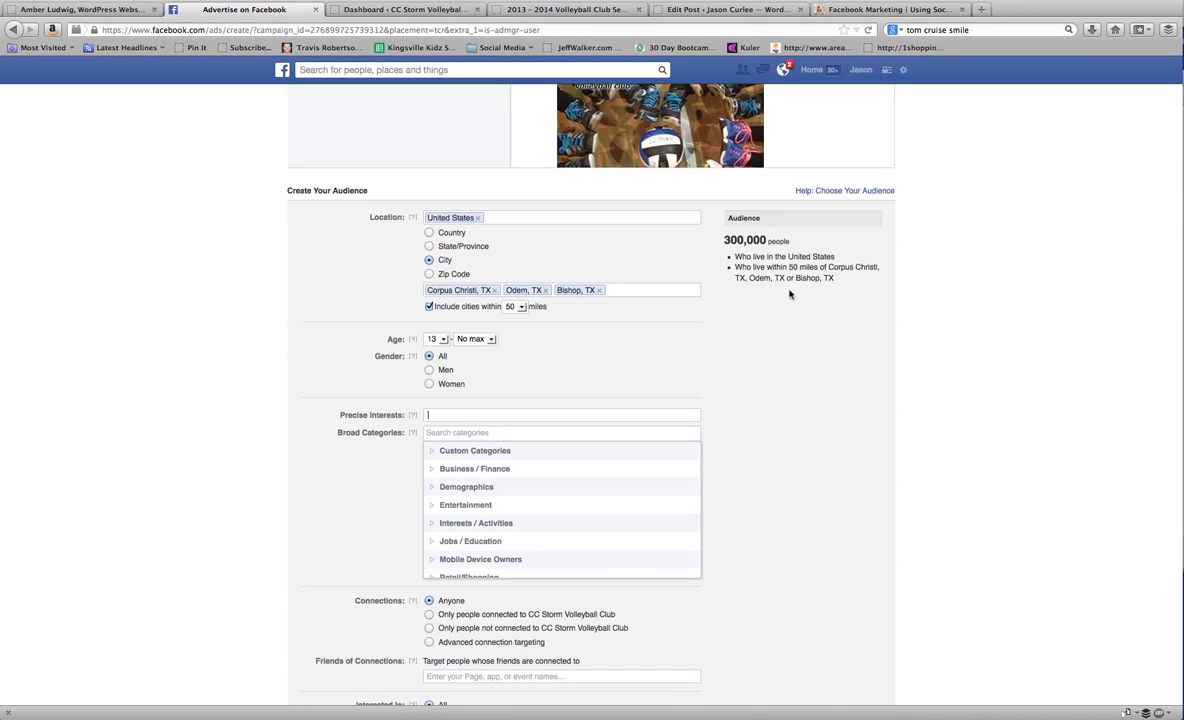
{"action": "mouse_move", "coordinate": [712, 248]}
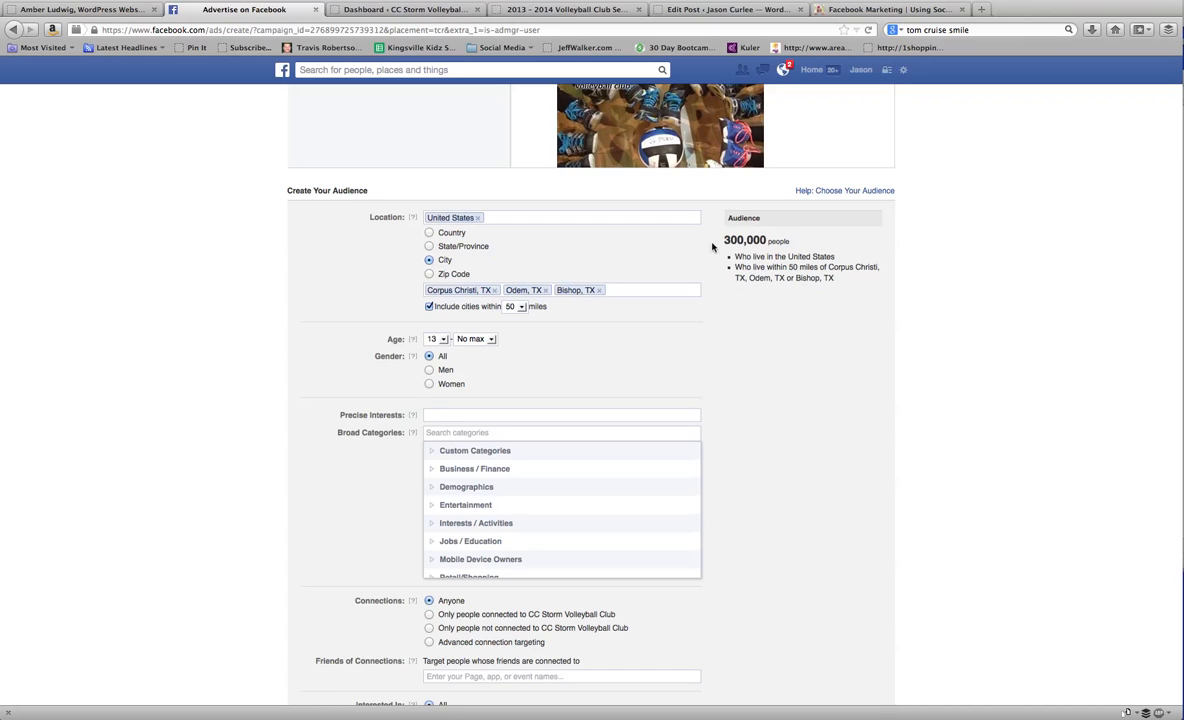
{"action": "mouse_move", "coordinate": [736, 288]}
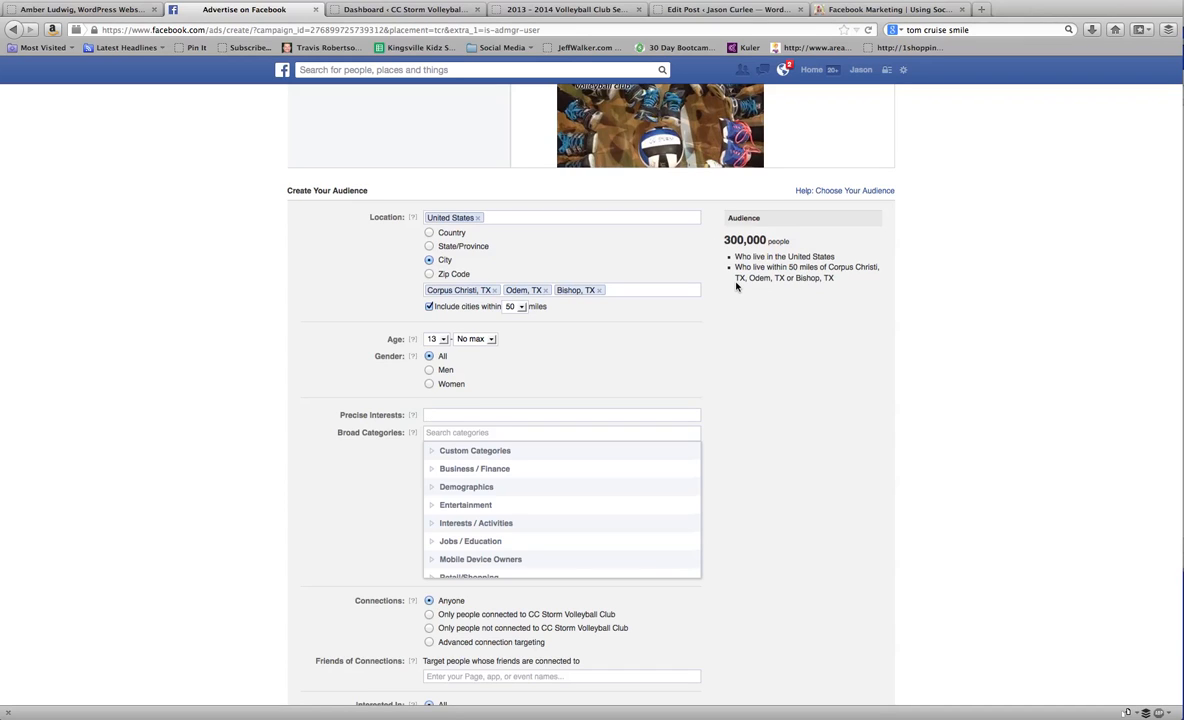
{"action": "left_click", "coordinate": [560, 414]}
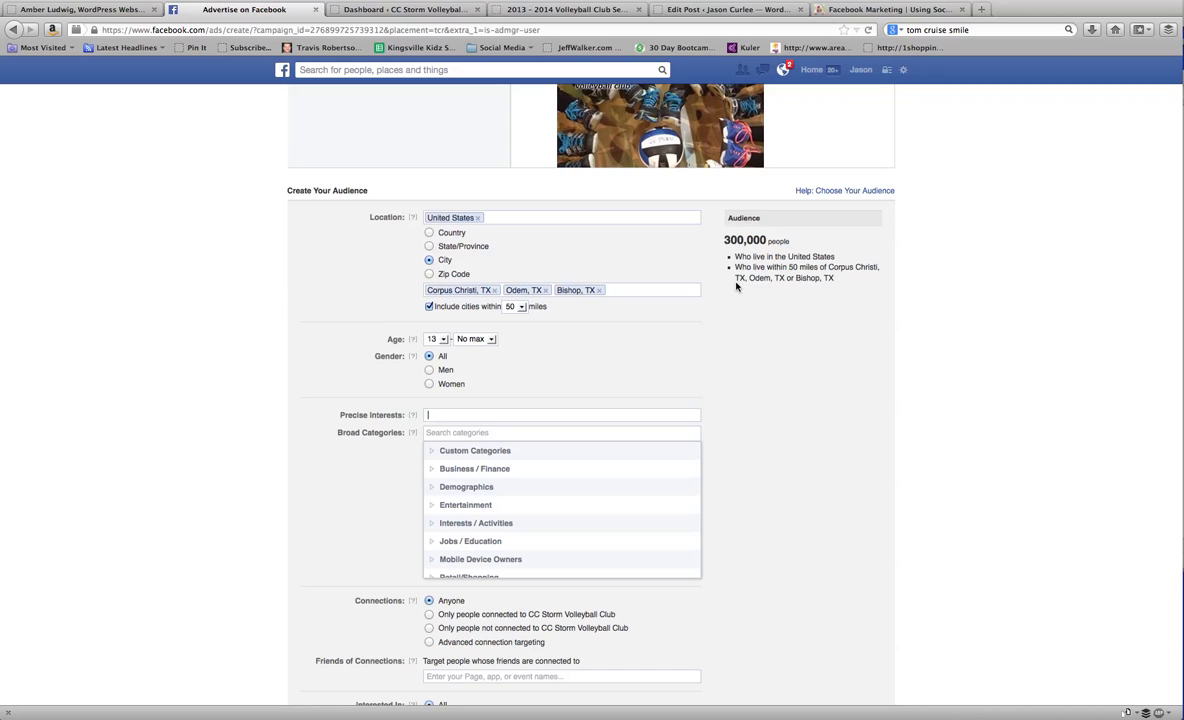
{"action": "mouse_move", "coordinate": [768, 216]}
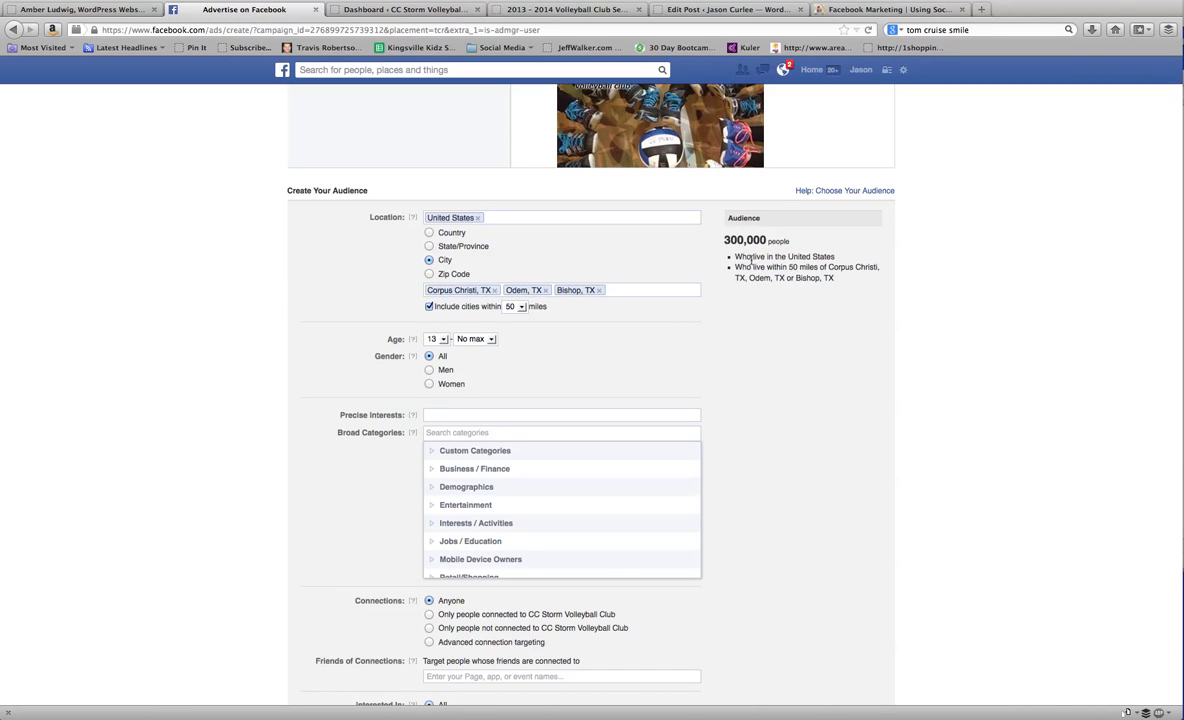
{"action": "scroll", "scroll_direction": "down", "scroll_amount": 3}
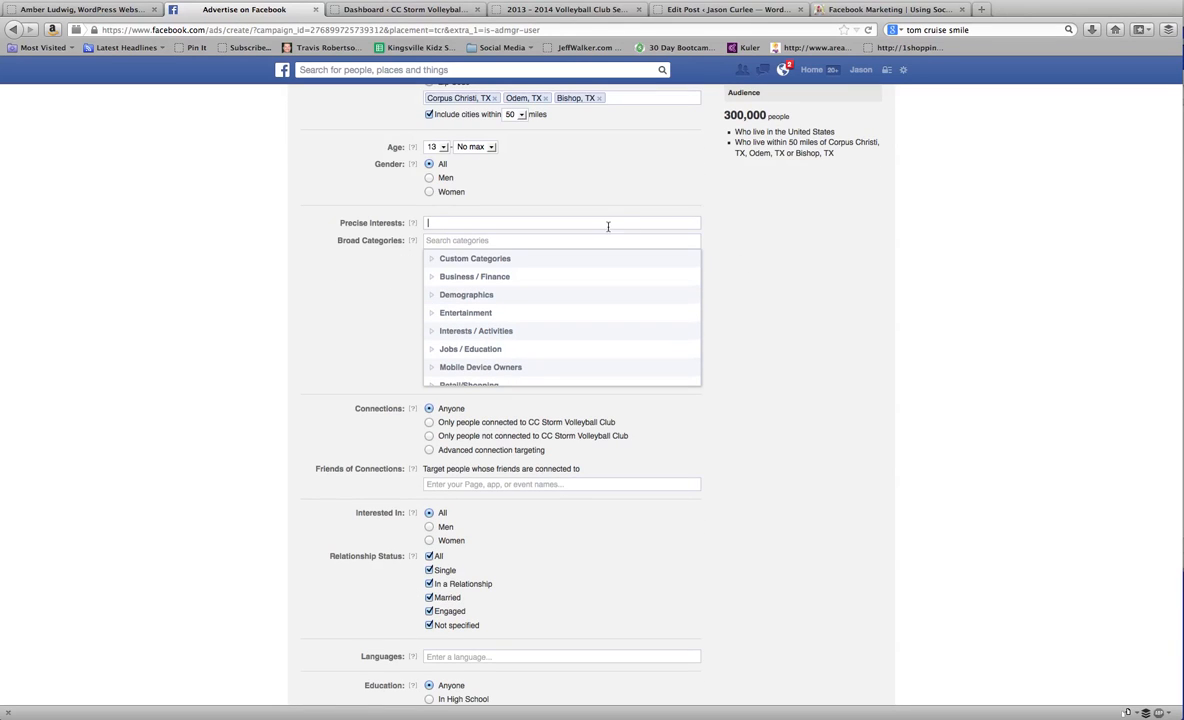
{"action": "type", "text": "vo"}
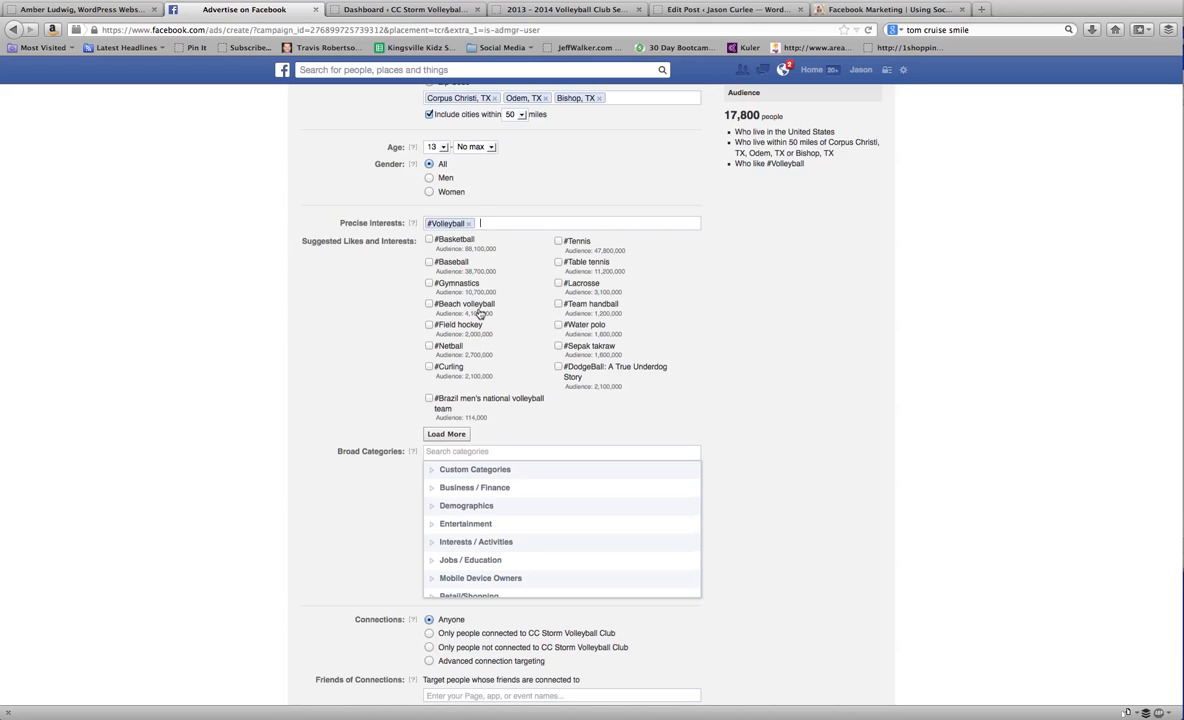
{"action": "left_click", "coordinate": [430, 304]}
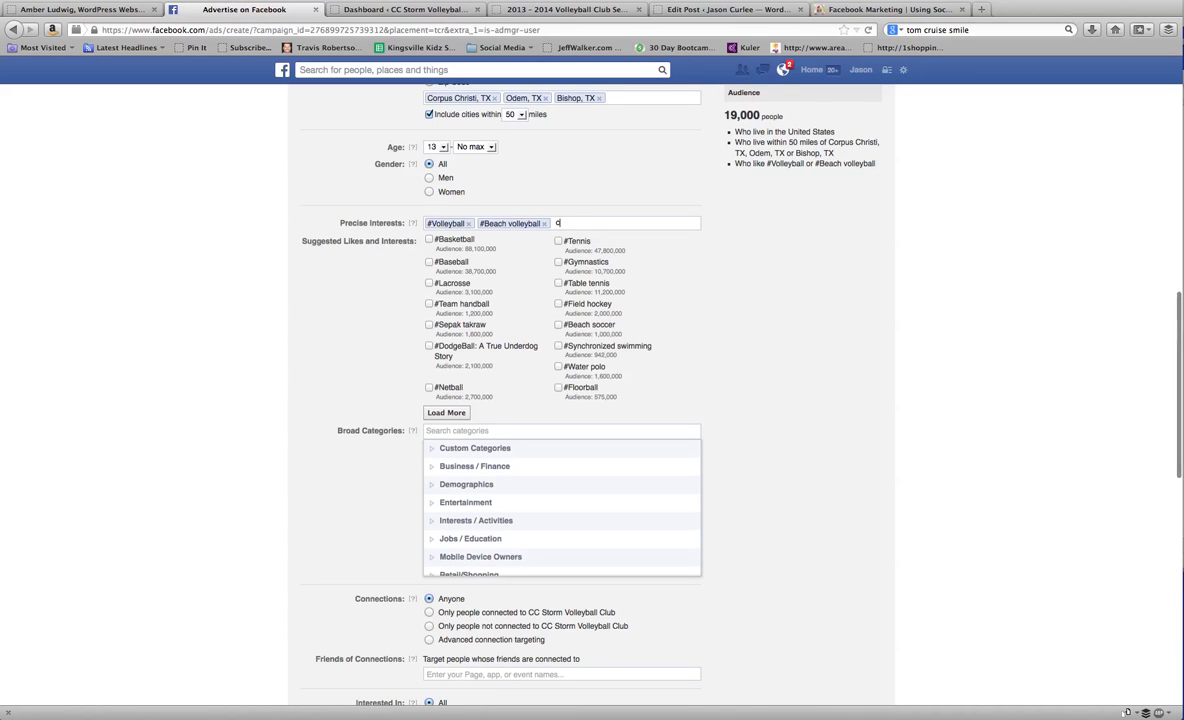
Add #Coach (sport), #Coaching and #Head coach, narrowing the audience to 28,000.
{"action": "type", "text": "oa"}
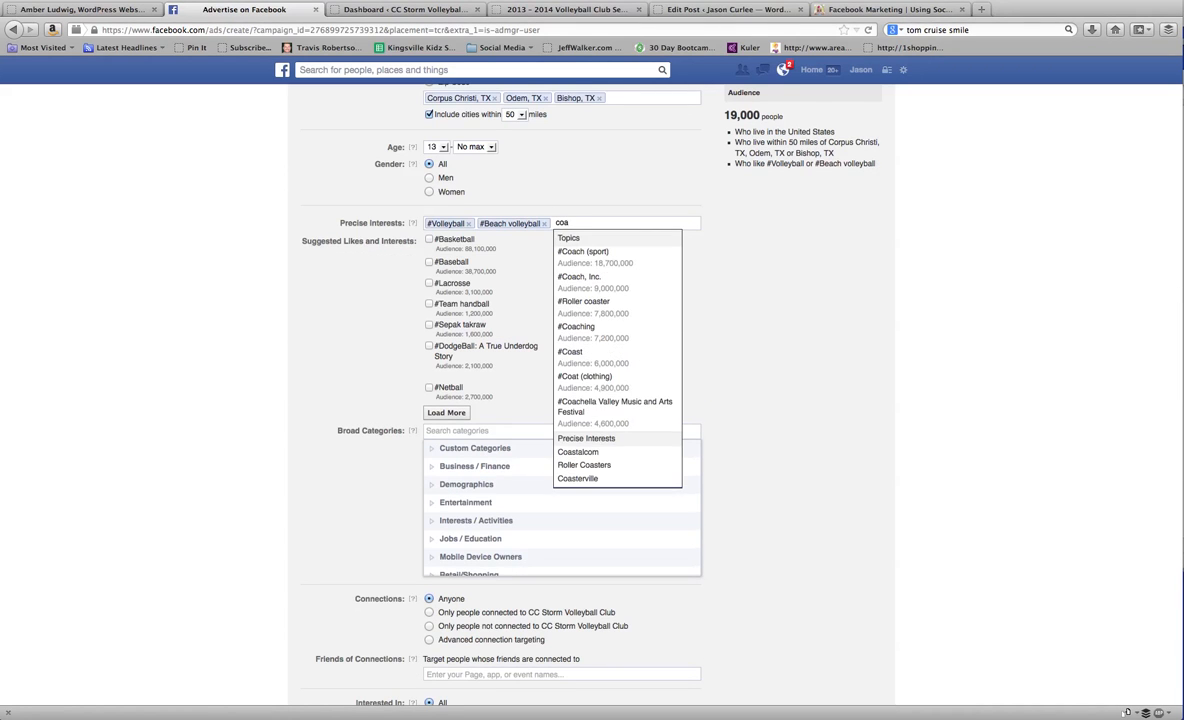
{"action": "type", "text": "c"}
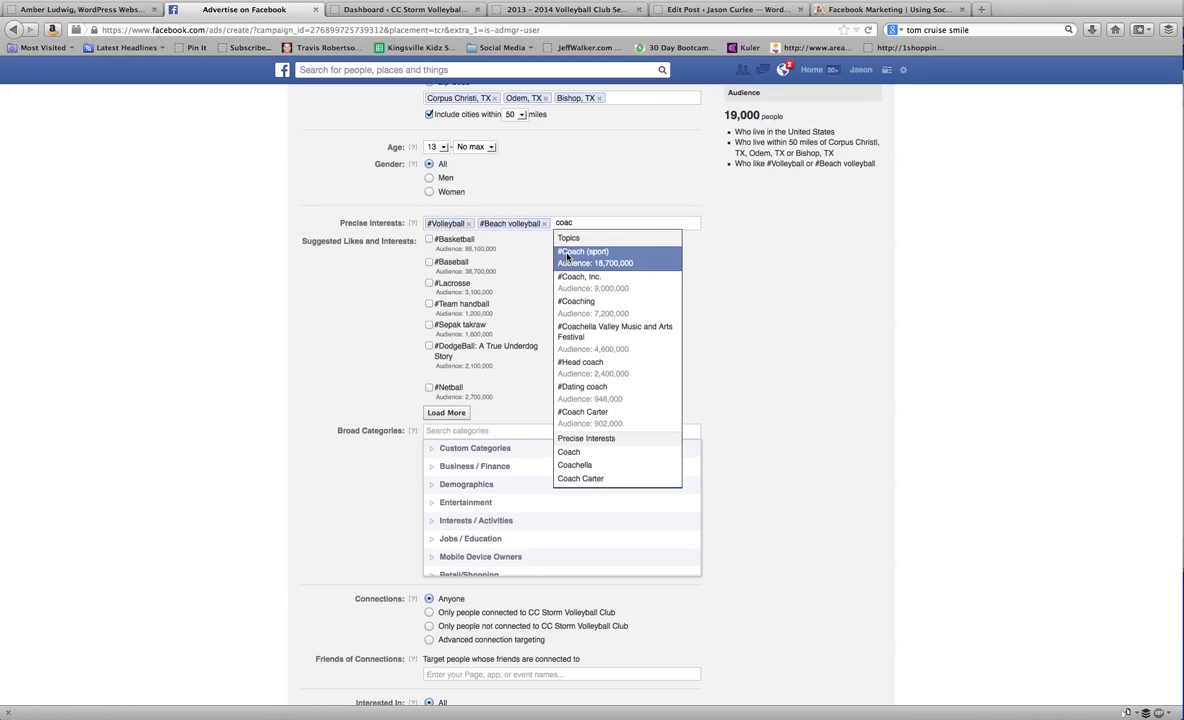
{"action": "left_click", "coordinate": [584, 252]}
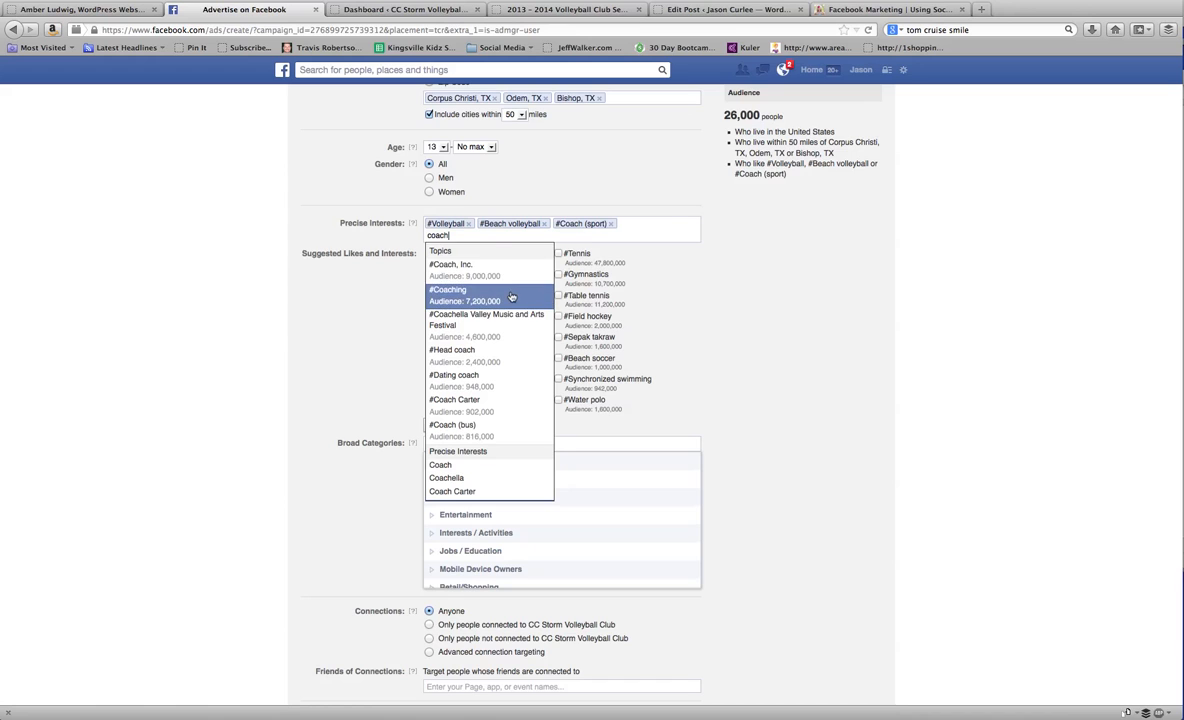
{"action": "left_click", "coordinate": [464, 292]}
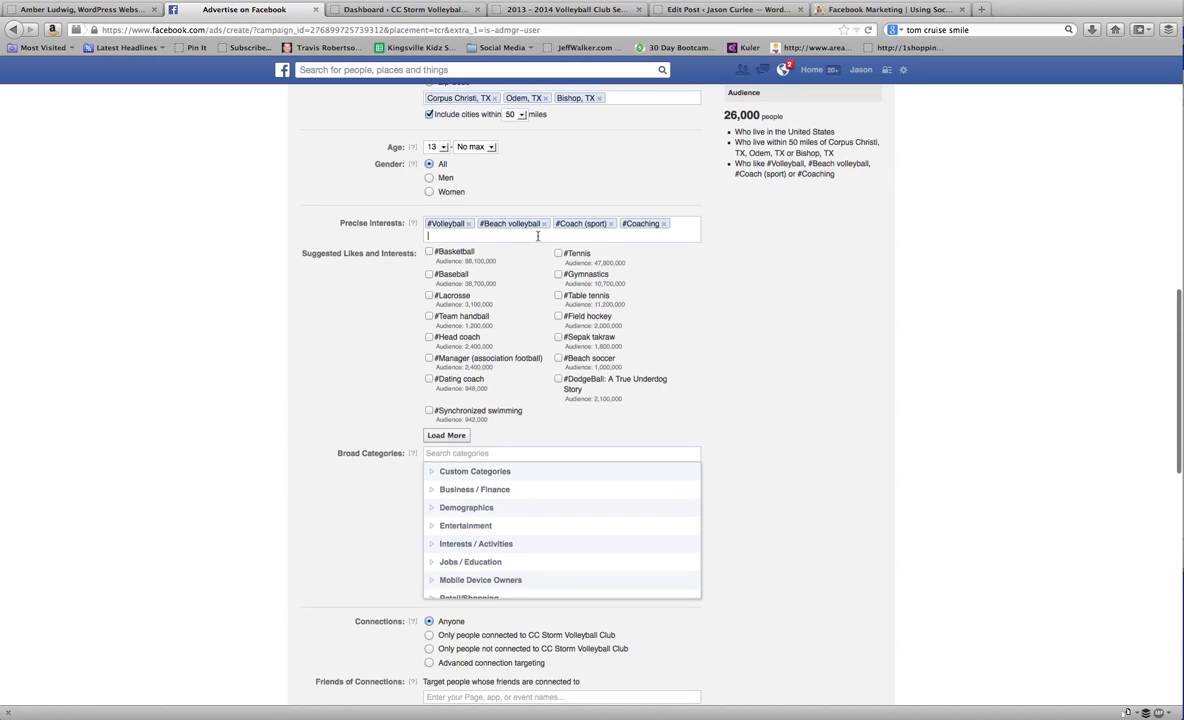
{"action": "type", "text": "head"}
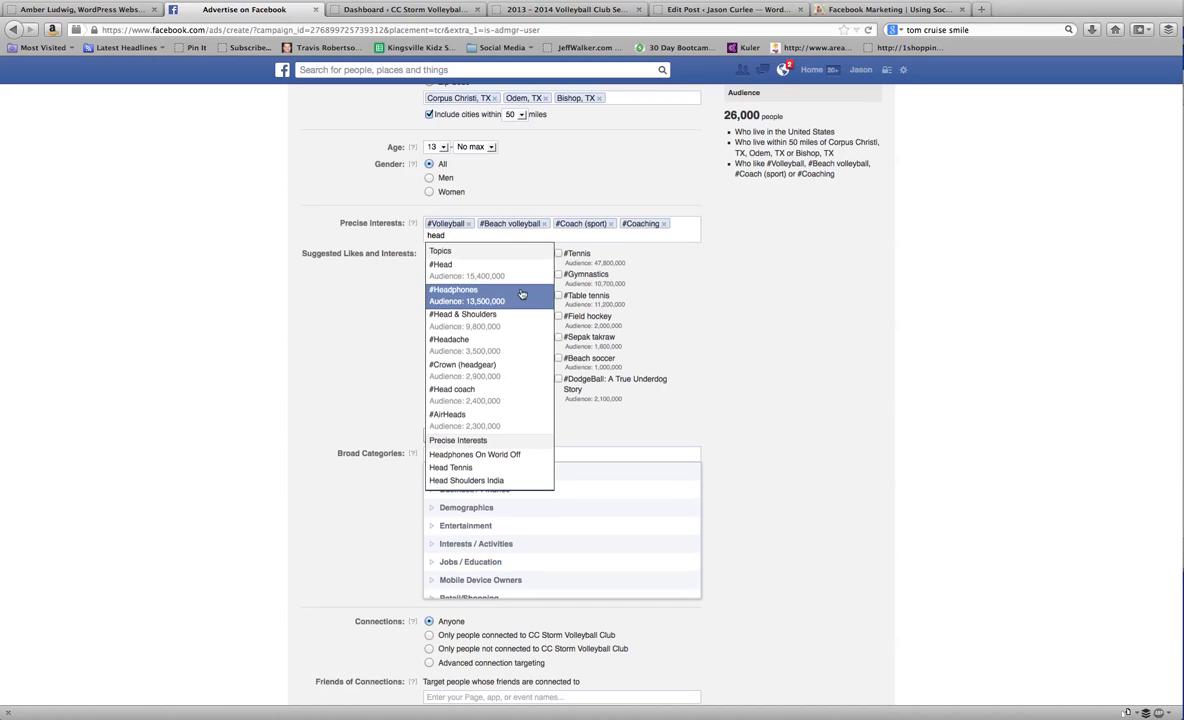
{"action": "mouse_move", "coordinate": [470, 396]}
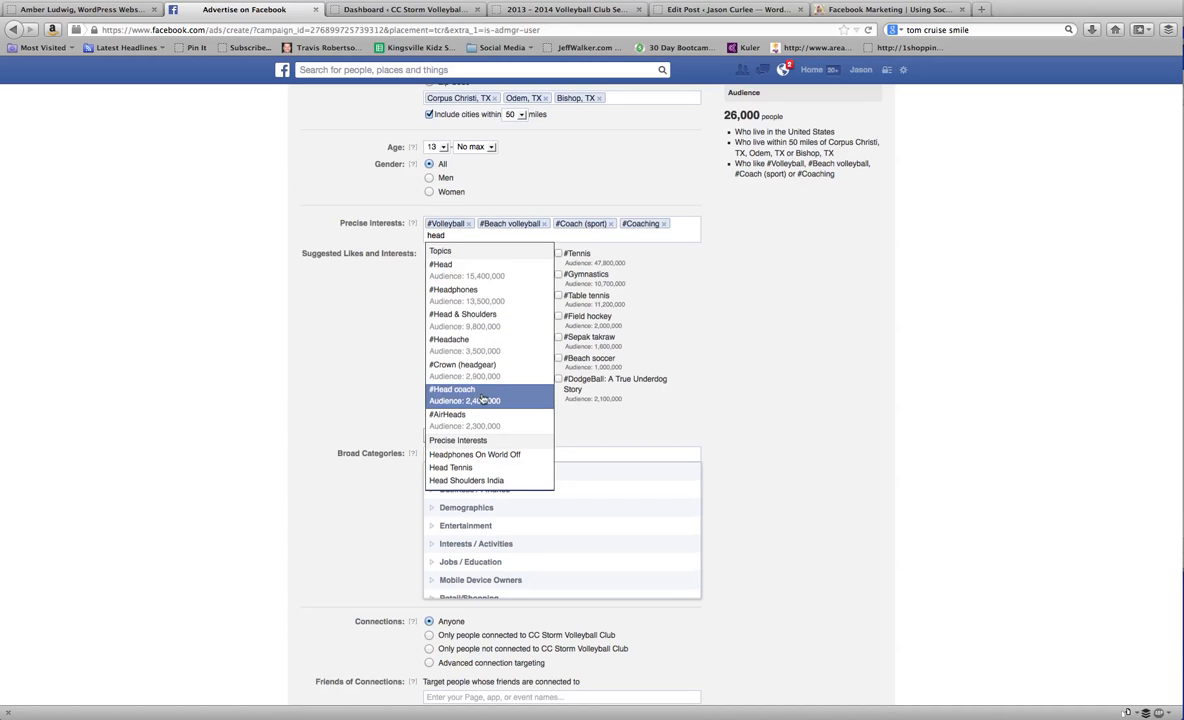
{"action": "left_click", "coordinate": [452, 388]}
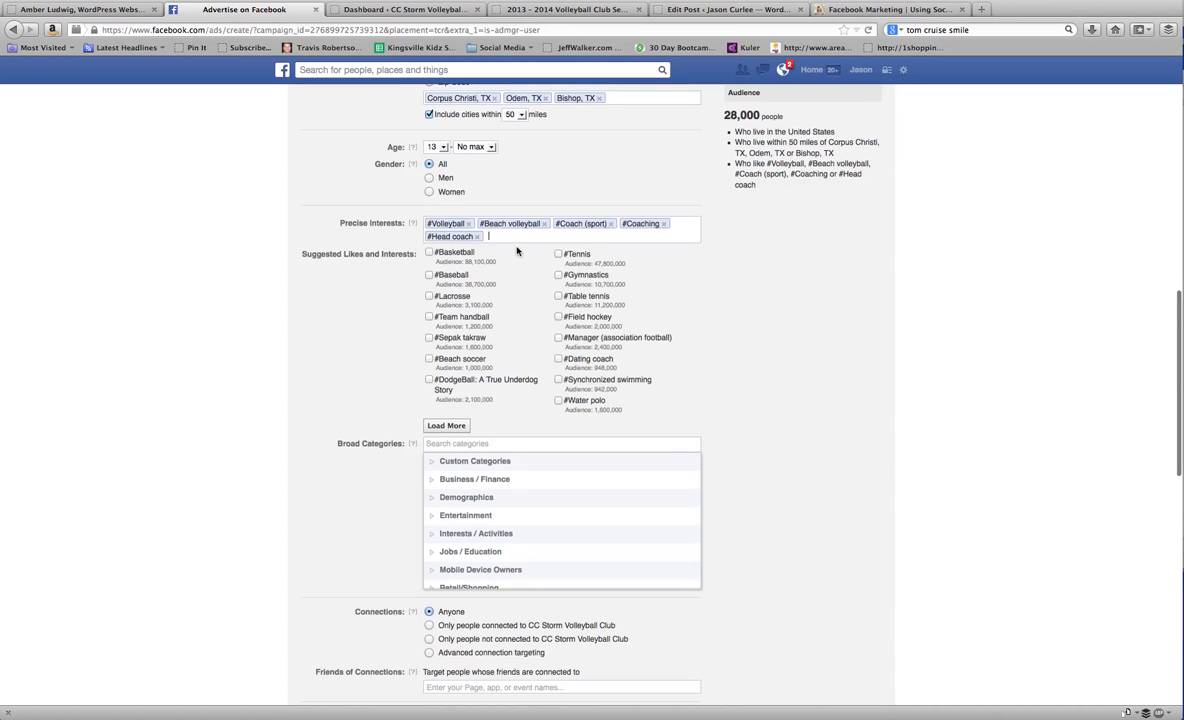
{"action": "type", "text": "a"}
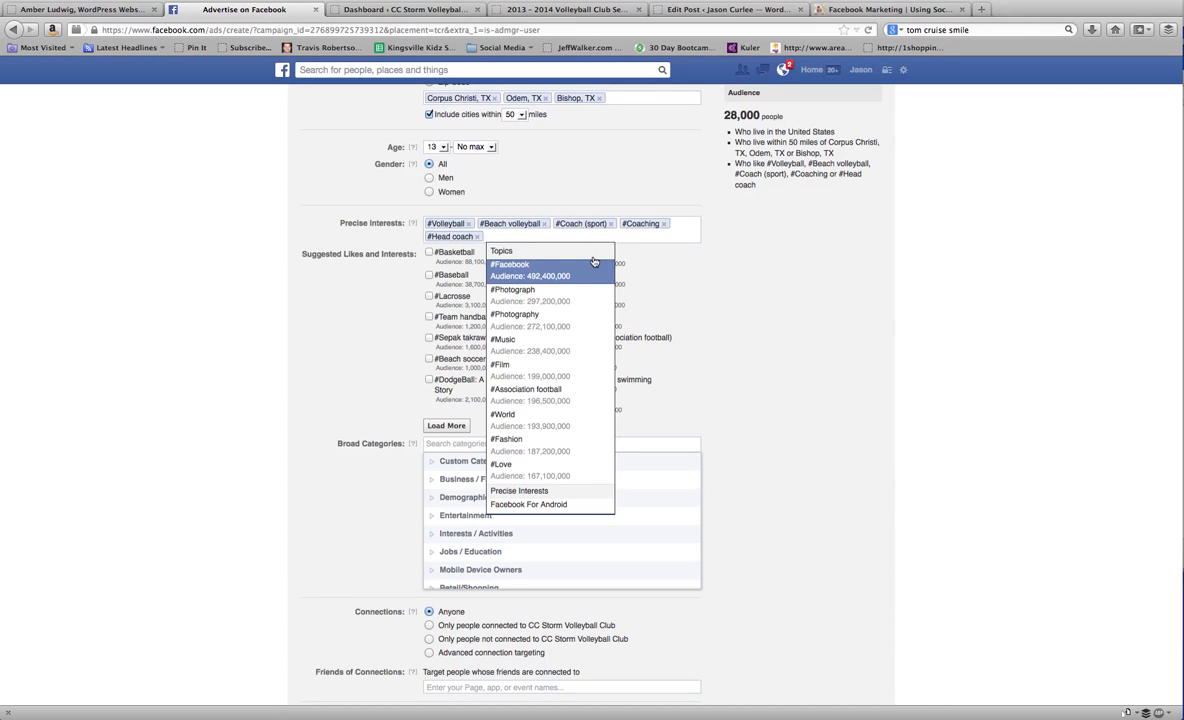
{"action": "left_click", "coordinate": [688, 278]}
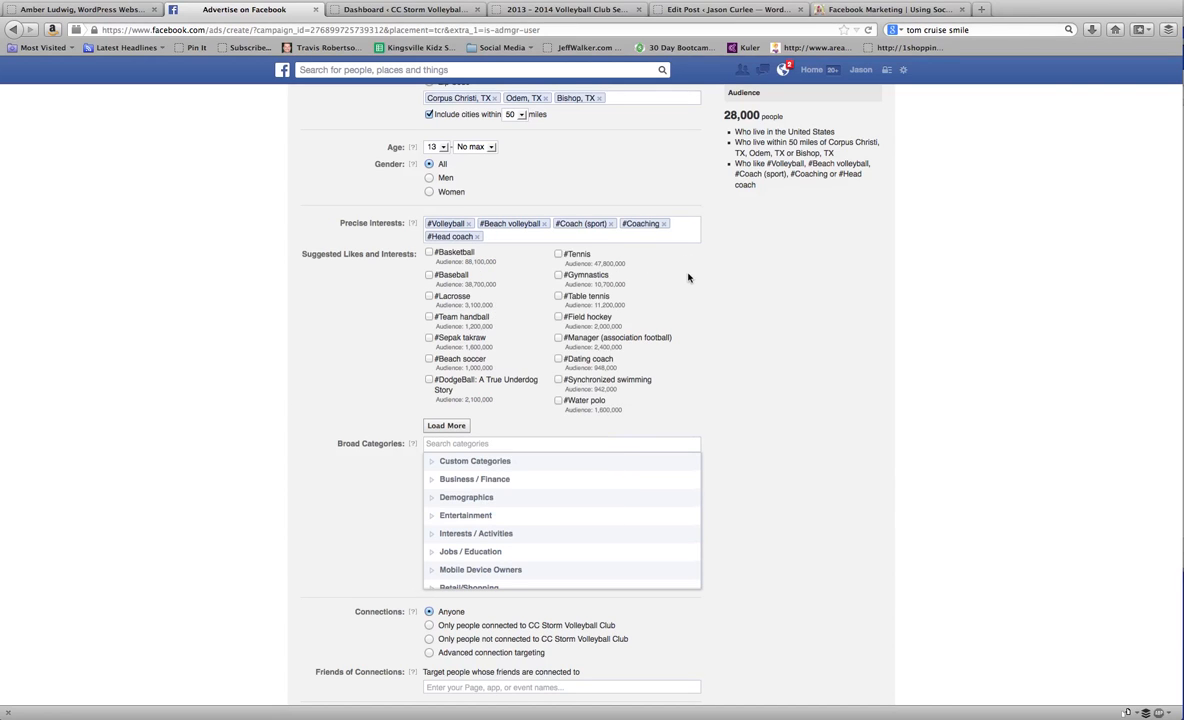
{"action": "mouse_move", "coordinate": [476, 300]}
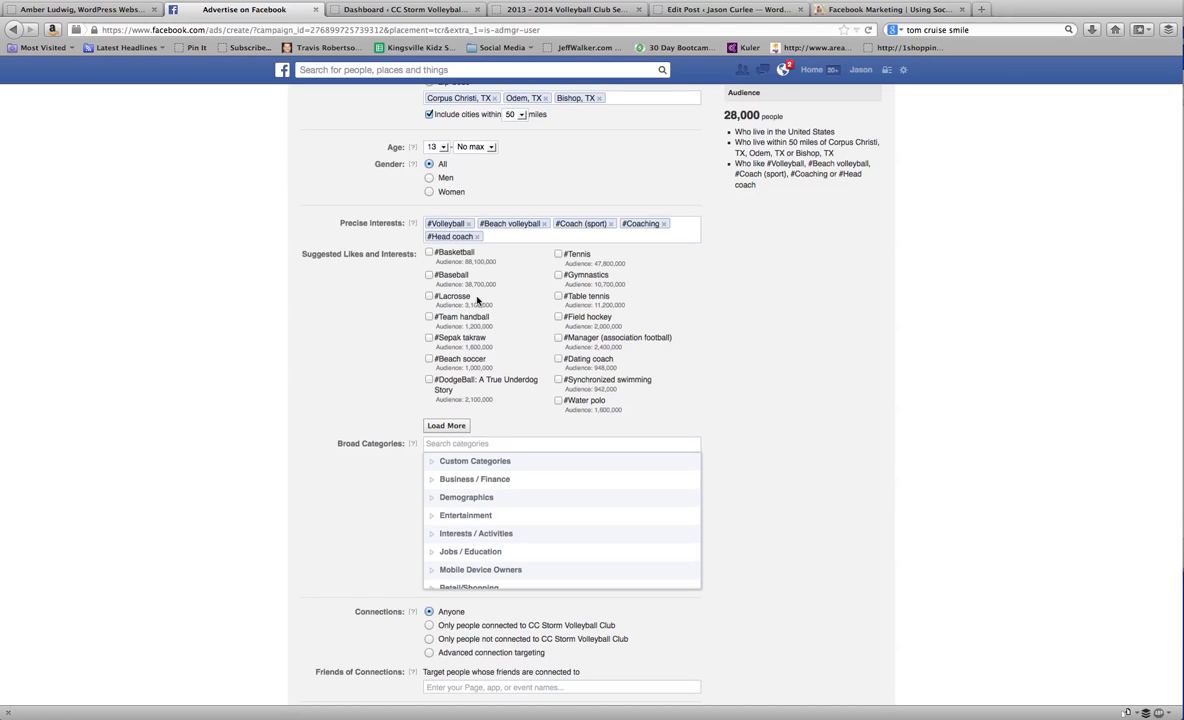
{"action": "mouse_move", "coordinate": [518, 412]}
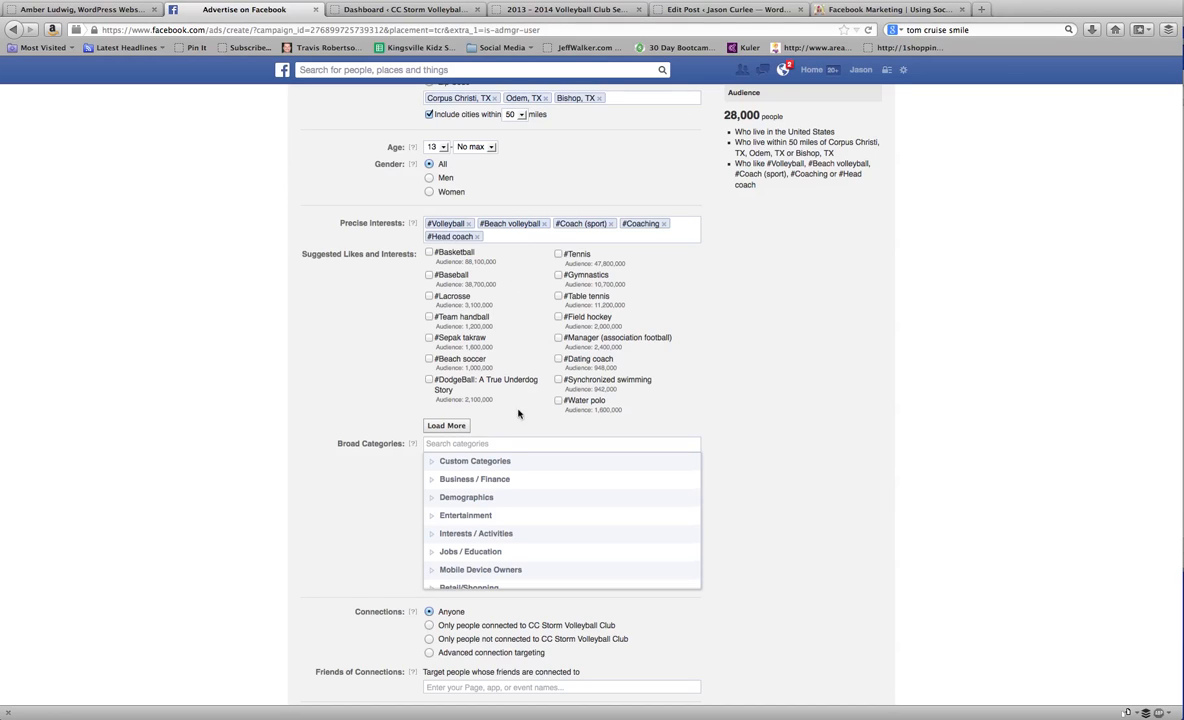
{"action": "mouse_move", "coordinate": [620, 308]}
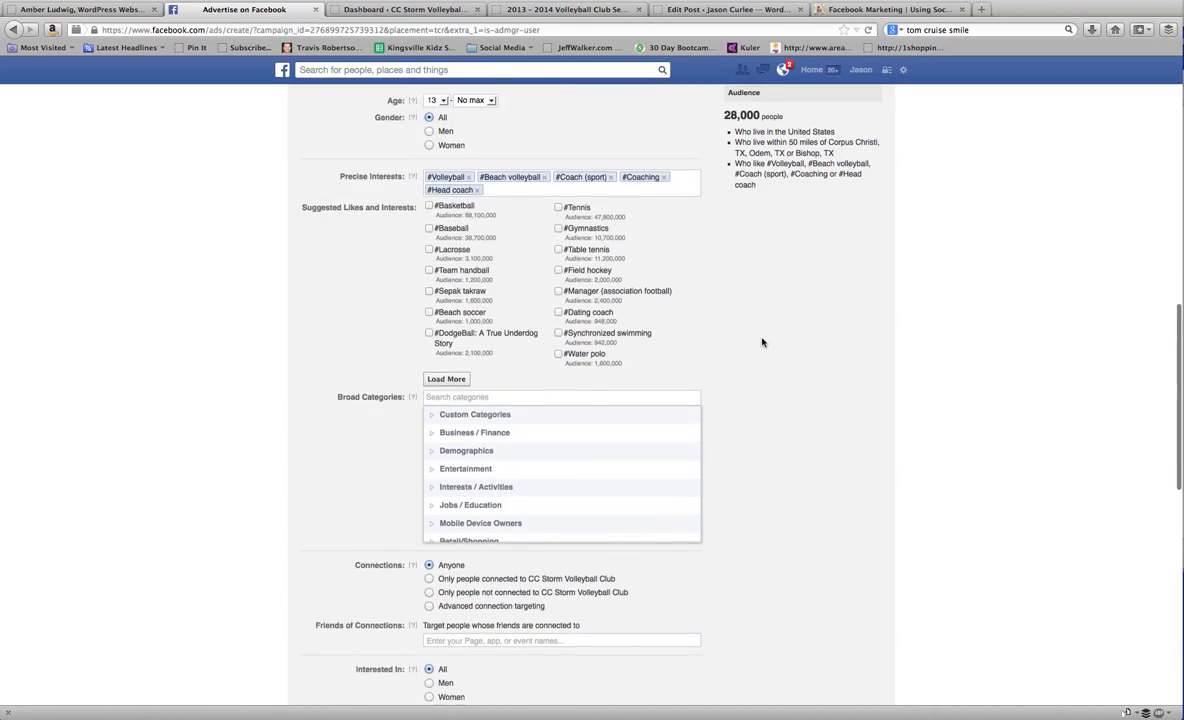
Target English (US) speakers, leaving education open to anyone.
{"action": "scroll", "scroll_direction": "down", "scroll_amount": 3}
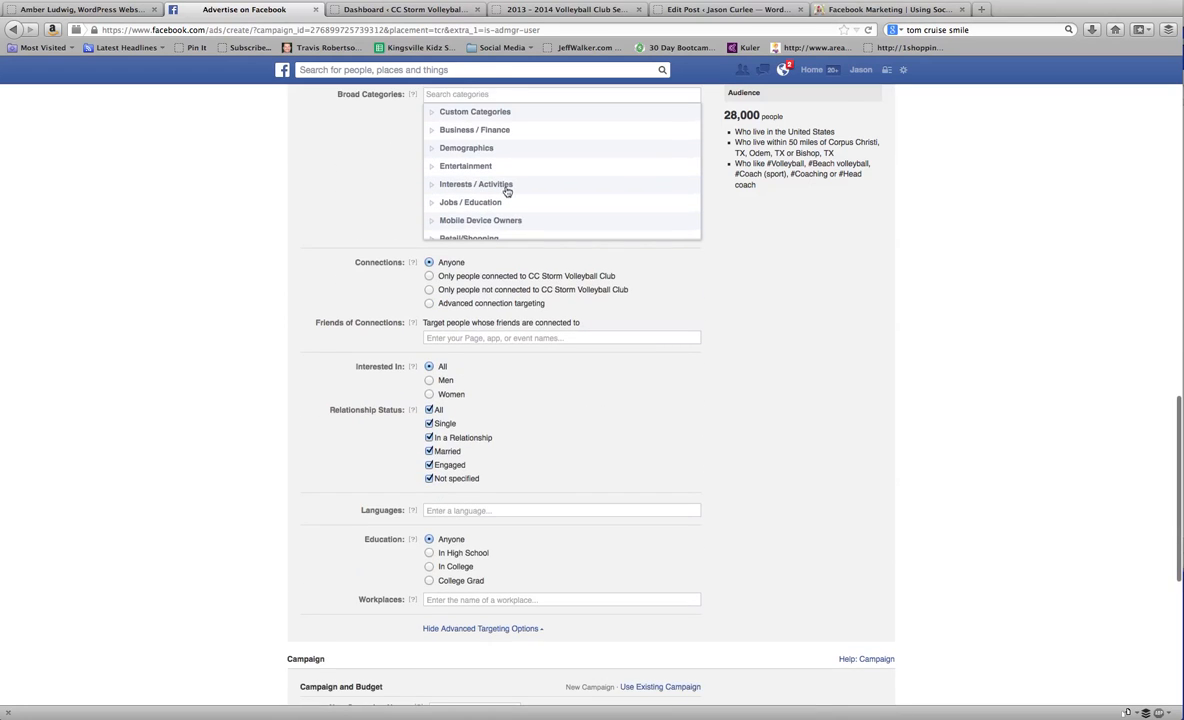
{"action": "scroll", "scroll_direction": "down", "scroll_amount": 3}
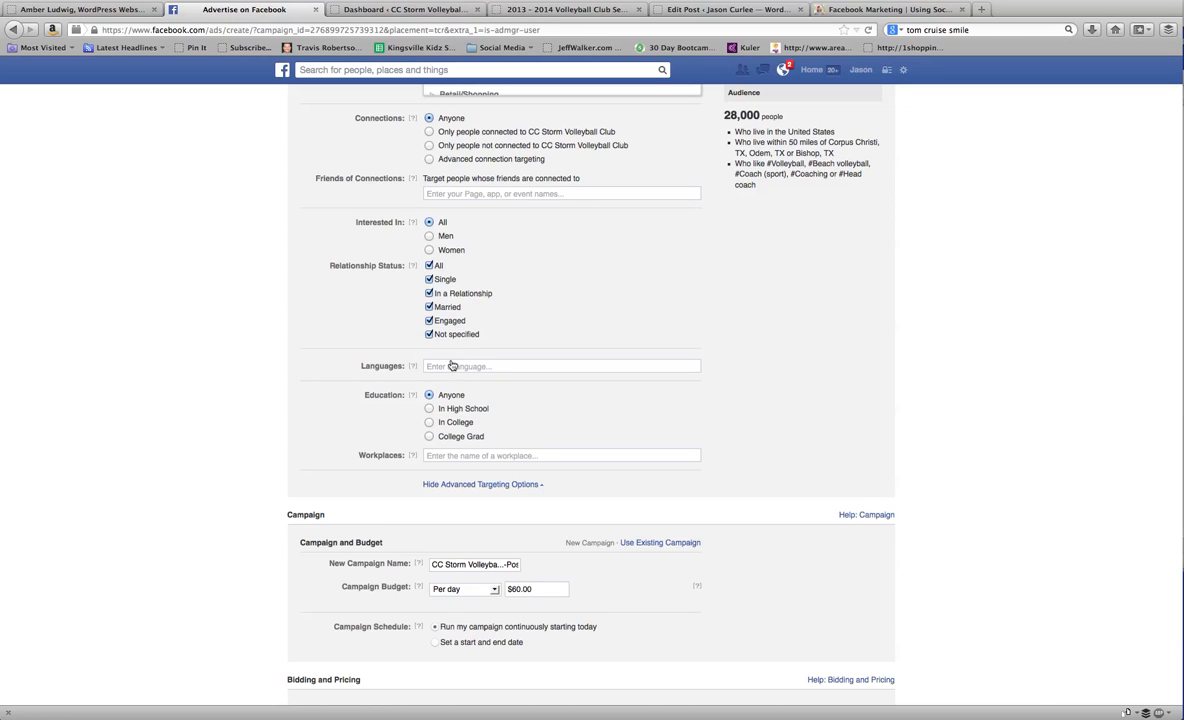
{"action": "left_click", "coordinate": [560, 364]}
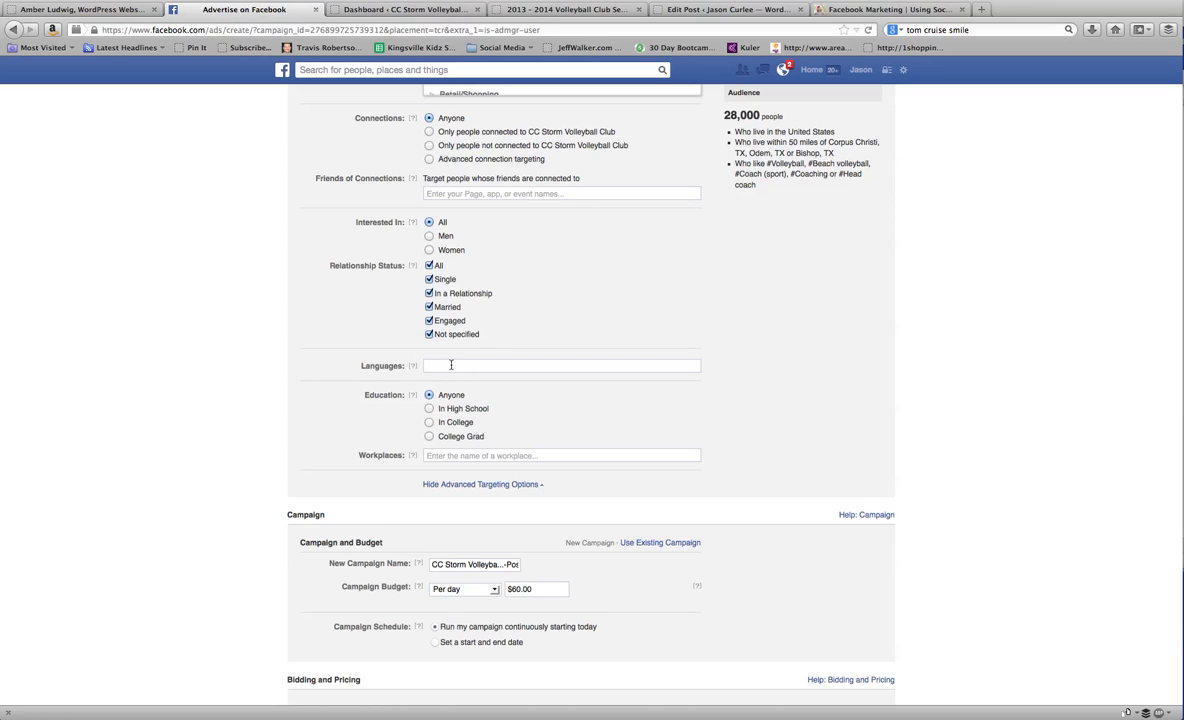
{"action": "type", "text": "Engl"}
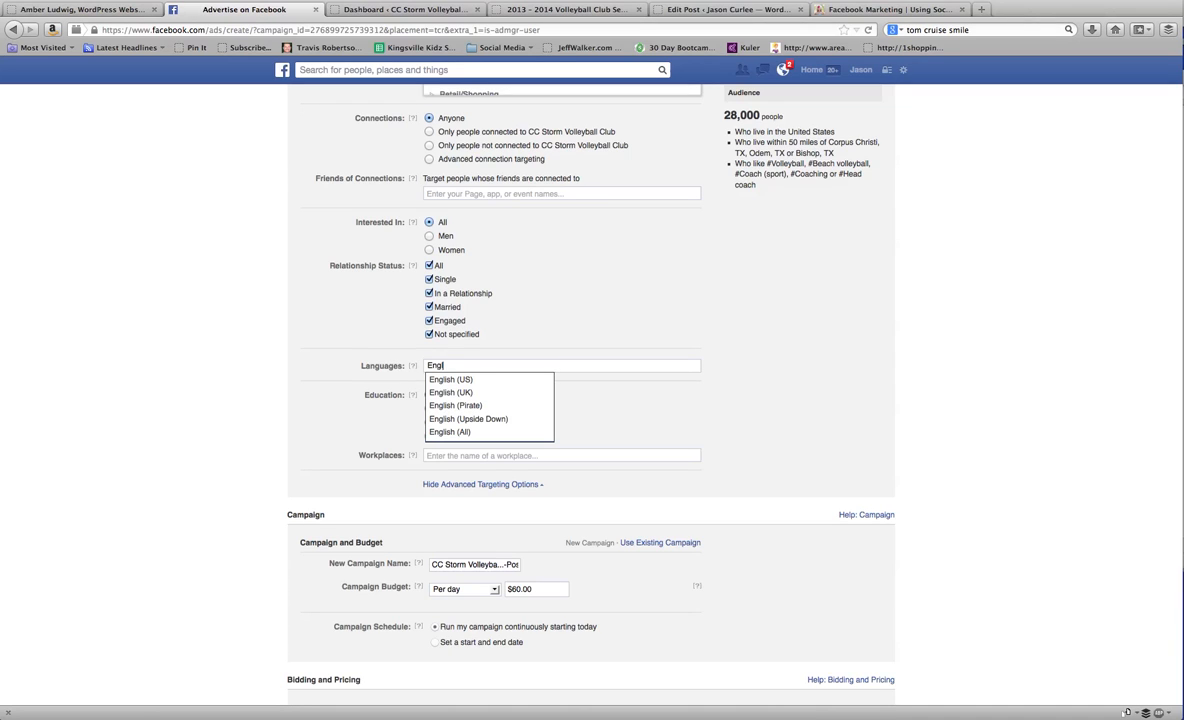
{"action": "left_click", "coordinate": [450, 380]}
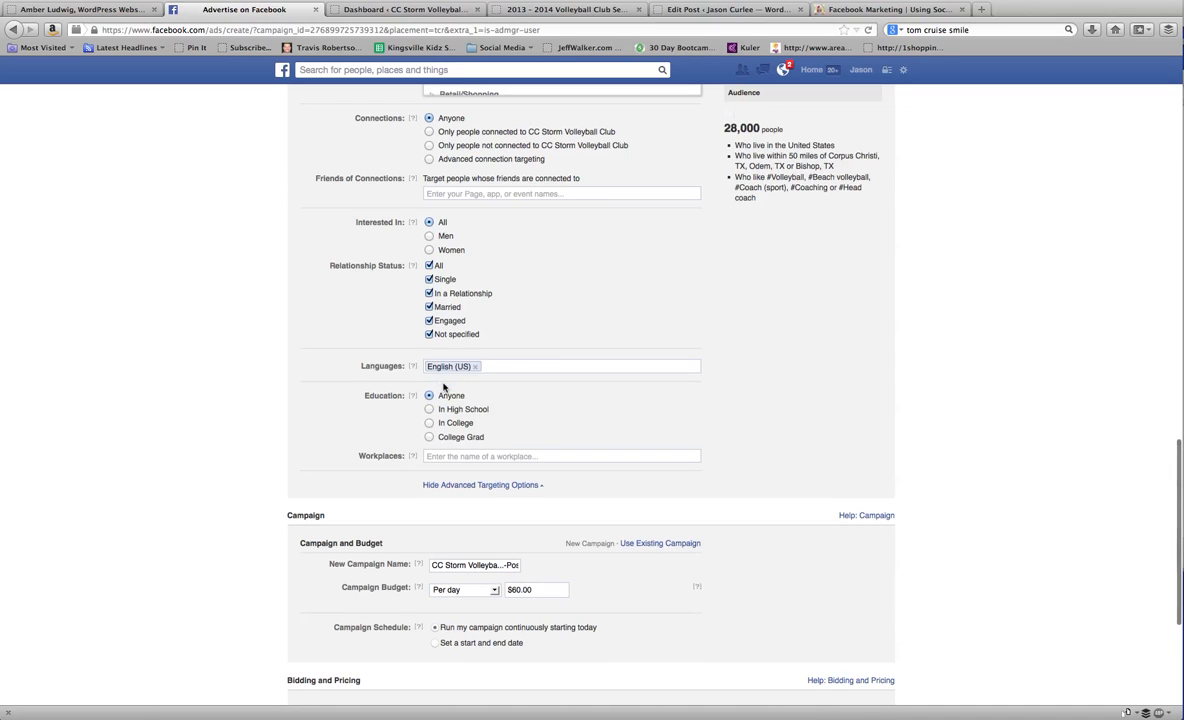
{"action": "left_click", "coordinate": [560, 366]}
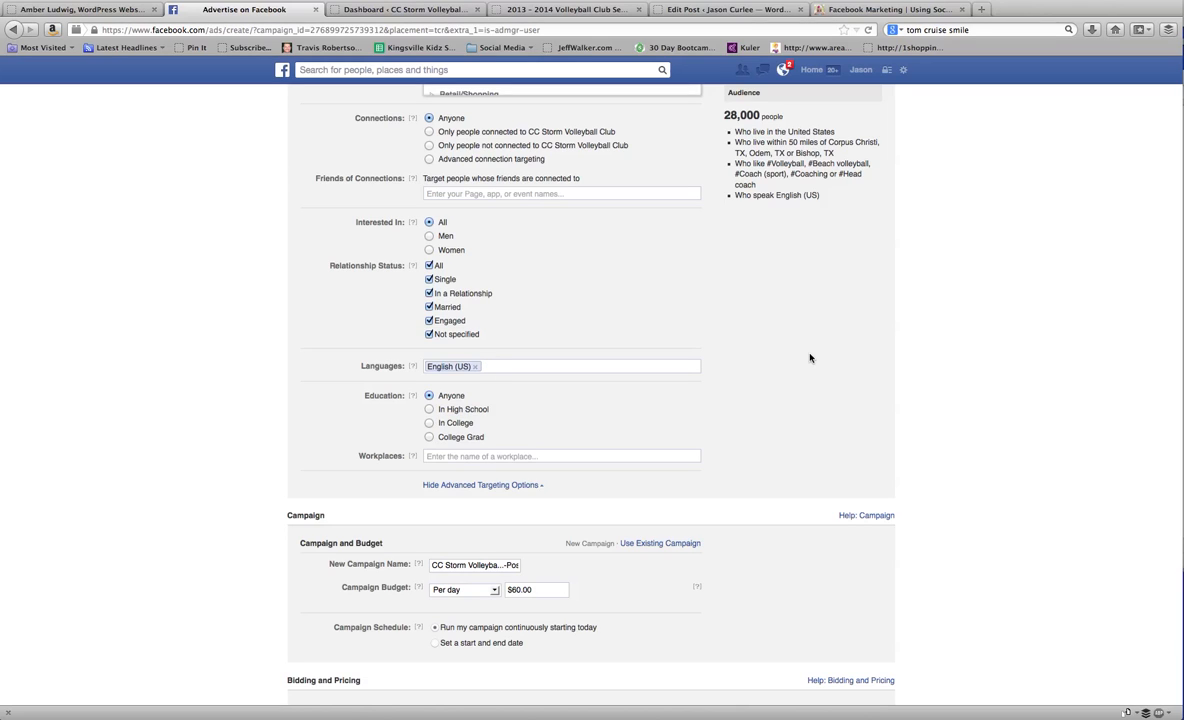
{"action": "mouse_move", "coordinate": [588, 396]}
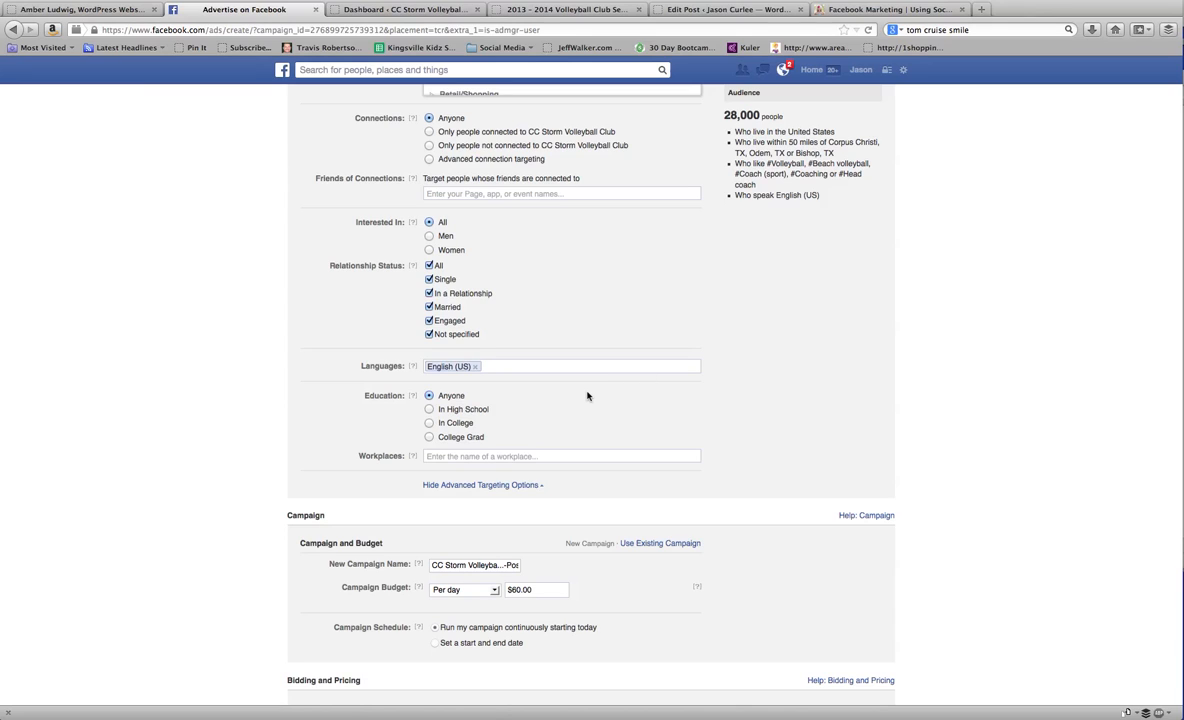
{"action": "left_click", "coordinate": [560, 366]}
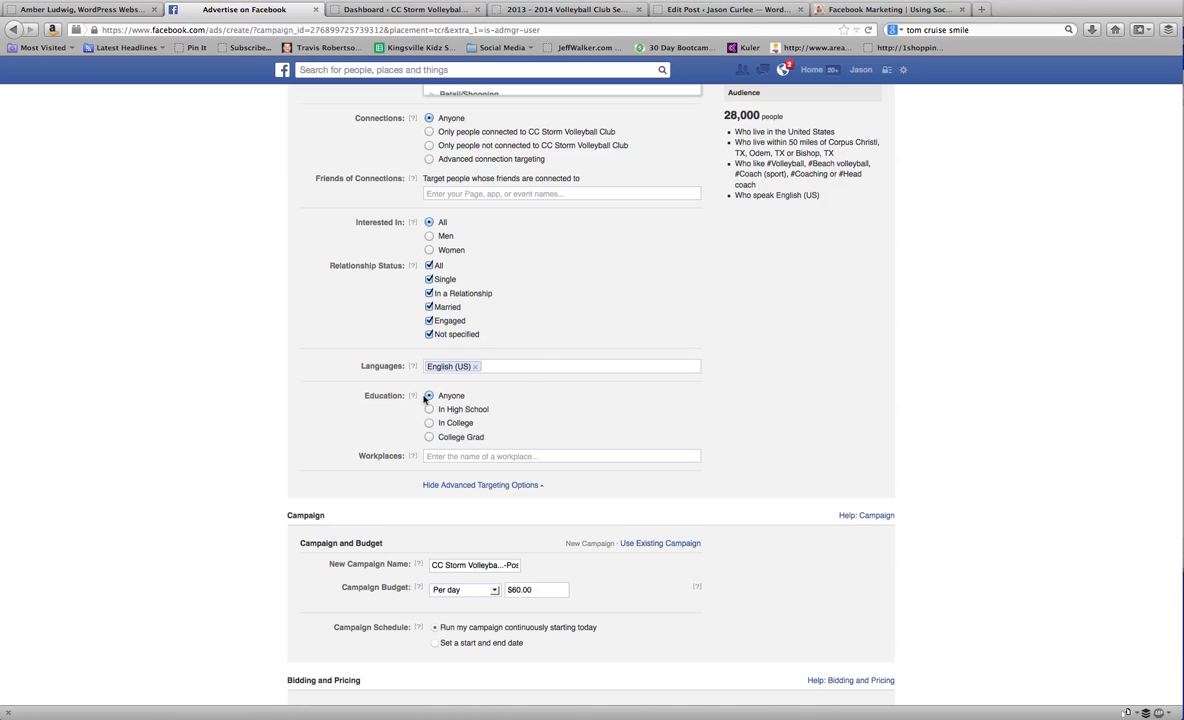
{"action": "scroll", "scroll_direction": "down", "scroll_amount": 3}
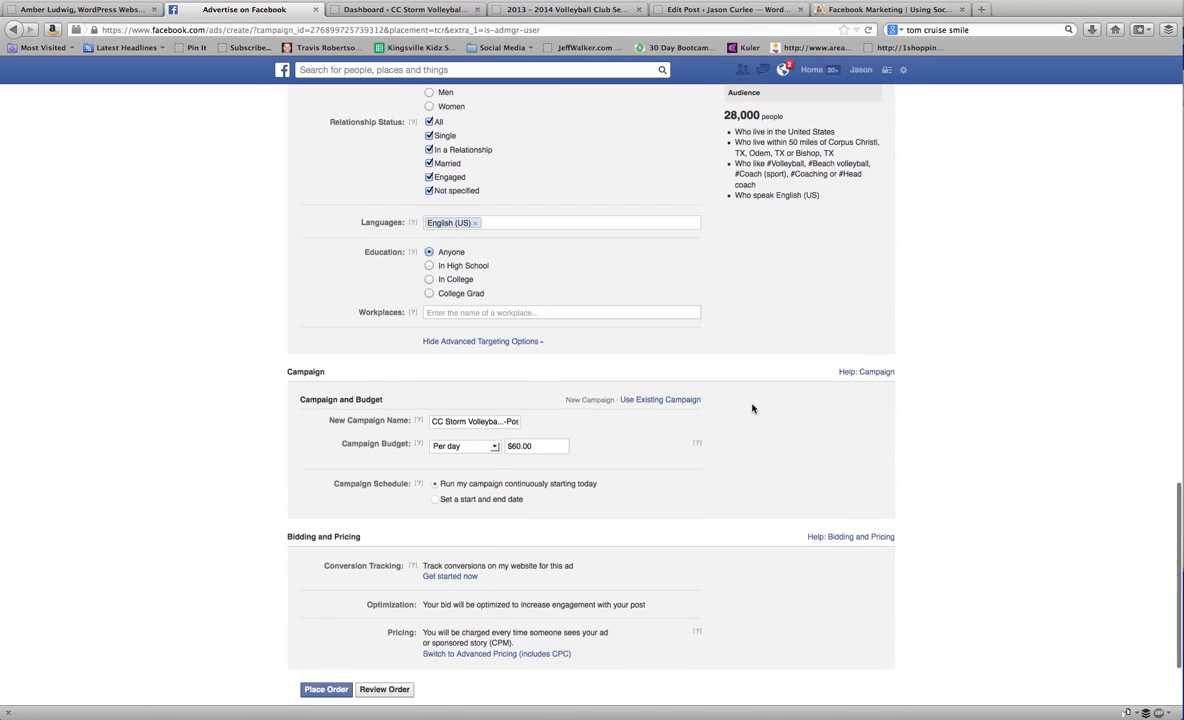
Set a $5.00 daily budget ending 10/20/2013, capping spend at $85 over 17 days.
{"action": "scroll", "scroll_direction": "down", "scroll_amount": 3}
{"action": "type", "text": "5"}
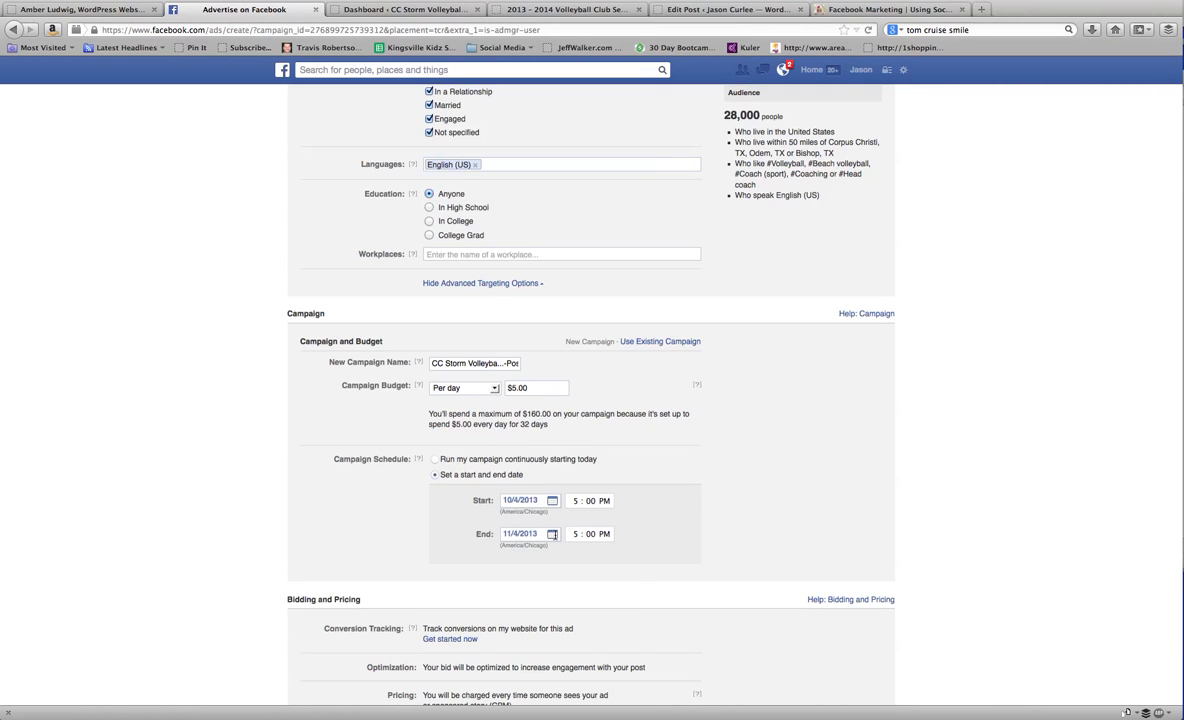
{"action": "left_click", "coordinate": [552, 532]}
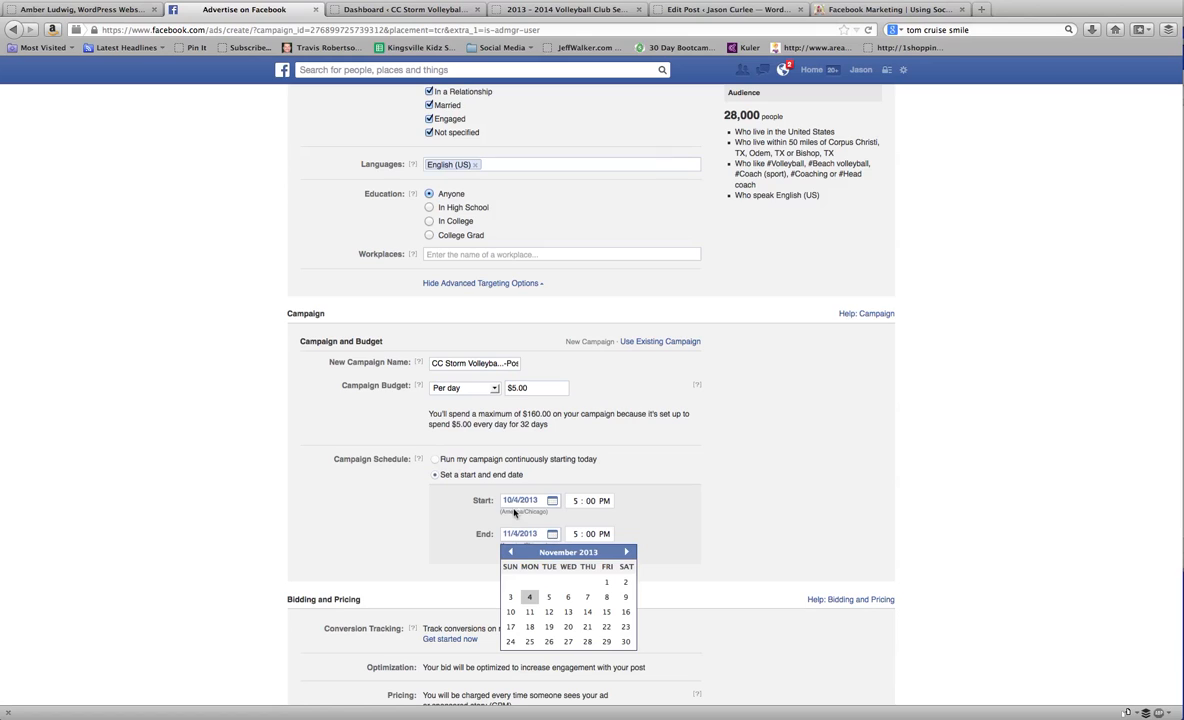
{"action": "left_click", "coordinate": [512, 552]}
{"action": "type", "text": "2"}
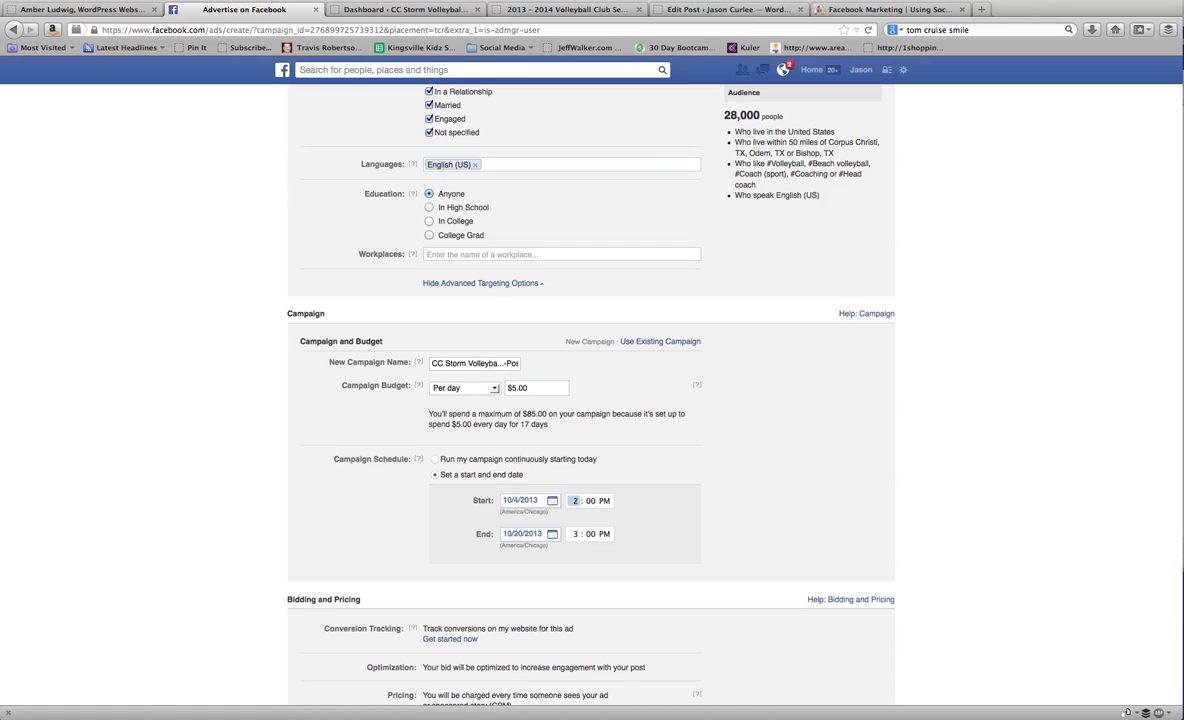
Switch to advanced pricing, optimize for clicks with a manual $0.21 CPC bid.
{"action": "scroll", "scroll_direction": "down", "scroll_amount": 3}
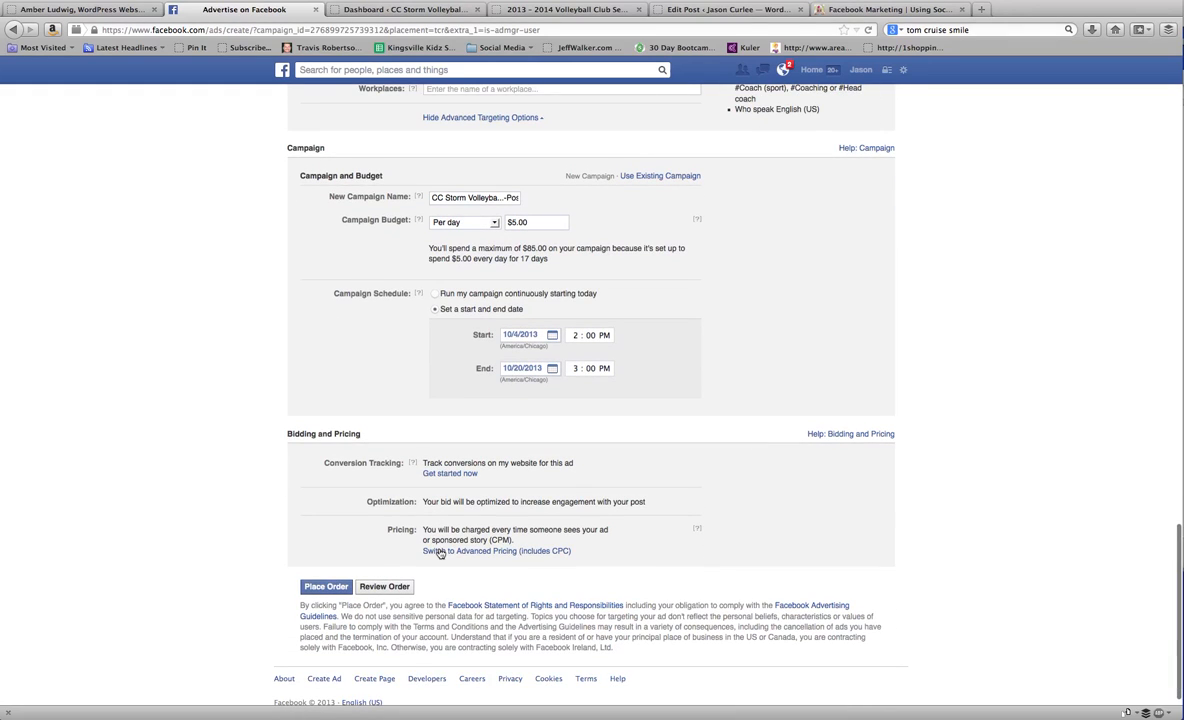
{"action": "left_click", "coordinate": [496, 552]}
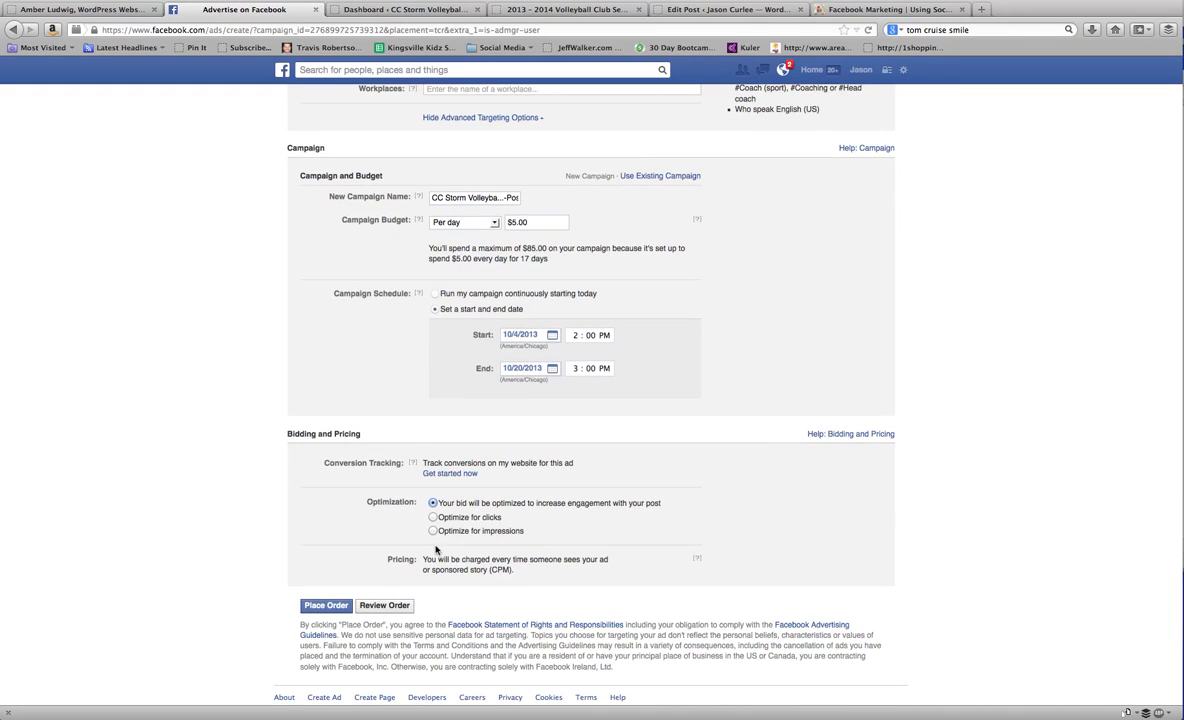
{"action": "left_click", "coordinate": [434, 516]}
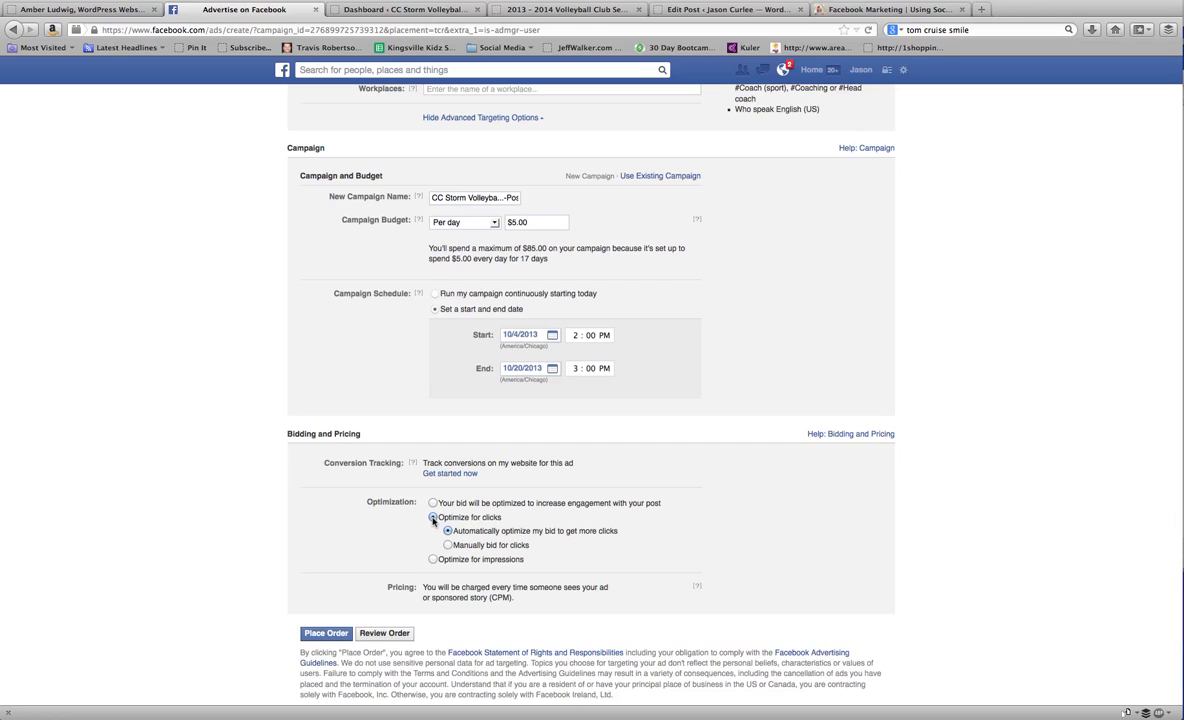
{"action": "left_click", "coordinate": [448, 544]}
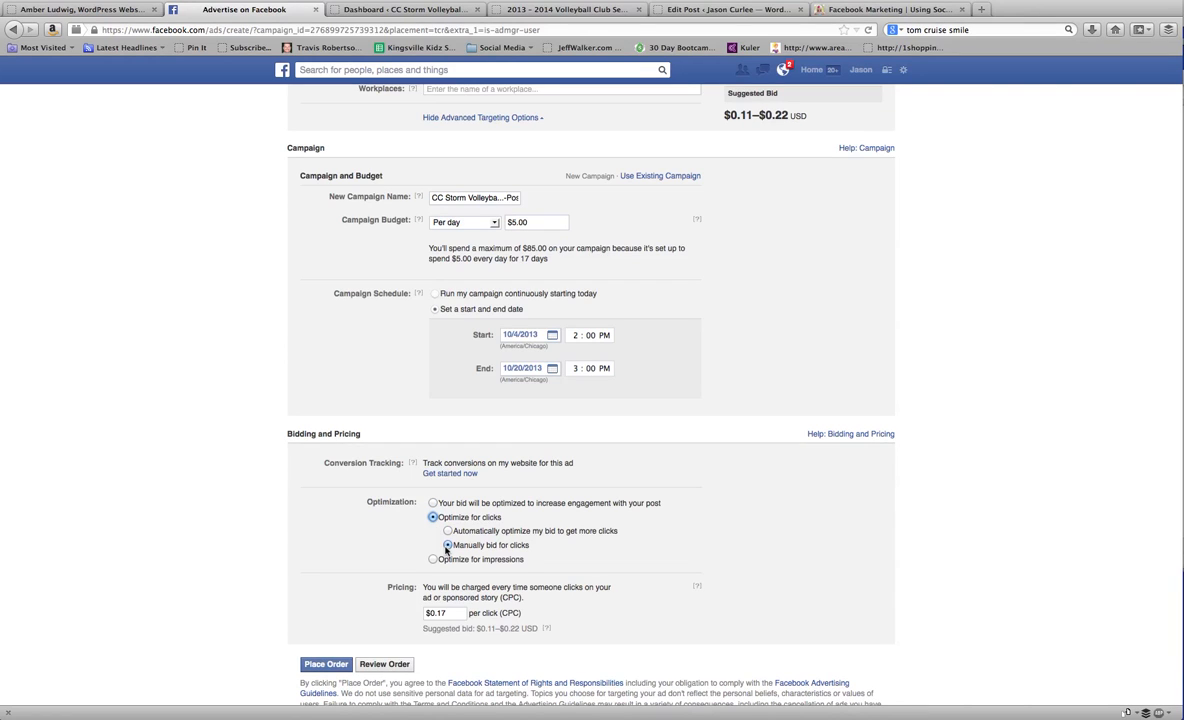
{"action": "left_click", "coordinate": [448, 544]}
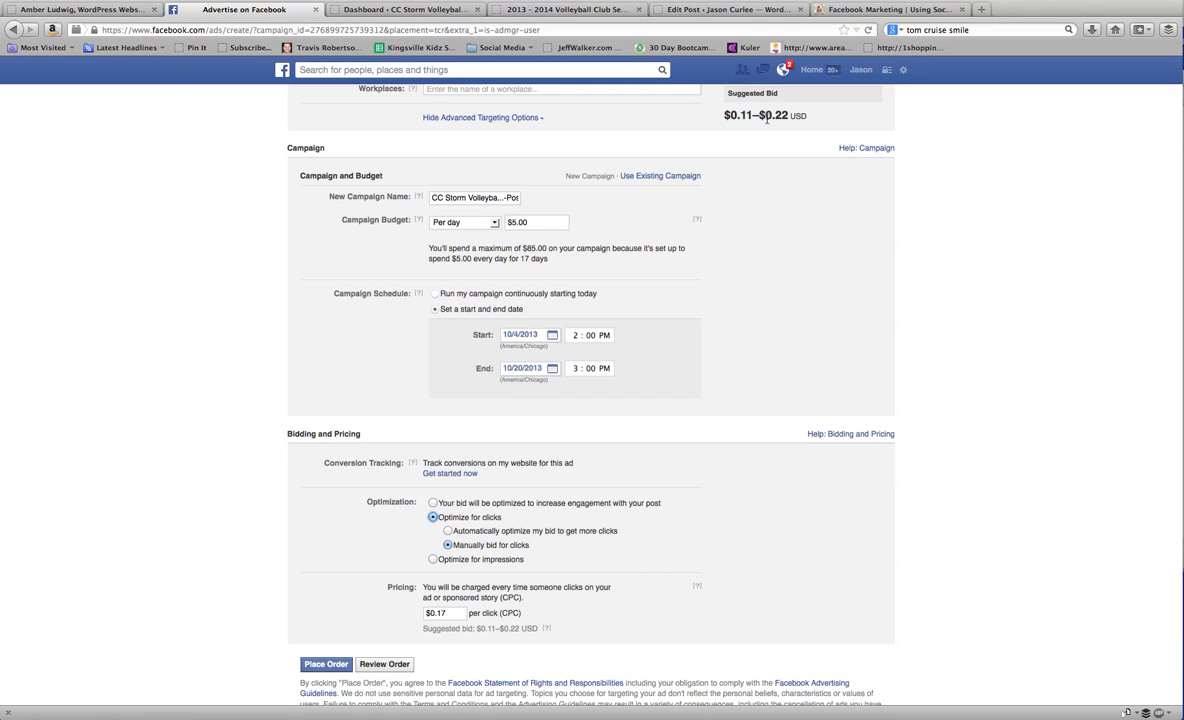
{"action": "mouse_move", "coordinate": [538, 570]}
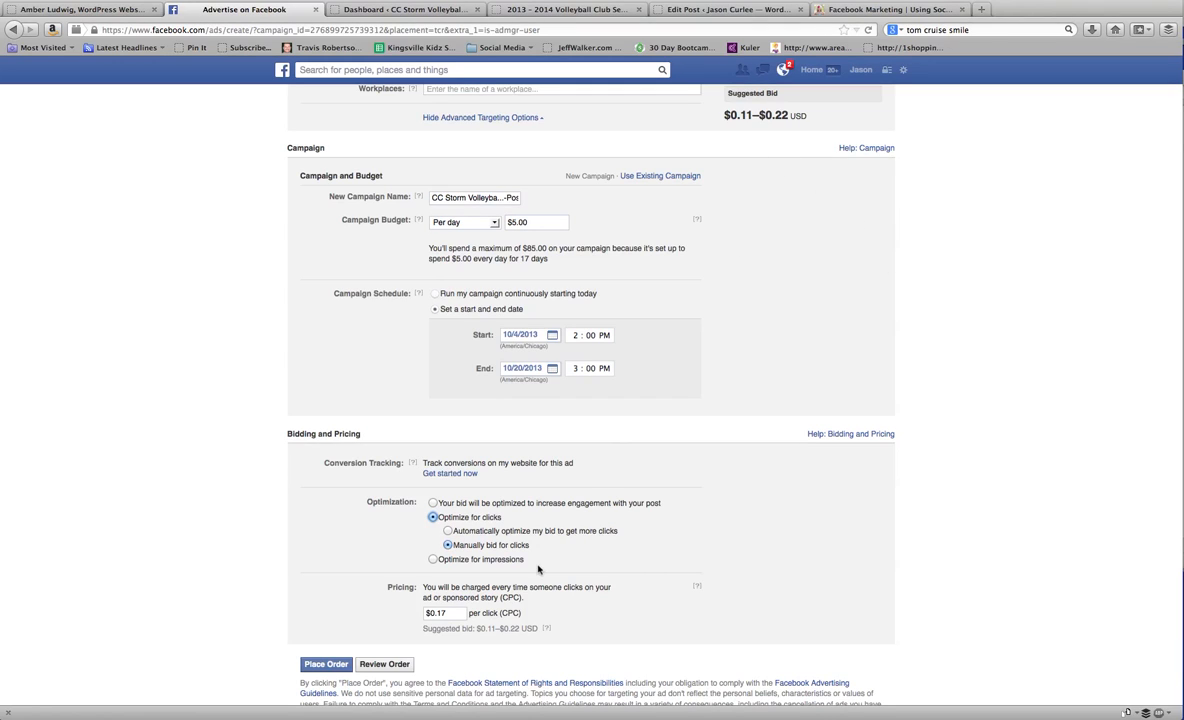
{"action": "mouse_move", "coordinate": [452, 624]}
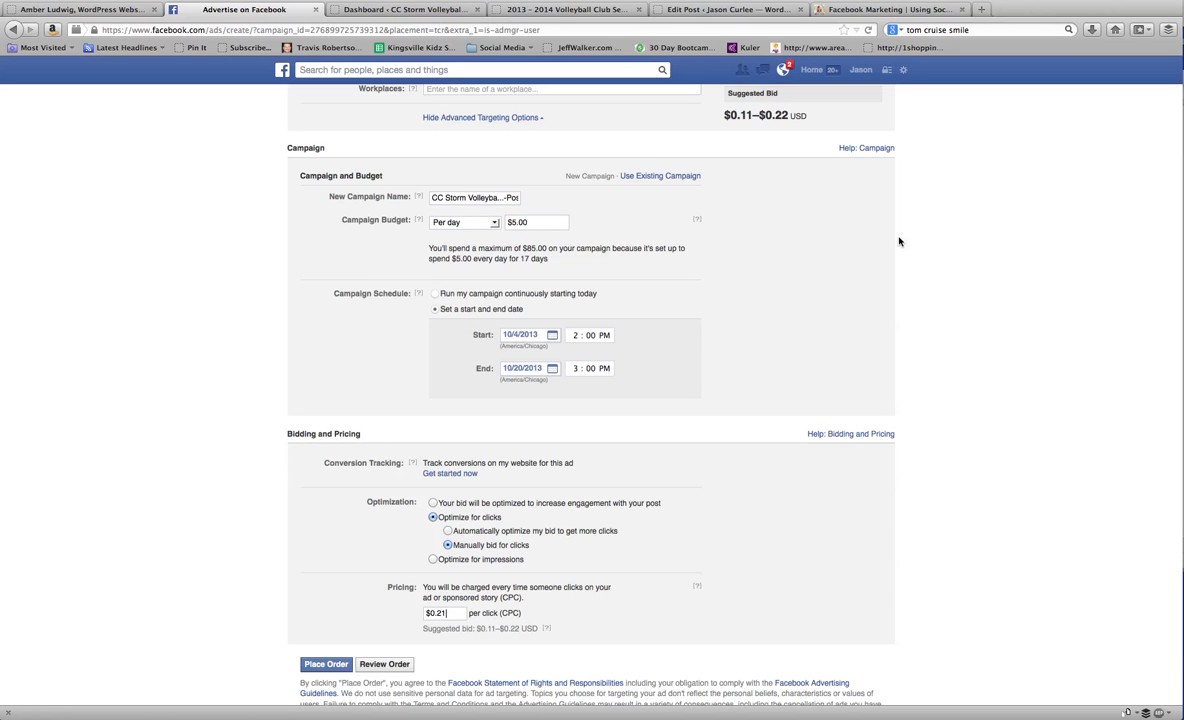
{"action": "scroll", "scroll_direction": "up", "scroll_amount": 3}
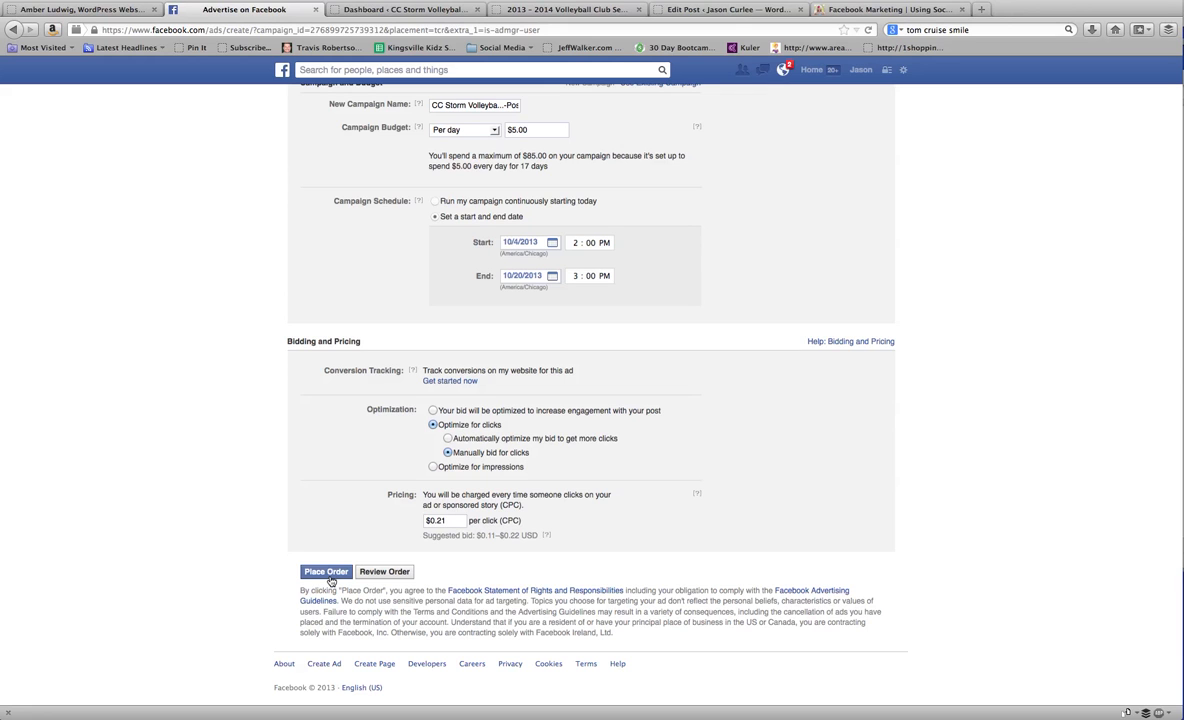
{"action": "scroll", "scroll_direction": "up", "scroll_amount": 3}
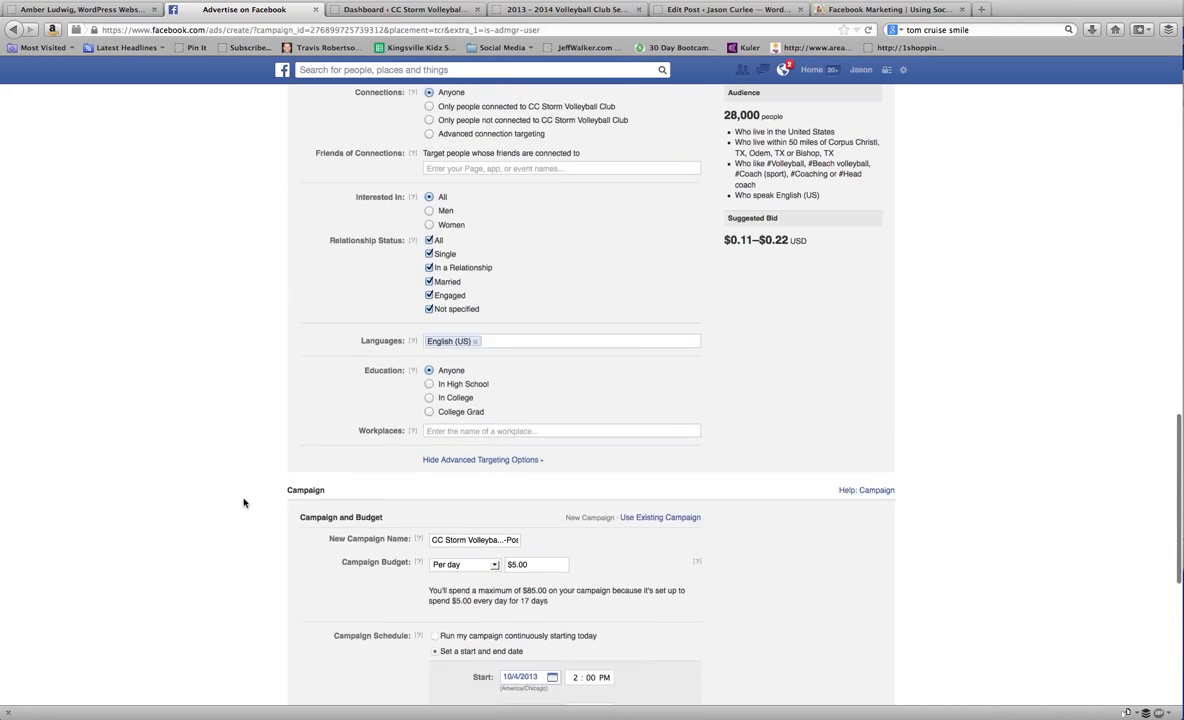
{"action": "scroll", "scroll_direction": "up", "scroll_amount": 3}
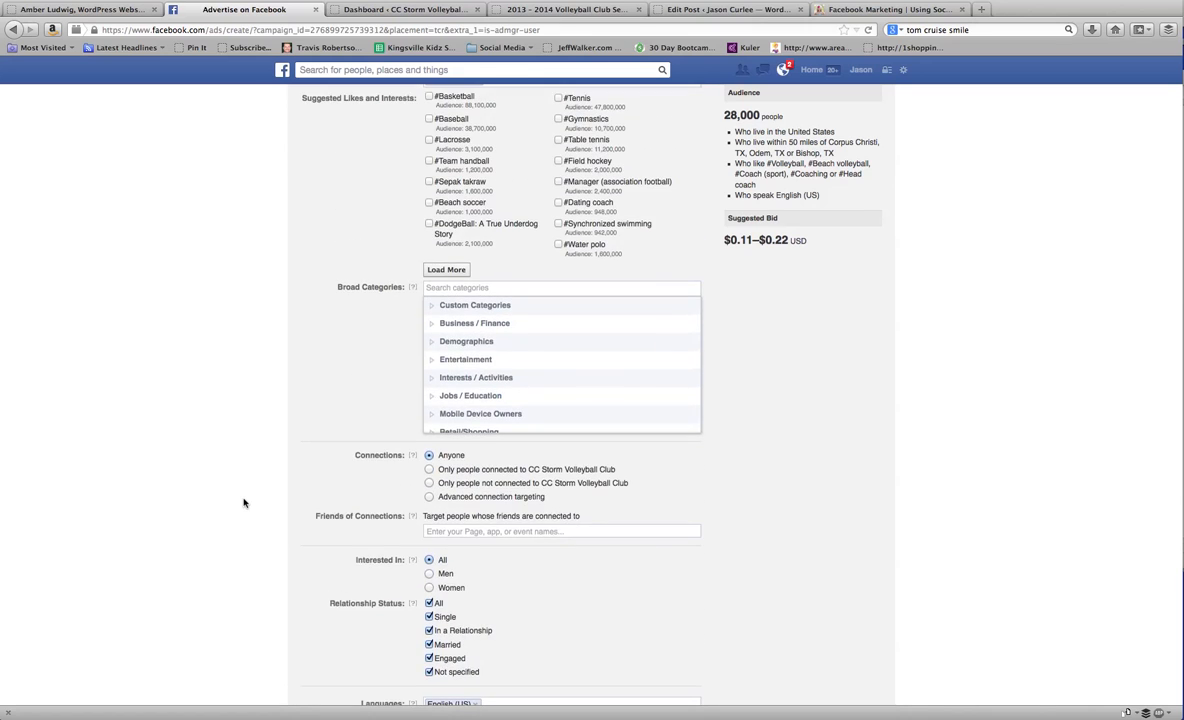
{"action": "scroll", "scroll_direction": "up", "scroll_amount": 3}
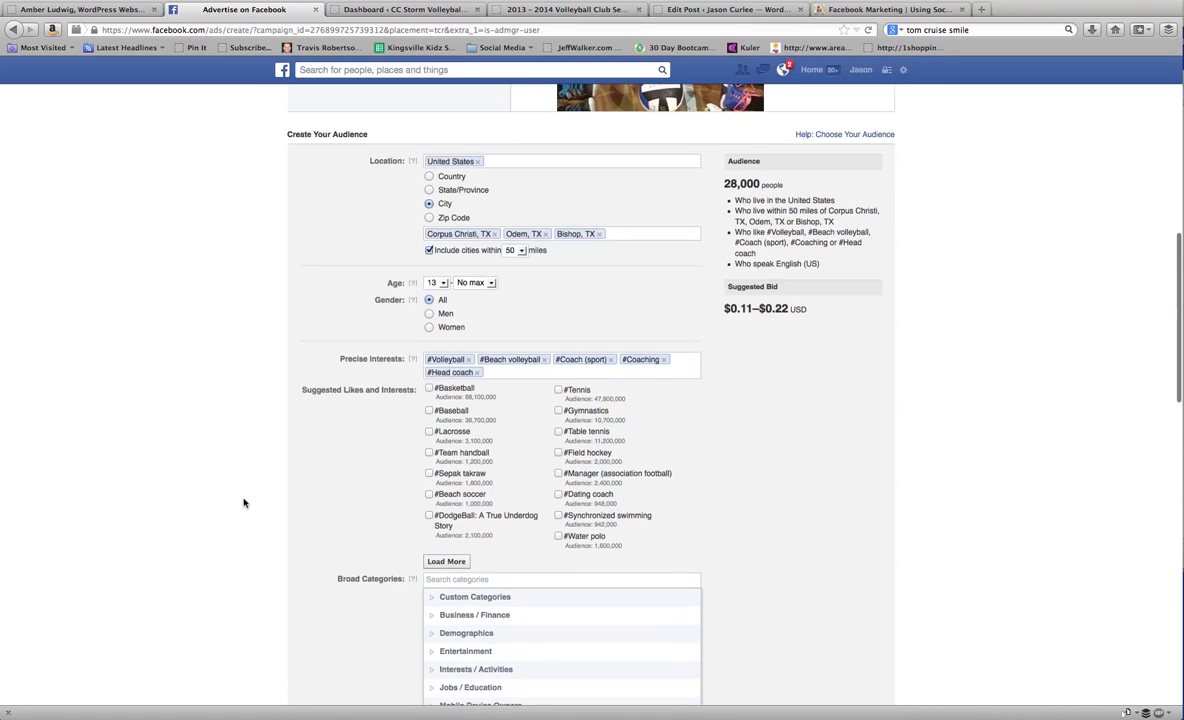
{"action": "scroll", "scroll_direction": "down", "scroll_amount": 3}
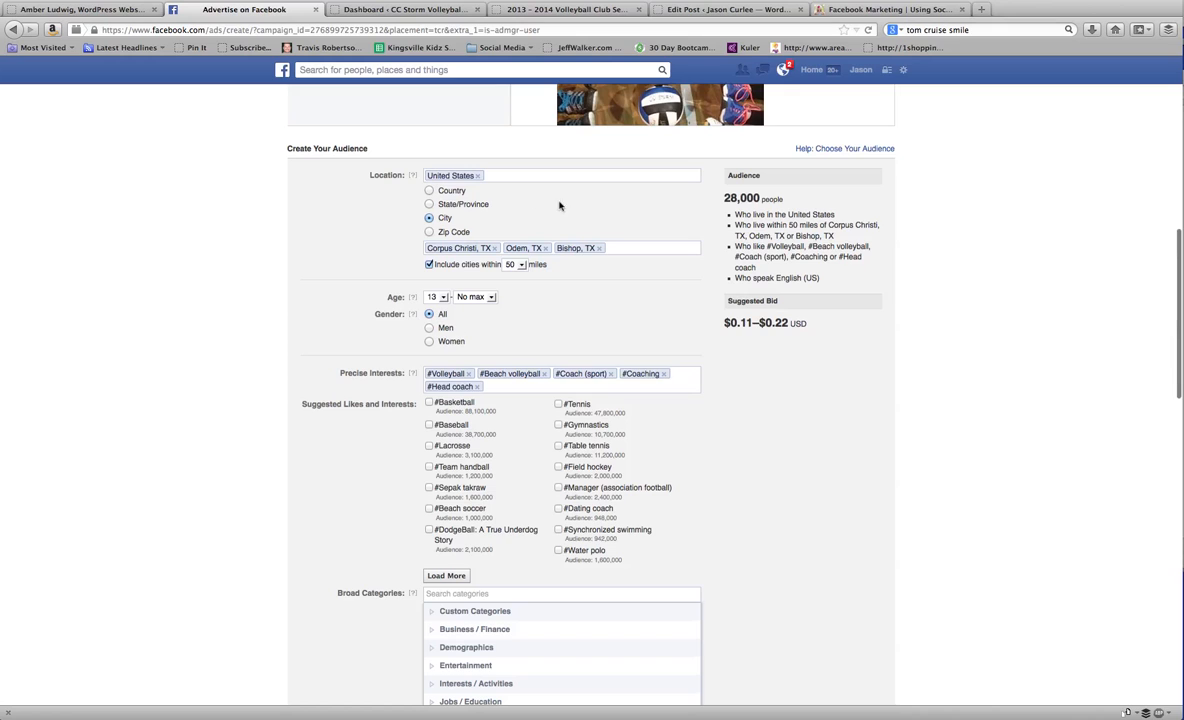
{"action": "mouse_move", "coordinate": [556, 374]}
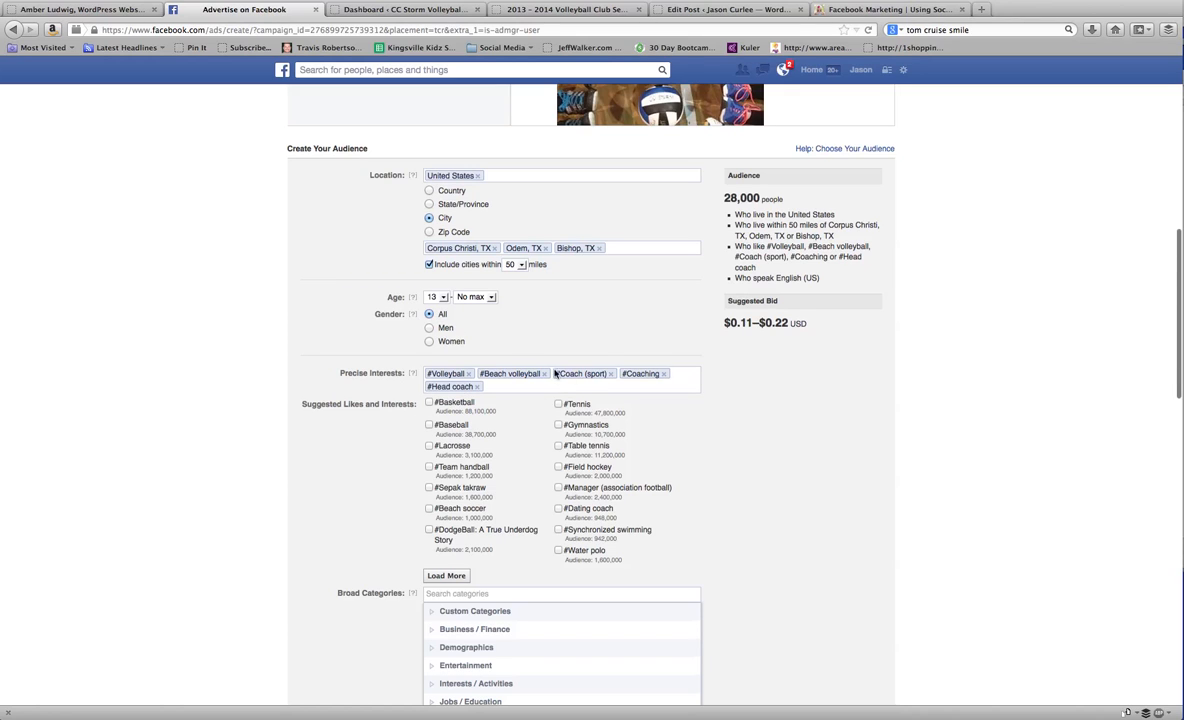
{"action": "mouse_move", "coordinate": [476, 400]}
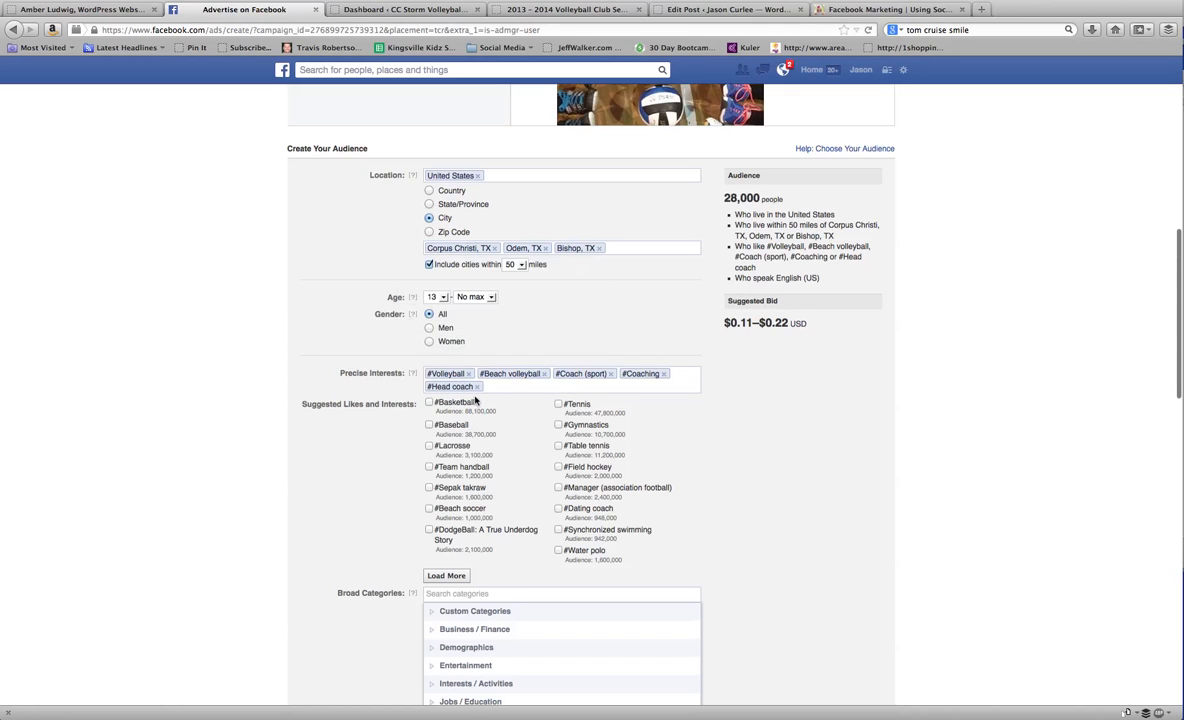
{"action": "mouse_move", "coordinate": [504, 388]}
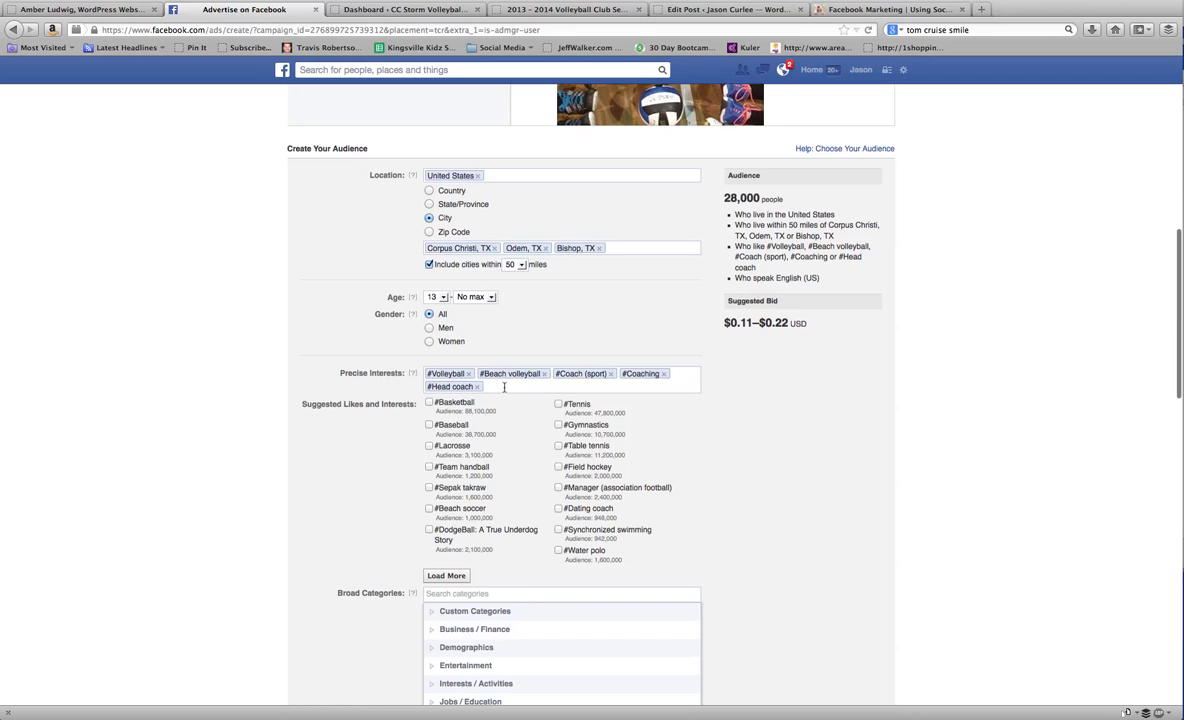
{"action": "mouse_move", "coordinate": [508, 396]}
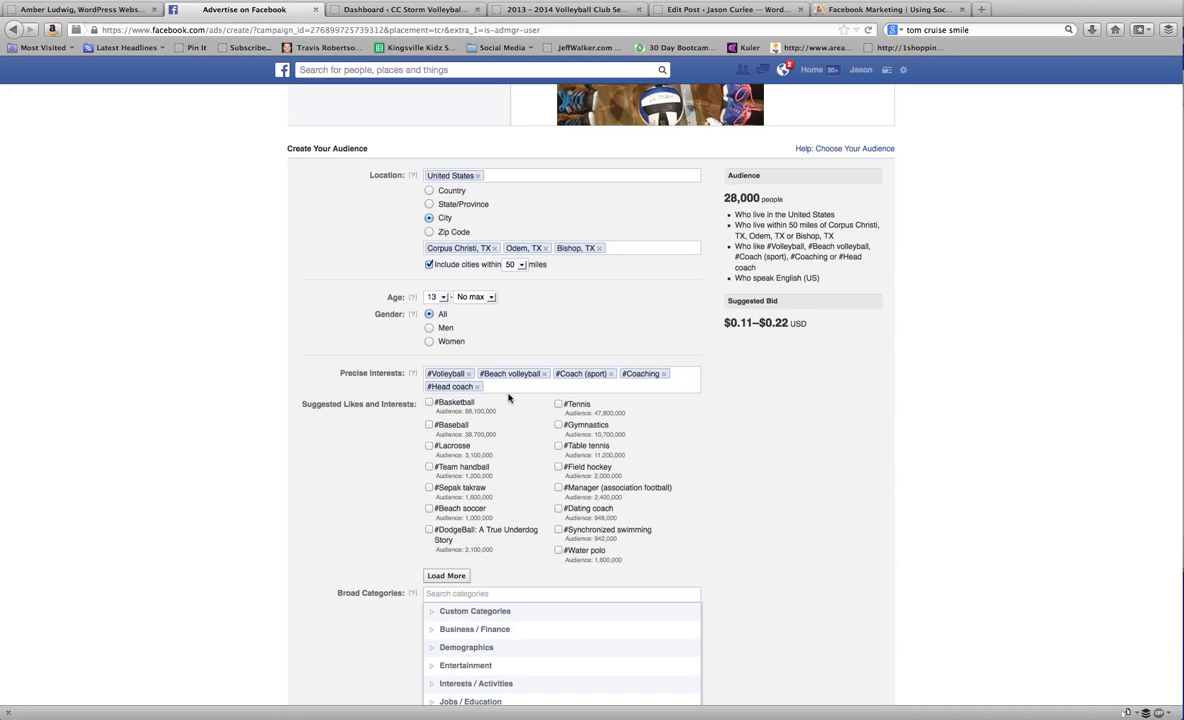
{"action": "scroll", "scroll_direction": "up", "scroll_amount": 3}
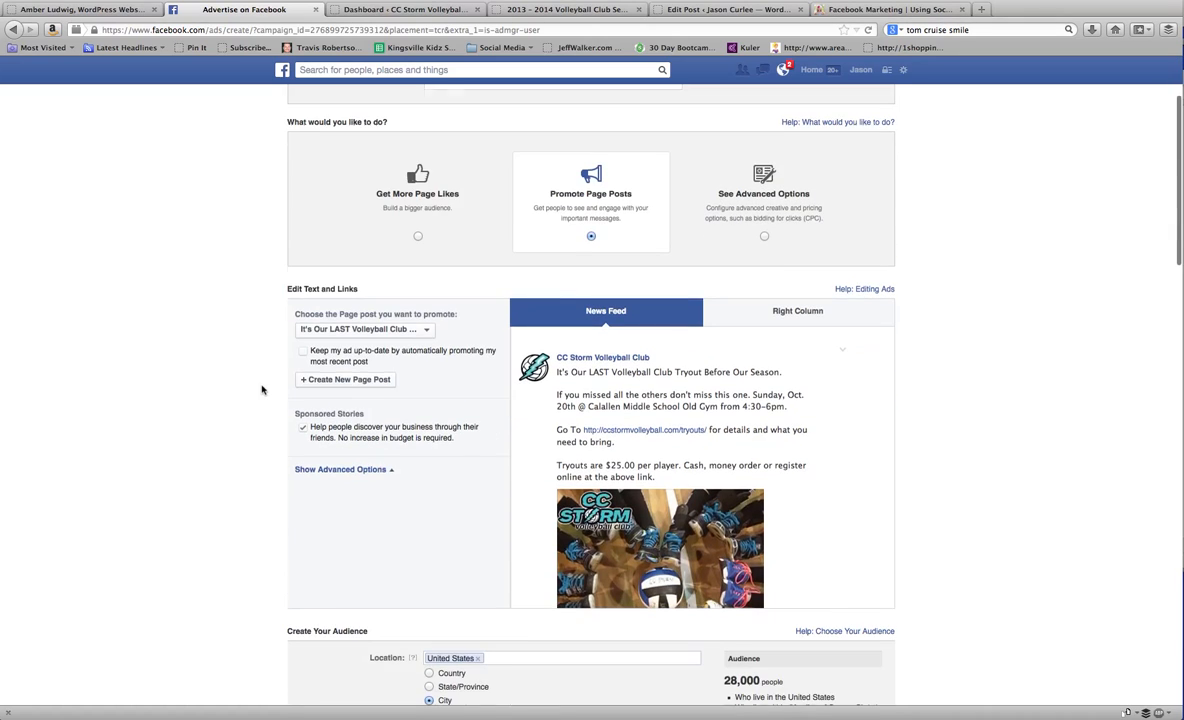
{"action": "mouse_move", "coordinate": [564, 296]}
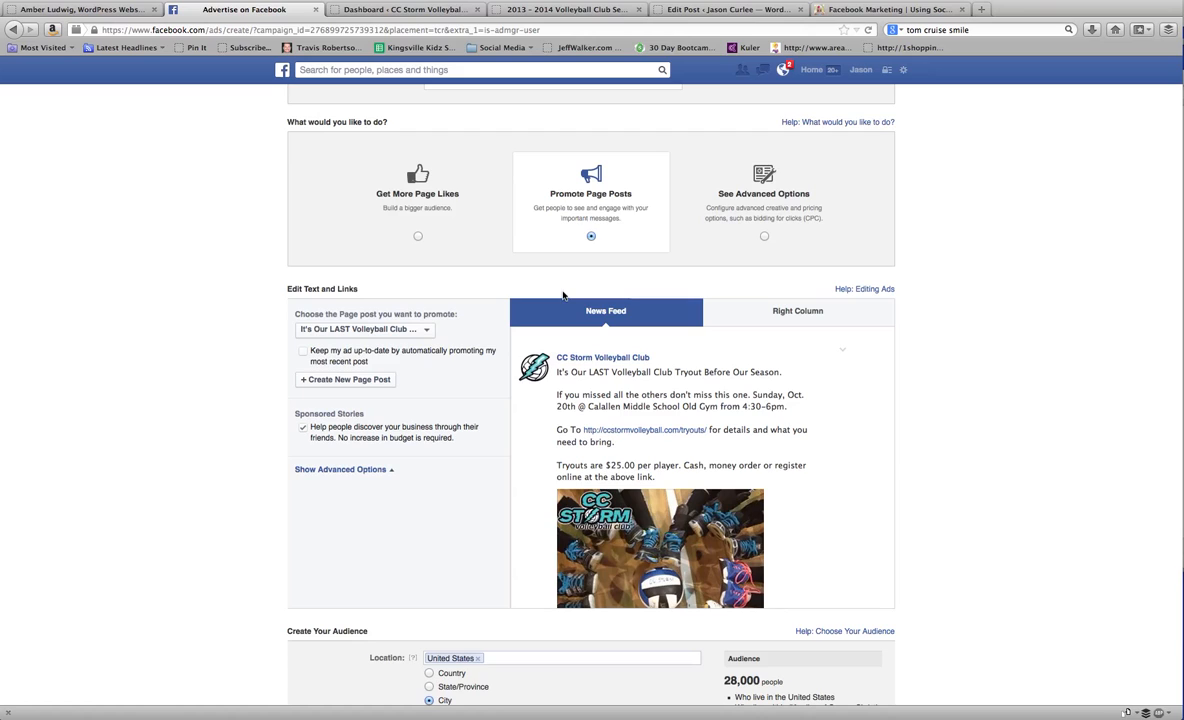
{"action": "mouse_move", "coordinate": [122, 48]}
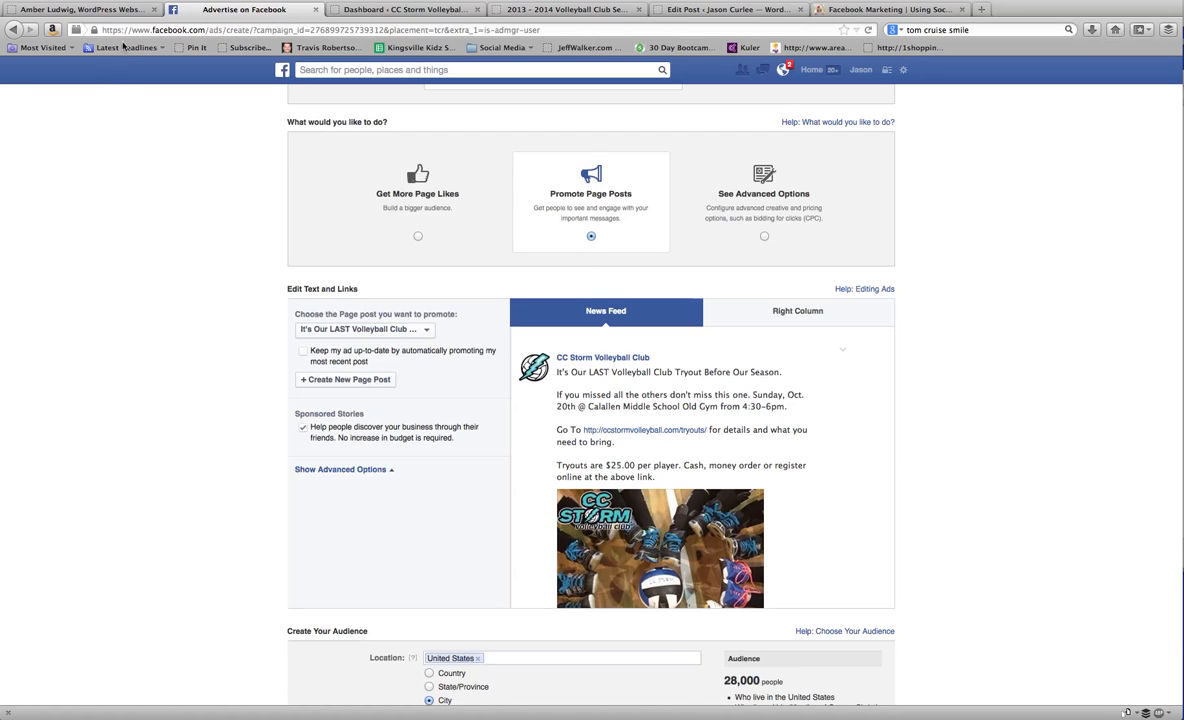